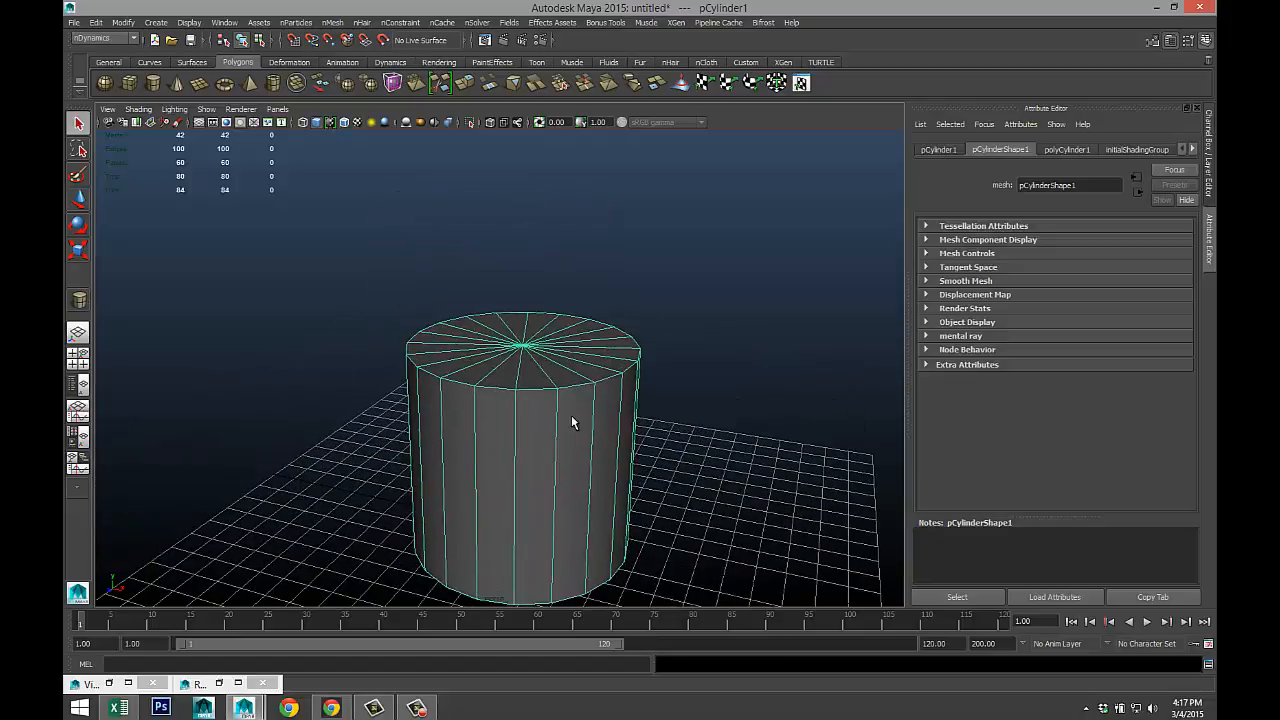
- Delete the cylinder's top cap and scale its top vertices outward into a tapered cup
{"action": "left_click", "coordinate": [1066, 149]}
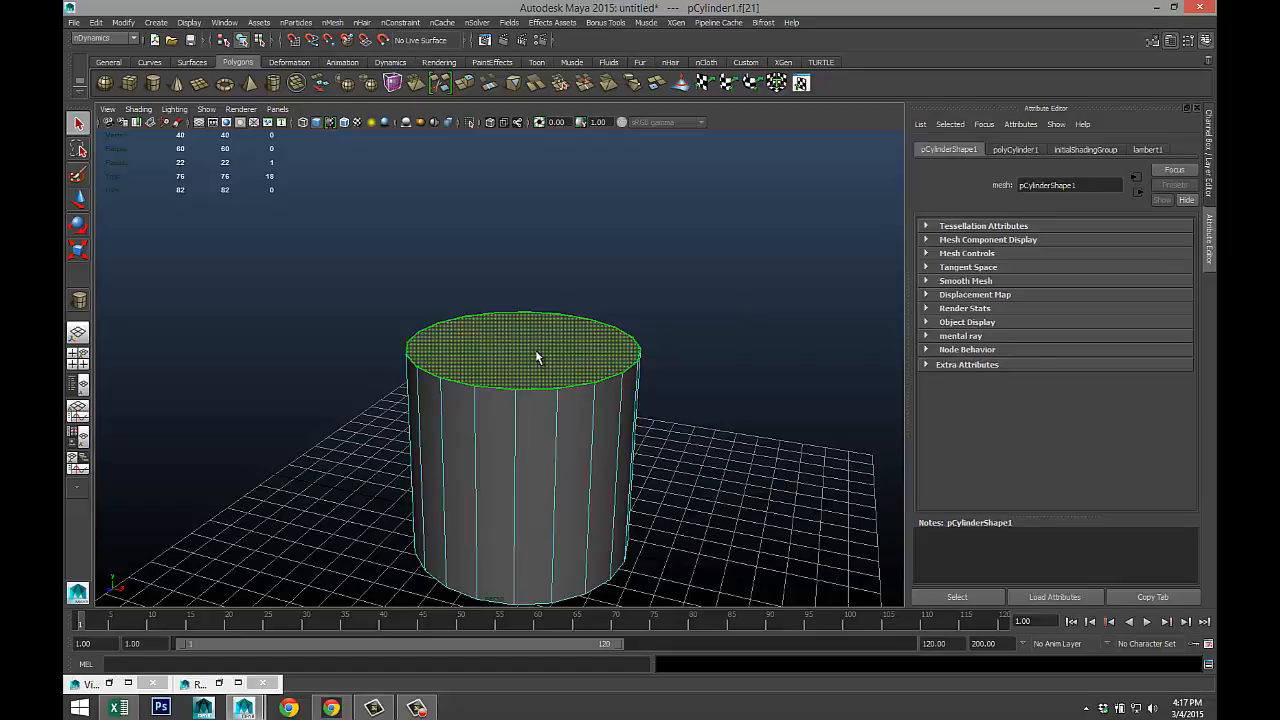
{"action": "left_click", "coordinate": [720, 480]}
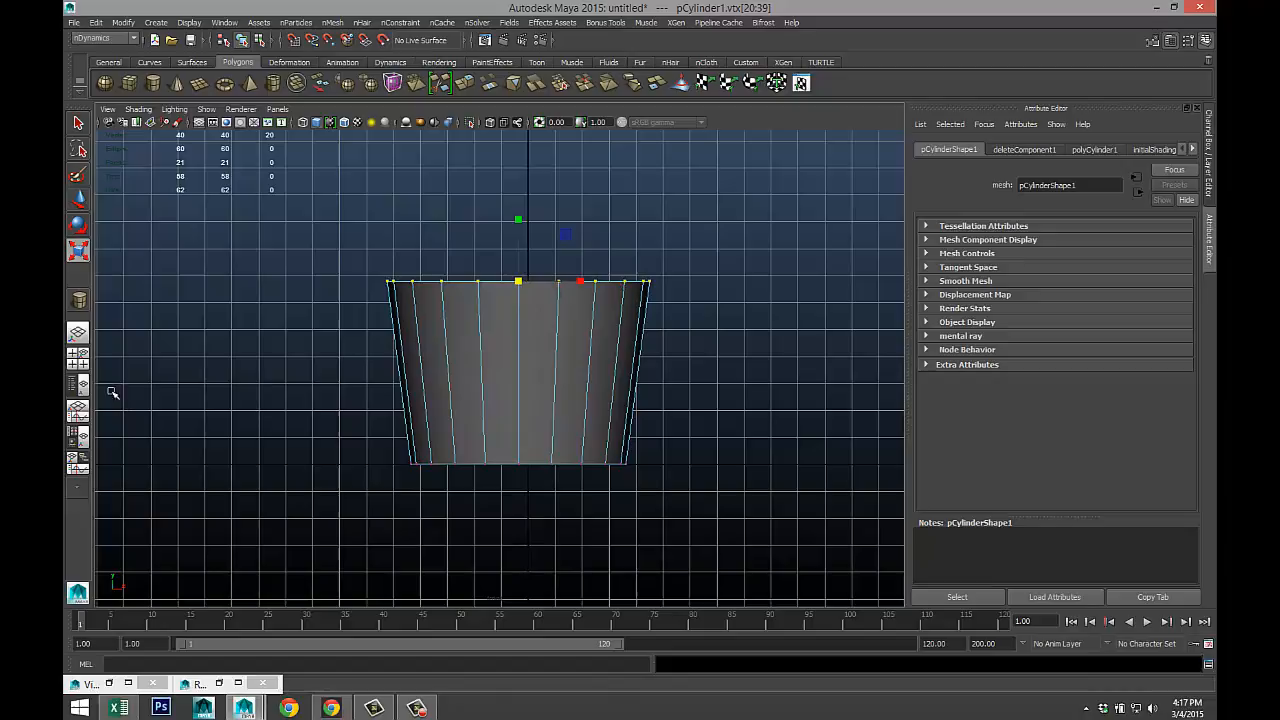
{"action": "left_click_drag", "start_coordinate": [518, 300], "coordinate": [620, 383]}
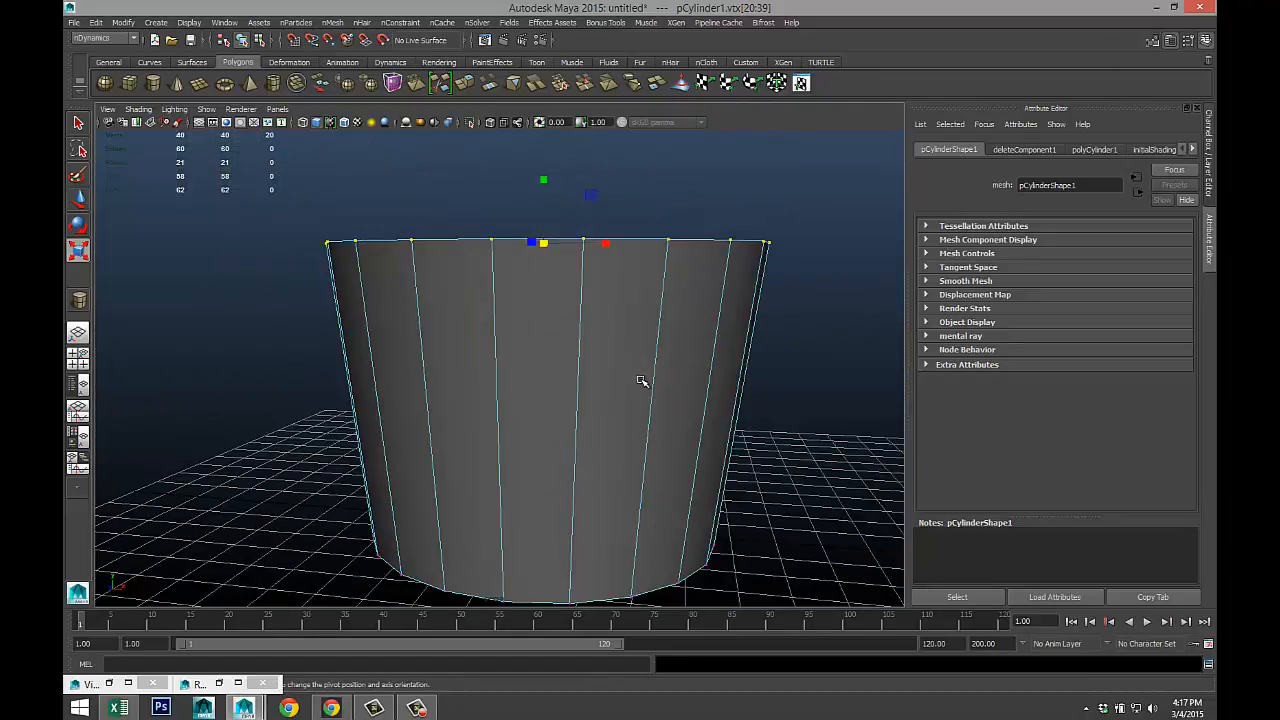
{"action": "right_click", "coordinate": [640, 380]}
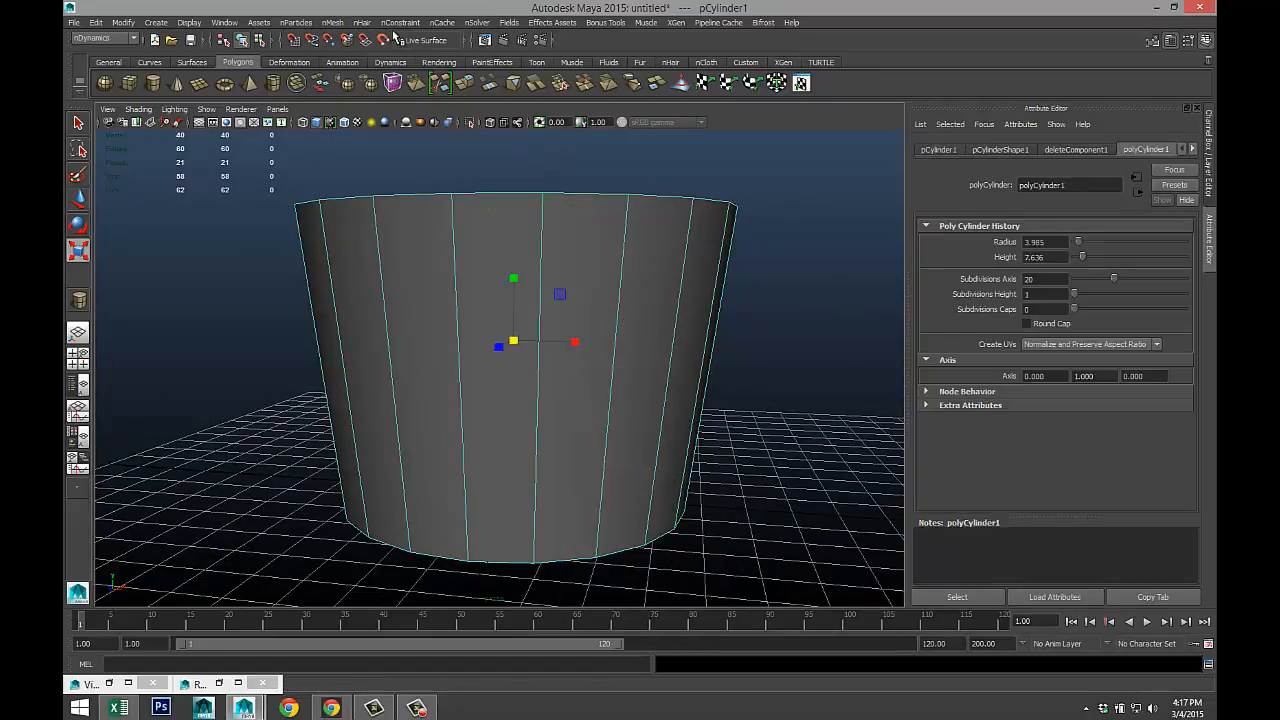
- Extrude the pot mesh and drag its thickness so the walls show a solid rim
{"action": "left_click", "coordinate": [100, 38]}
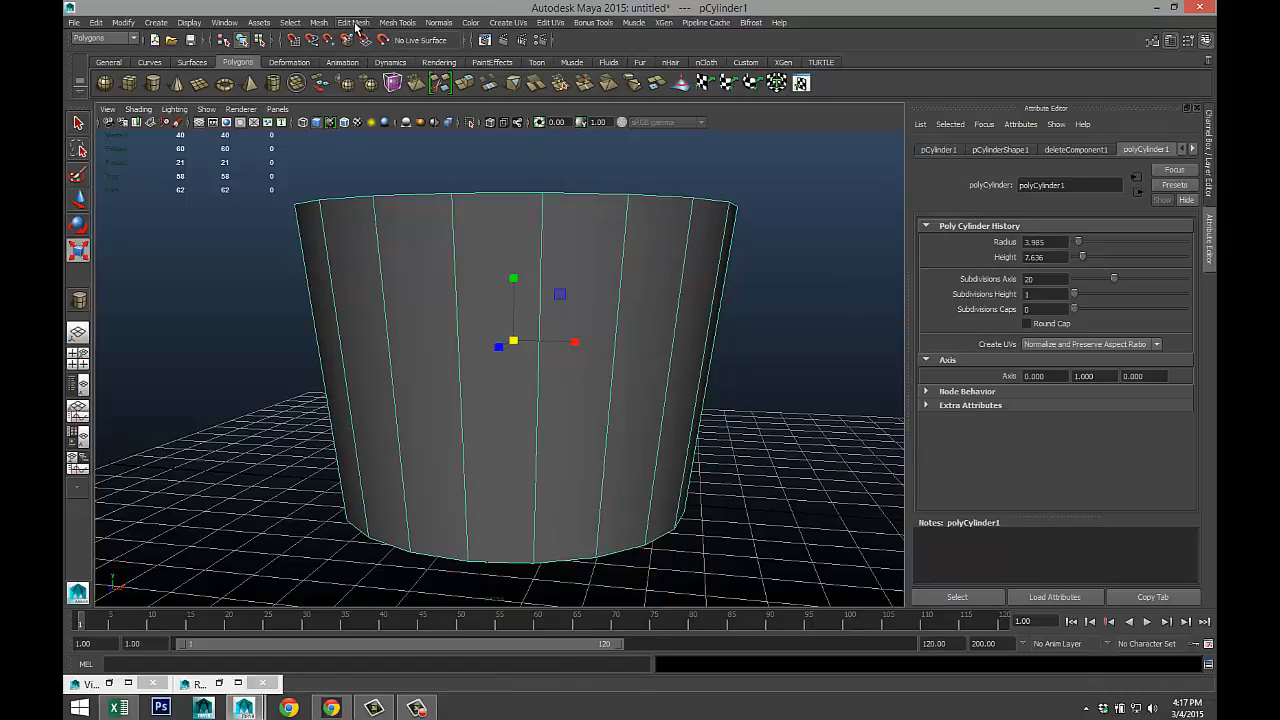
{"action": "left_click", "coordinate": [353, 22]}
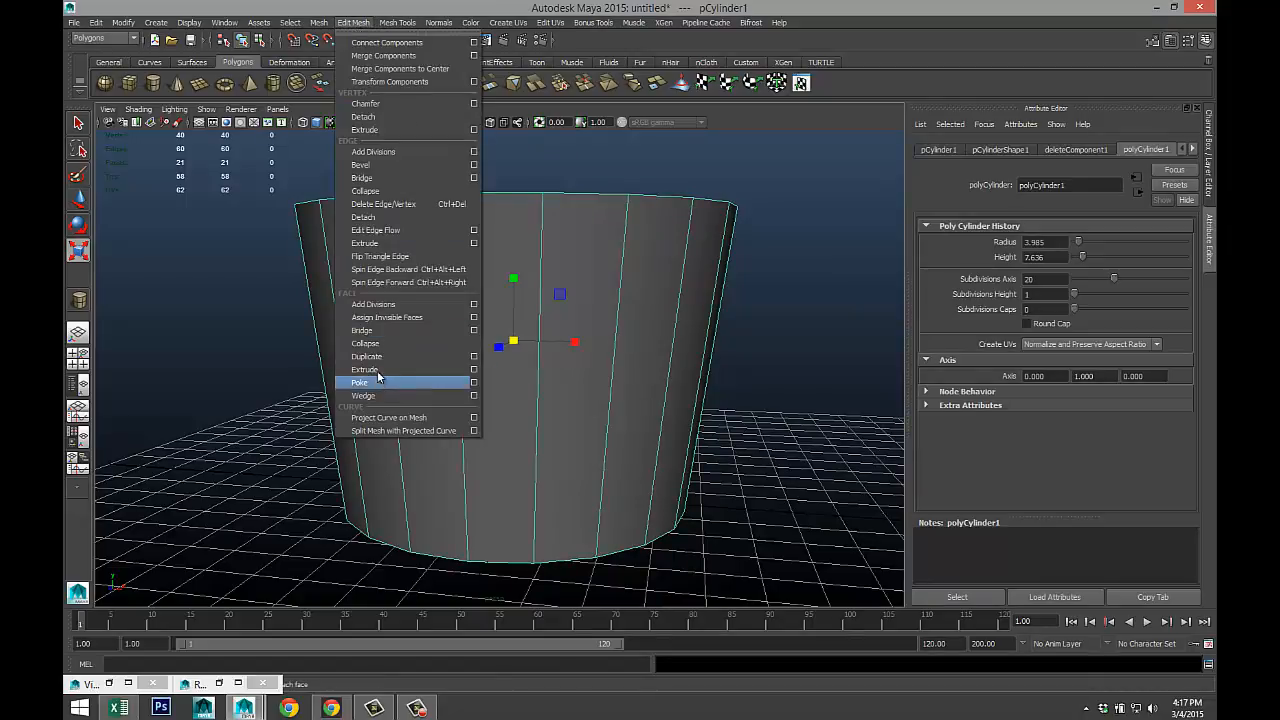
{"action": "left_click", "coordinate": [382, 382]}
{"action": "type", "text": "1"}
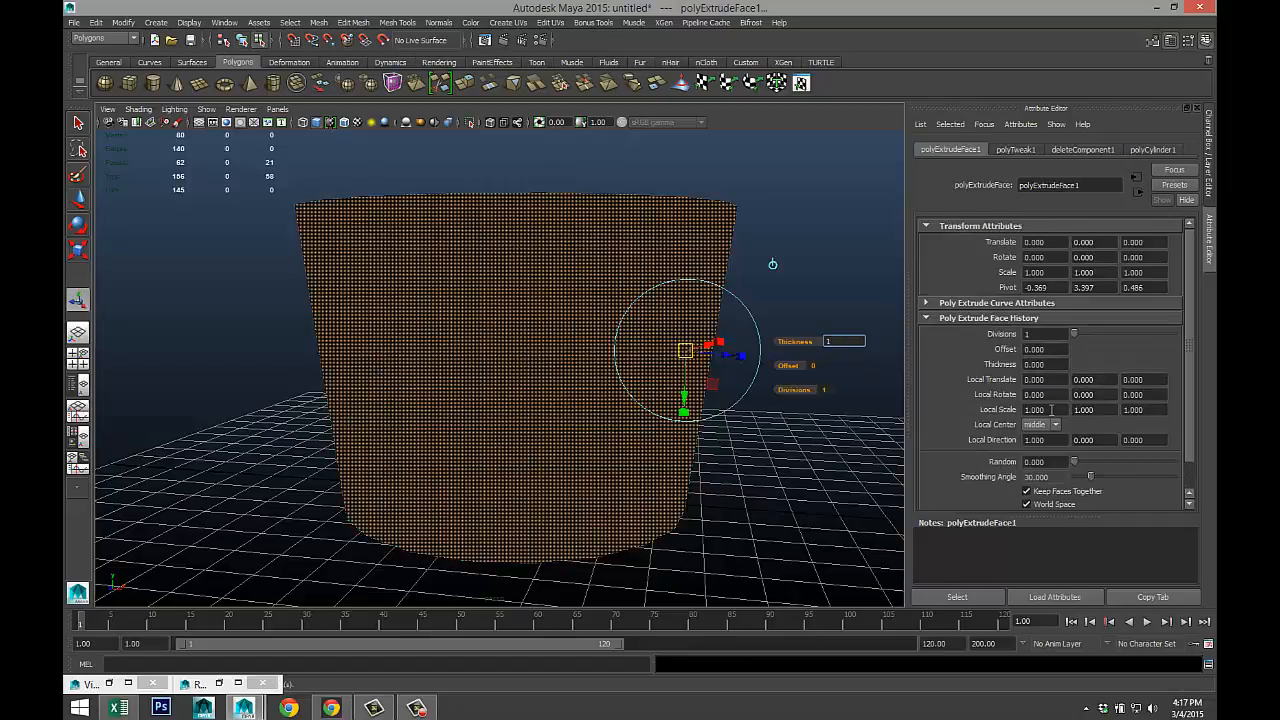
{"action": "left_click_drag", "start_coordinate": [720, 345], "coordinate": [745, 355]}
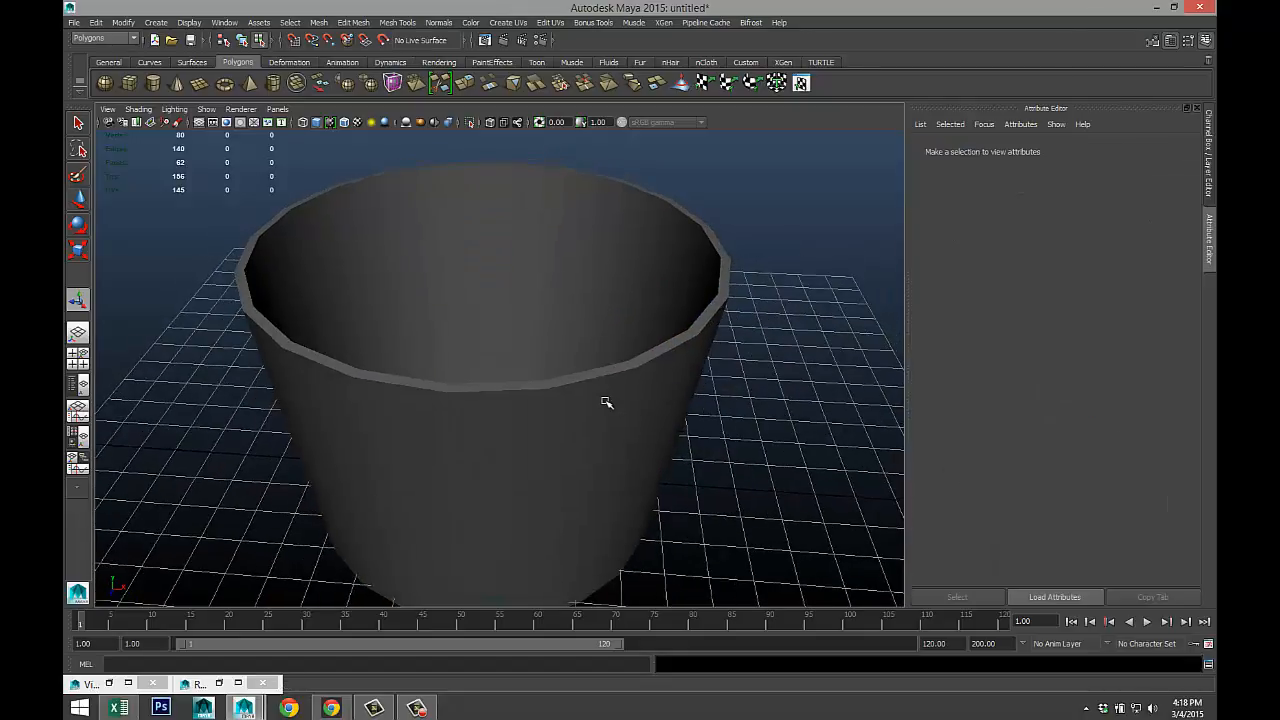
{"action": "right_click", "coordinate": [600, 390]}
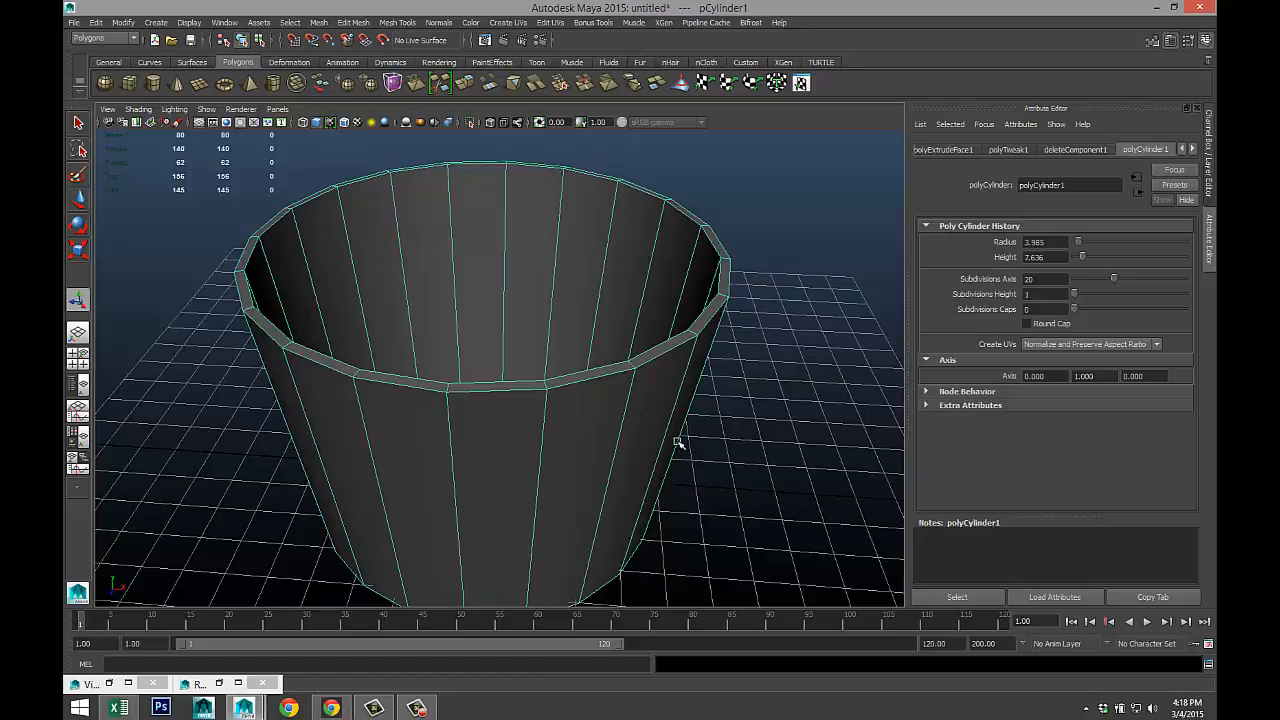
{"action": "key", "text": "3"}
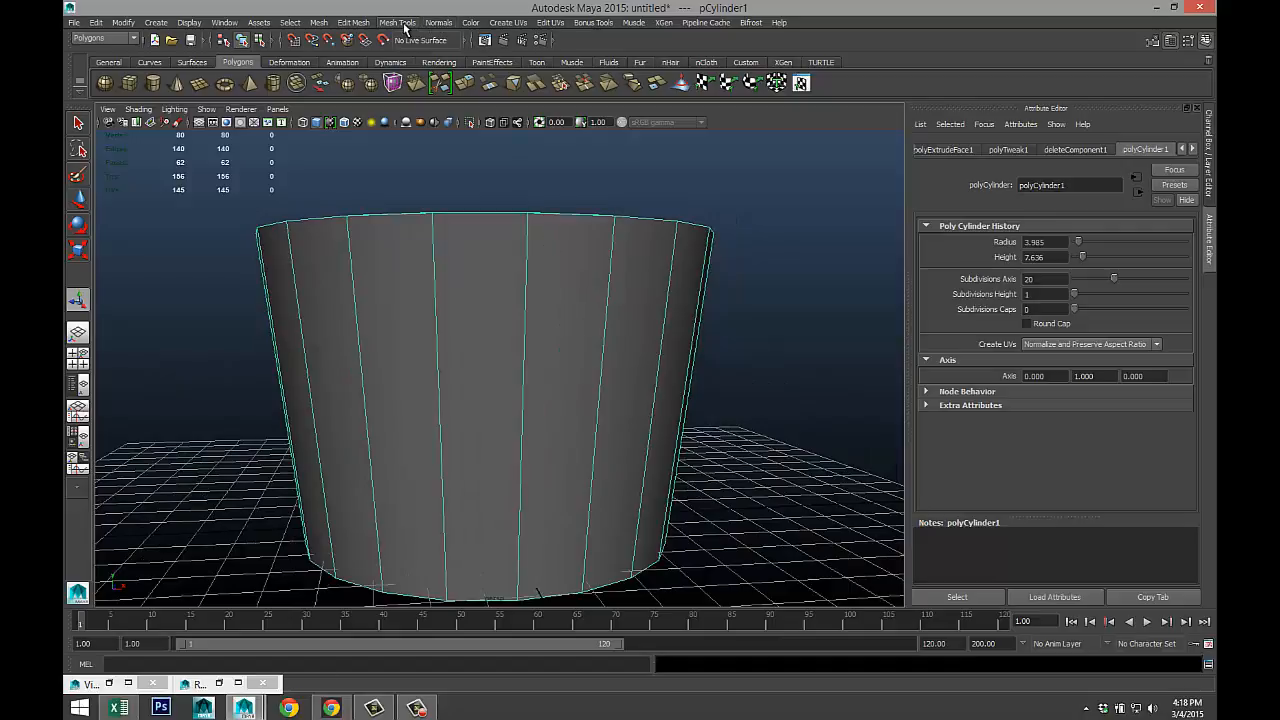
- Insert an edge loop just below the pot's top edge and switch to face selection
{"action": "left_click", "coordinate": [397, 22]}
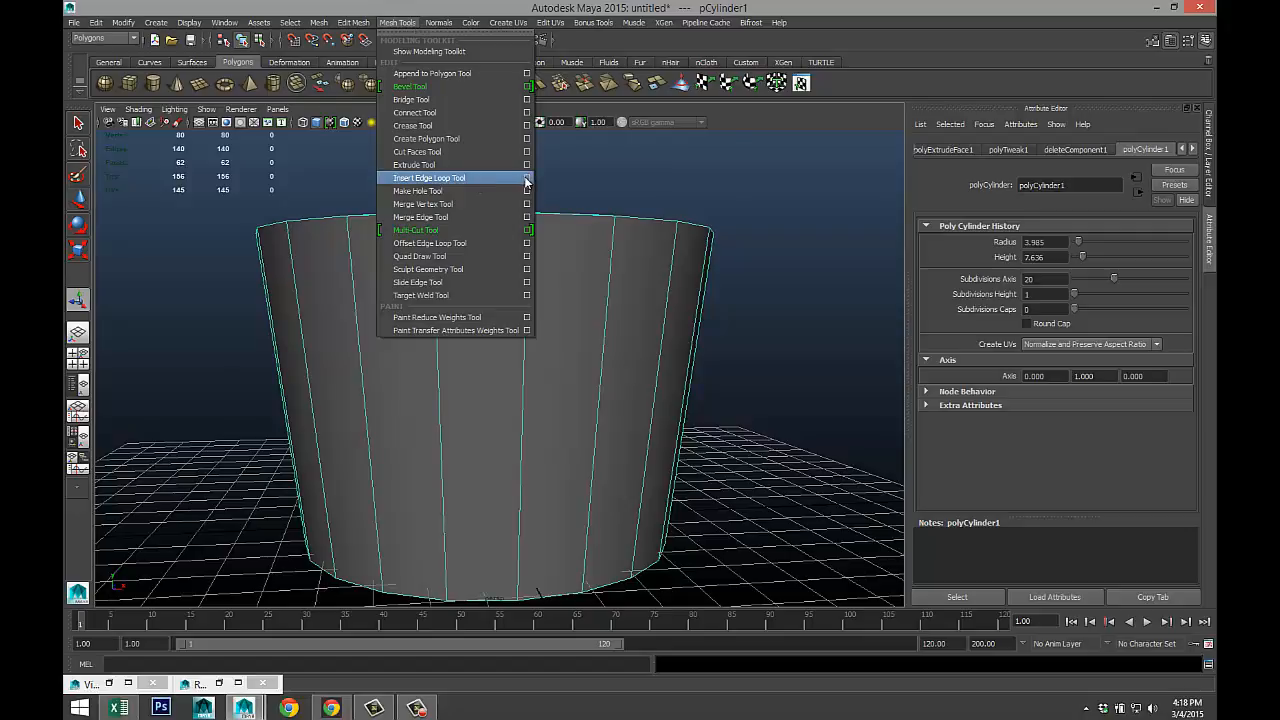
{"action": "left_click", "coordinate": [429, 178]}
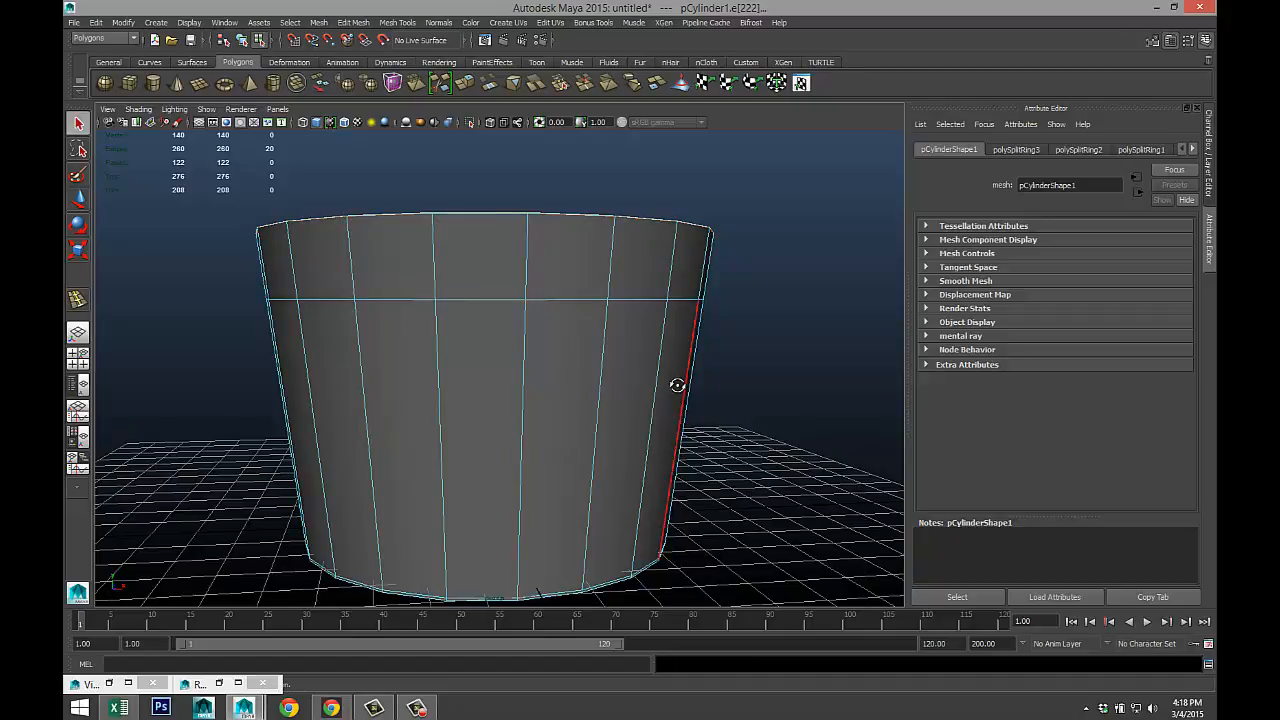
{"action": "right_click", "coordinate": [460, 340]}
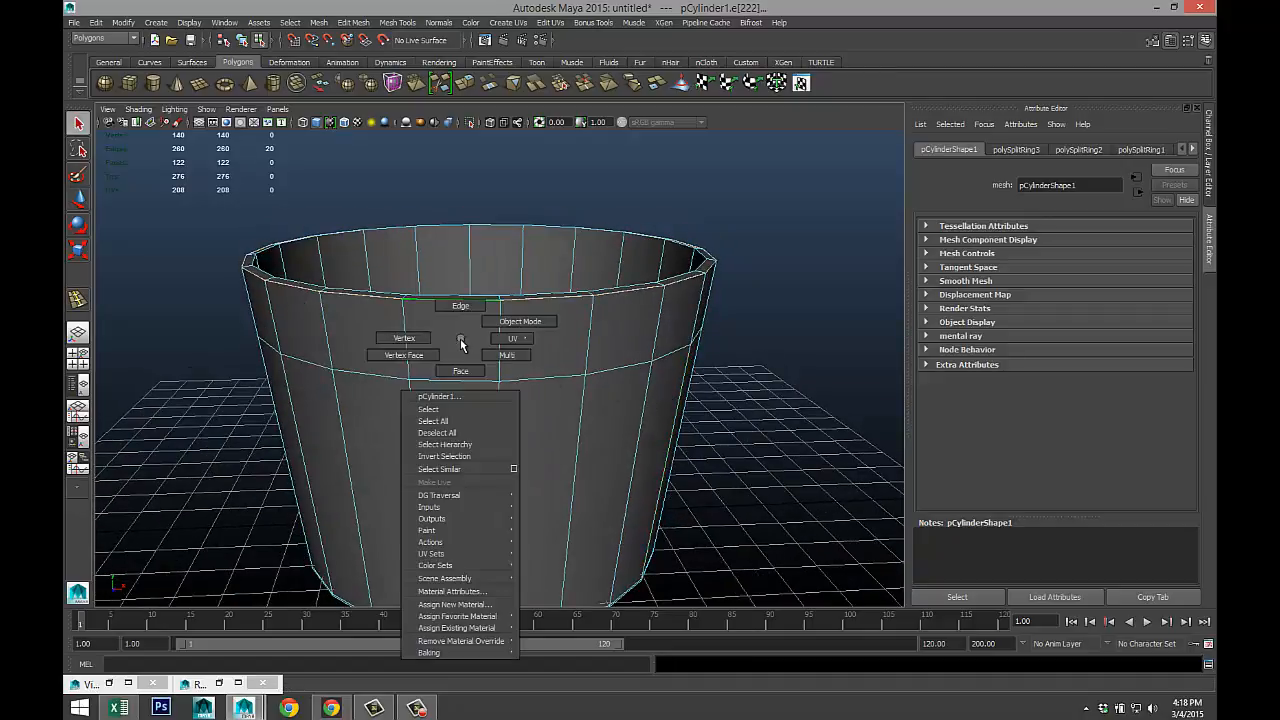
{"action": "left_click", "coordinate": [460, 371]}
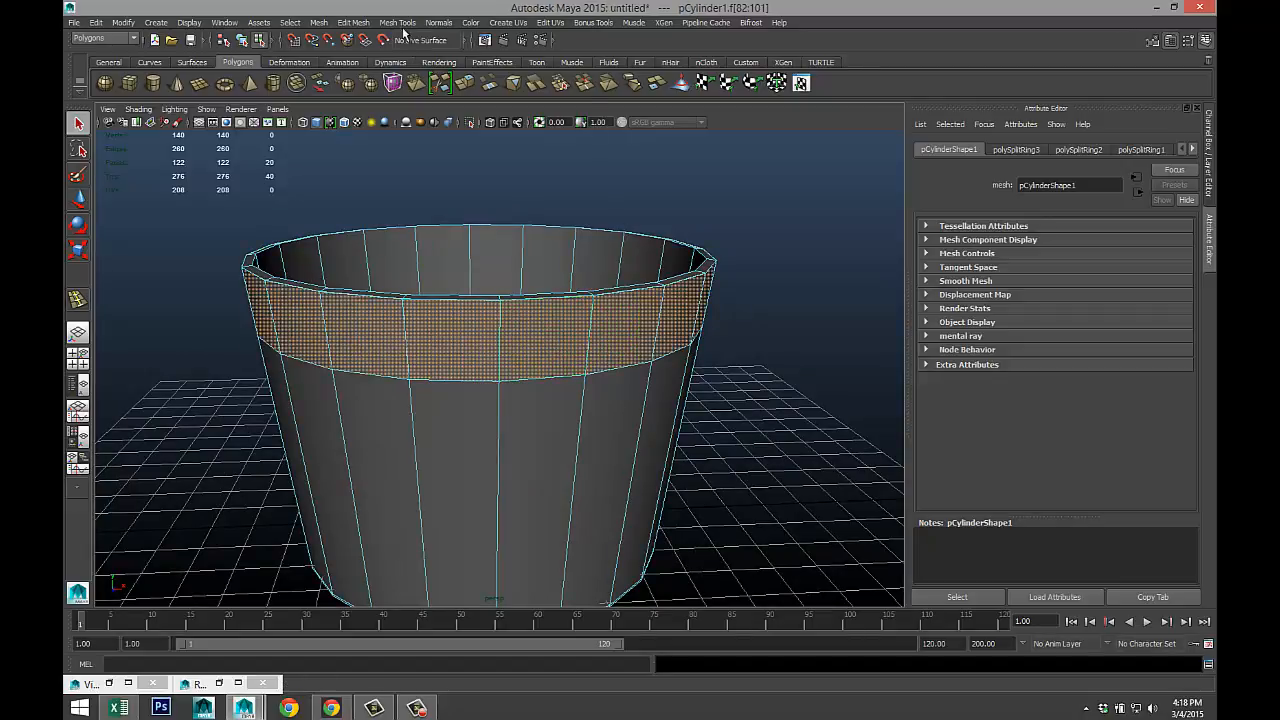
- Extrude the top face band outward into a thick lip, then clear the selection
{"action": "left_click", "coordinate": [353, 22]}
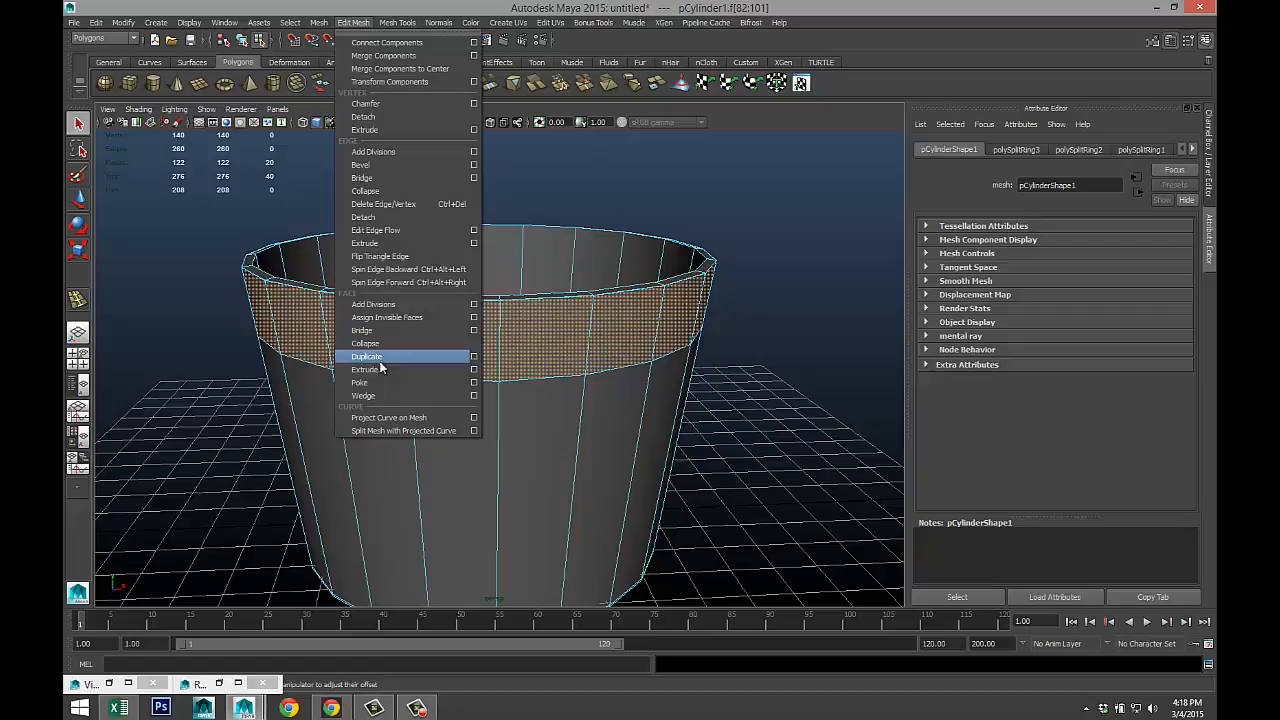
{"action": "left_click", "coordinate": [364, 369]}
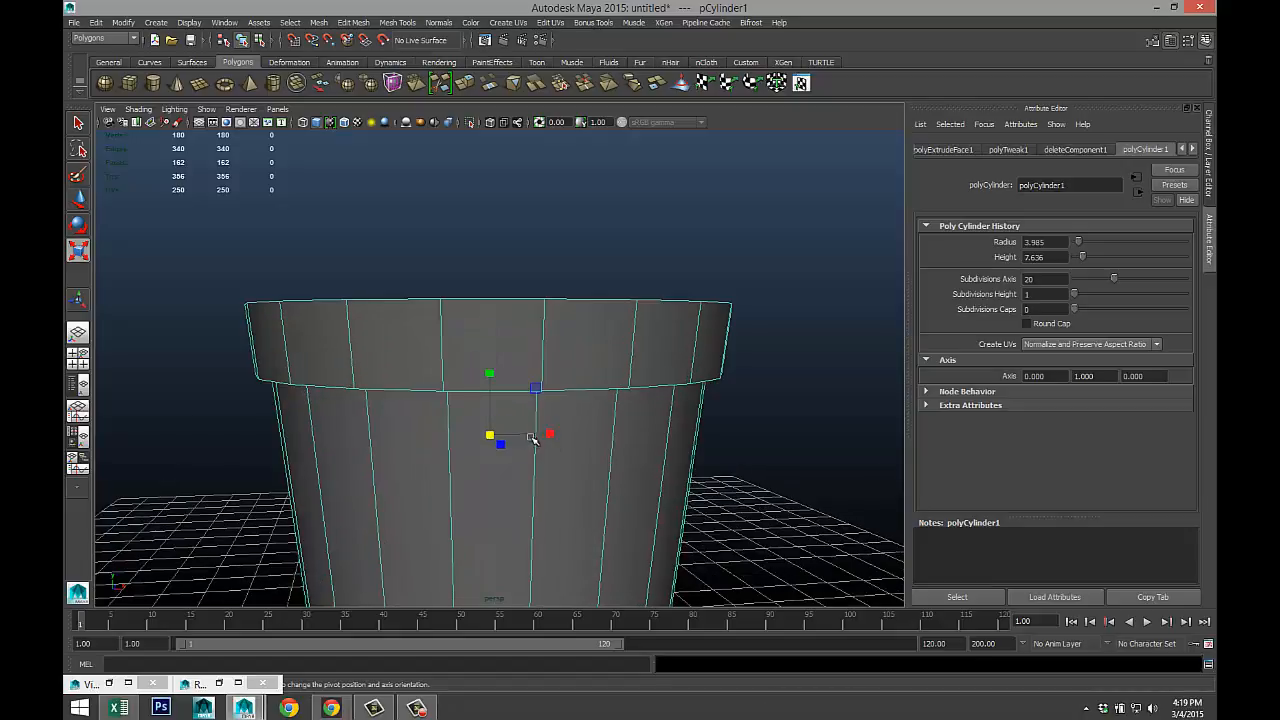
{"action": "left_click", "coordinate": [397, 22]}
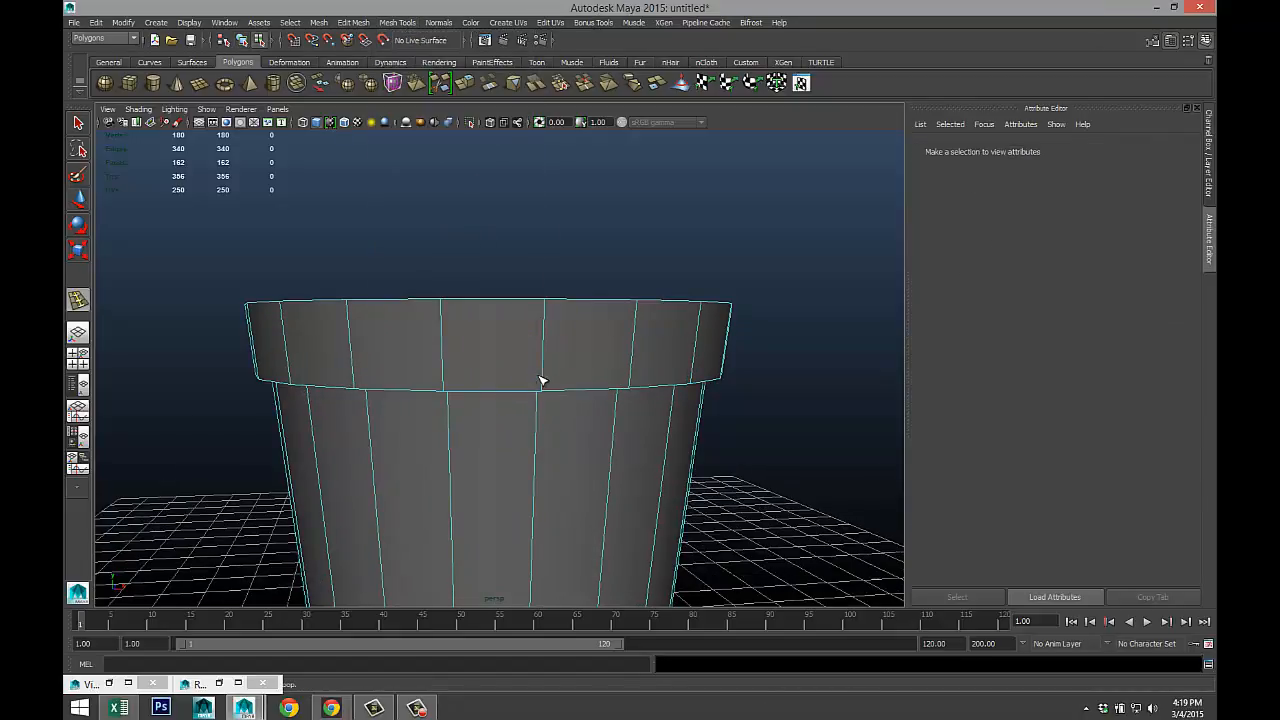
{"action": "left_click", "coordinate": [545, 390]}
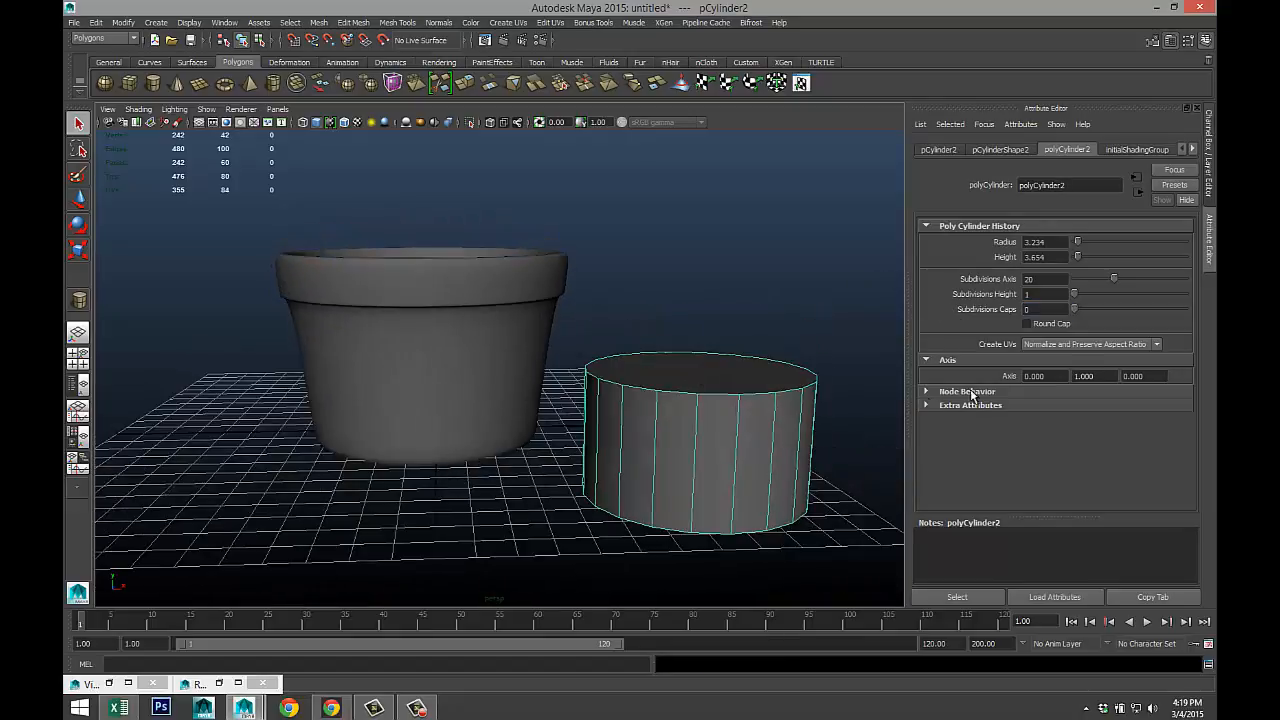
- Move the second cylinder into the pot and select the disc inside it
{"action": "left_click_drag", "start_coordinate": [1075, 309], "coordinate": [1085, 309]}
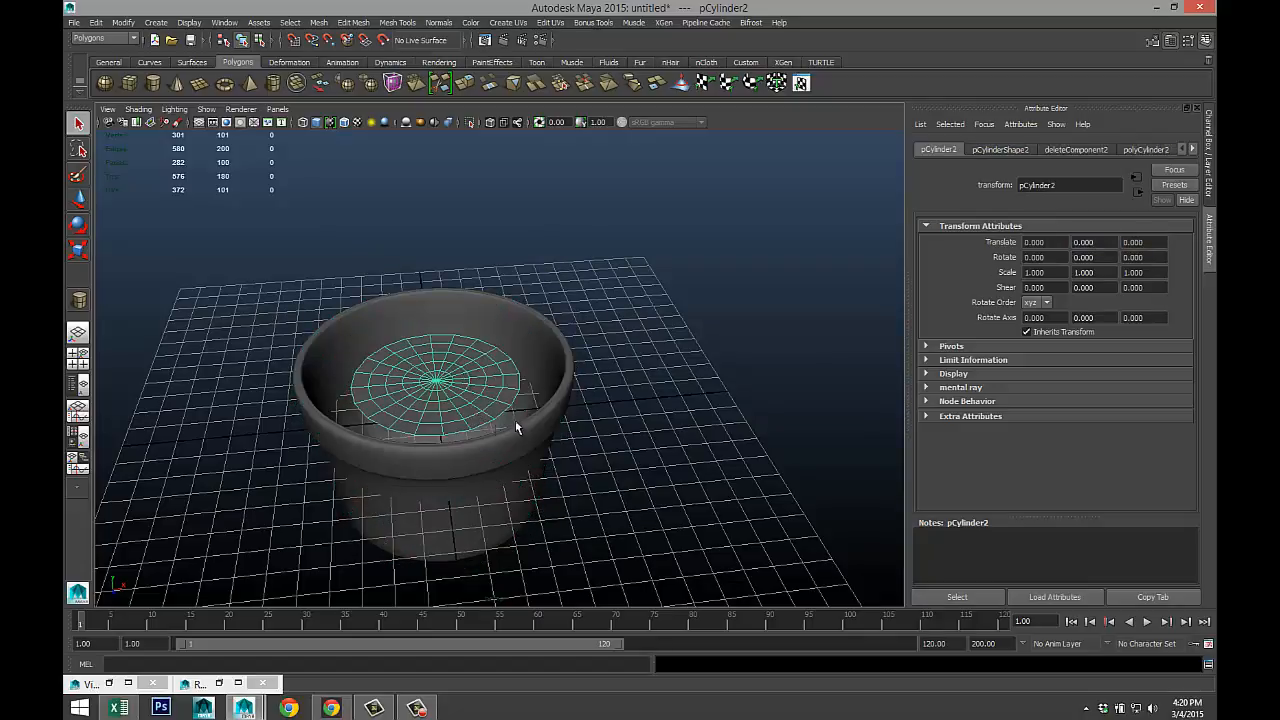
{"action": "left_click", "coordinate": [78, 250]}
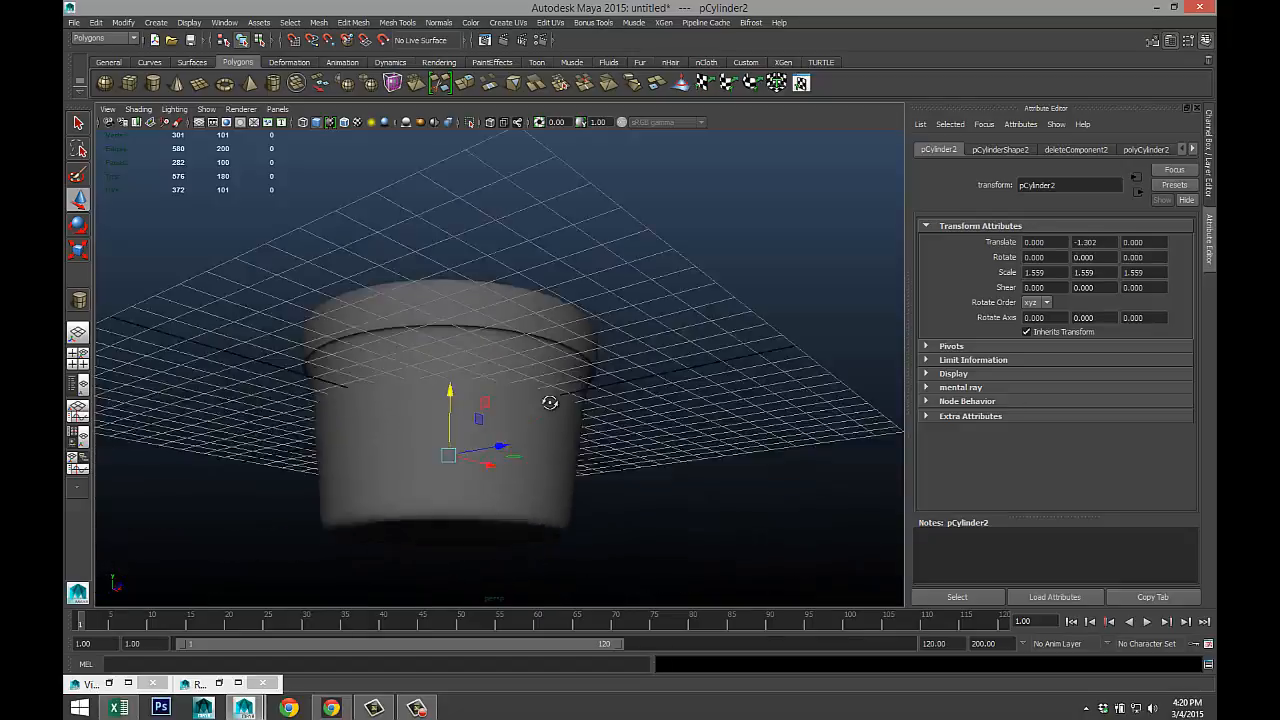
- Orbit the view back above the pot to see the inner disc
{"action": "left_click_drag", "start_coordinate": [550, 403], "coordinate": [617, 497]}
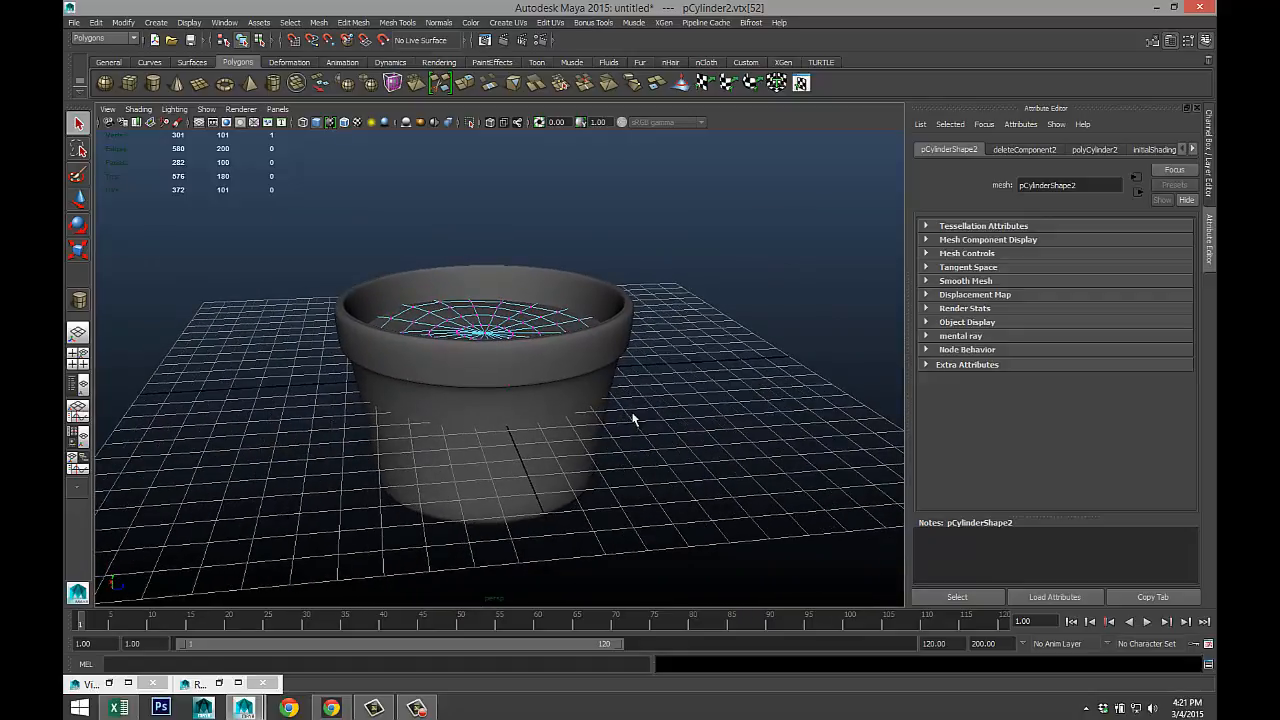
- Adjust the disc's vertex ring, then call up the pot's Assign New Material list
{"action": "left_click_drag", "start_coordinate": [633, 420], "coordinate": [537, 368]}
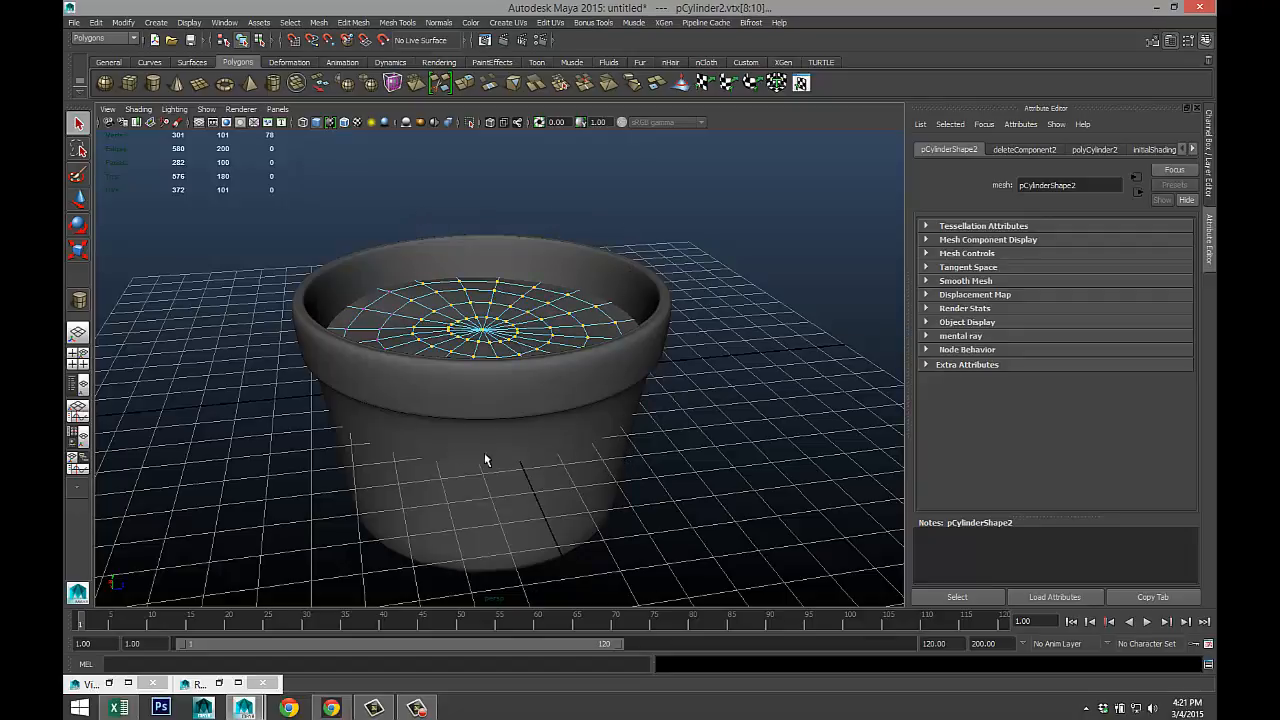
{"action": "mouse_move", "coordinate": [470, 418]}
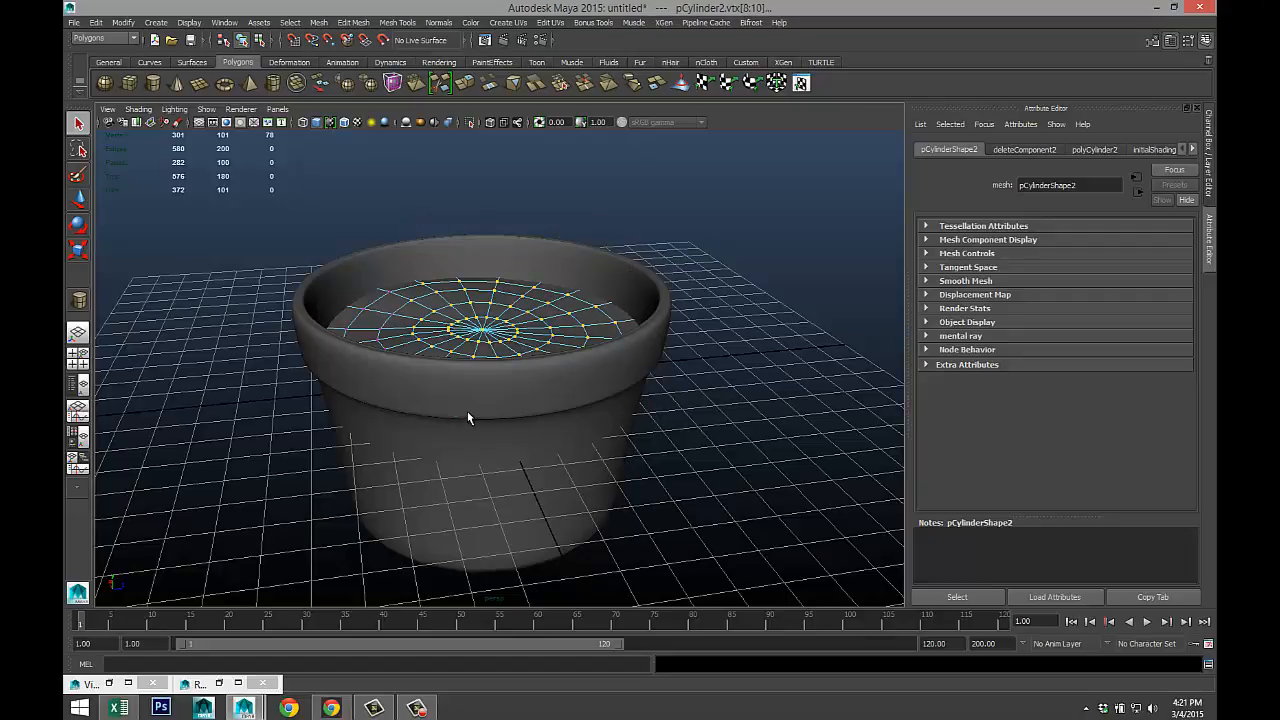
{"action": "right_click", "coordinate": [470, 418]}
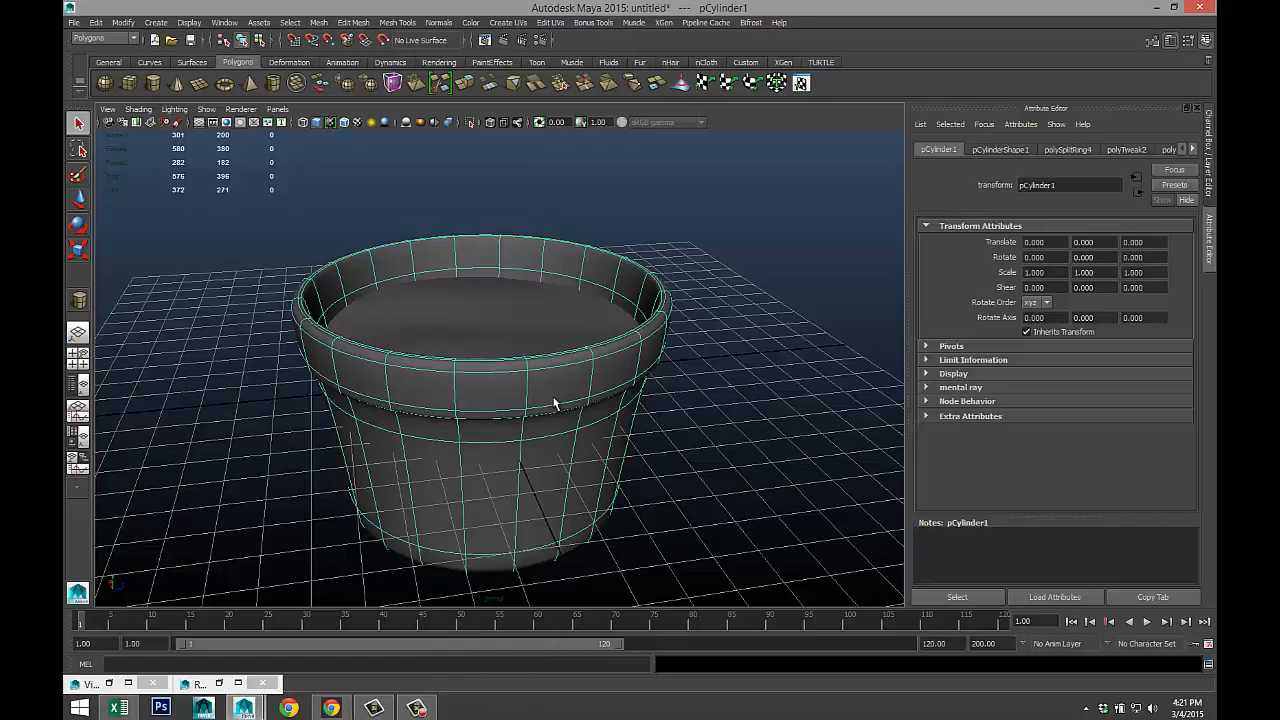
{"action": "left_click_drag", "start_coordinate": [550, 400], "coordinate": [650, 460]}
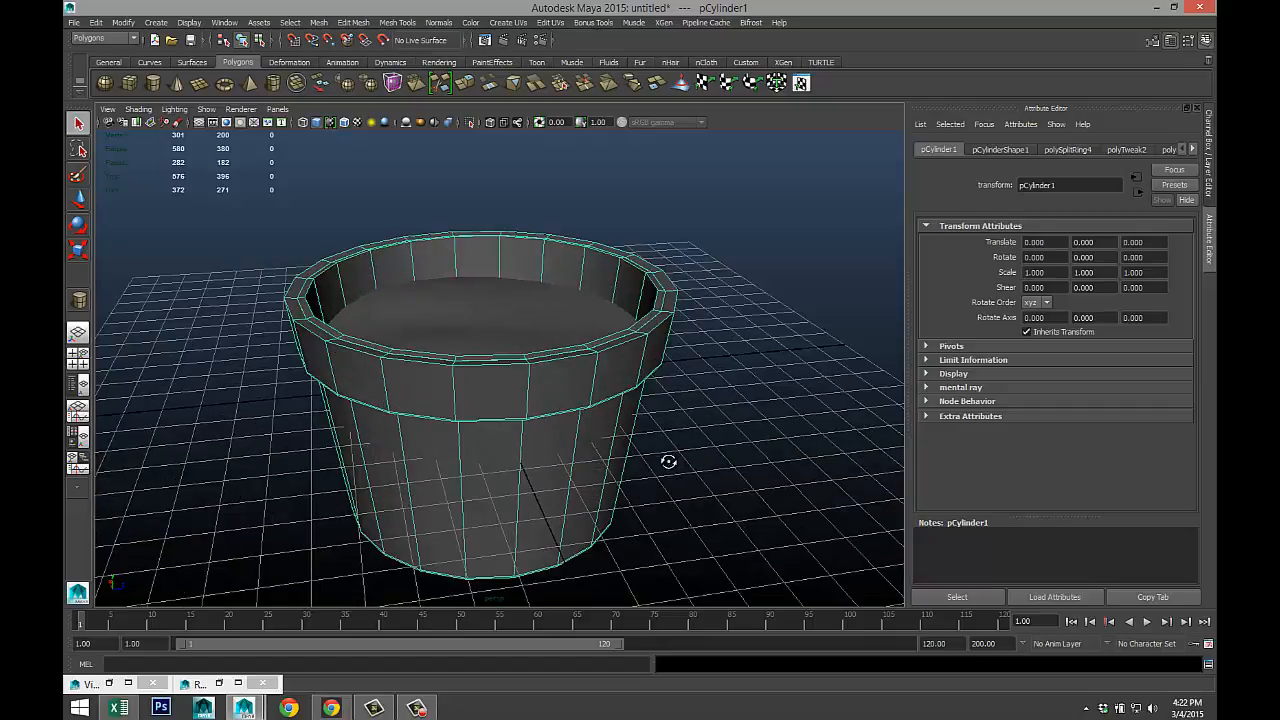
{"action": "right_click", "coordinate": [481, 300]}
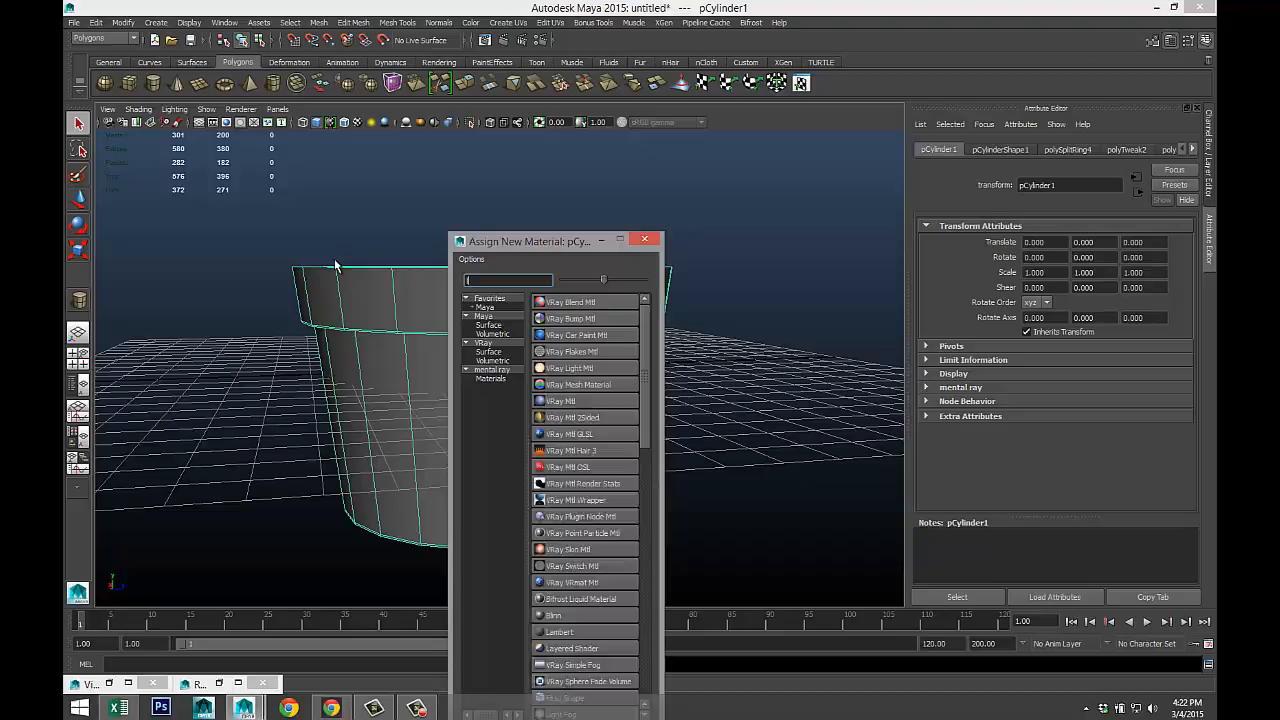
- Assign the pot a new Lambert using Desktop Terracotta.jpg as its colour file texture
{"action": "left_click", "coordinate": [559, 631]}
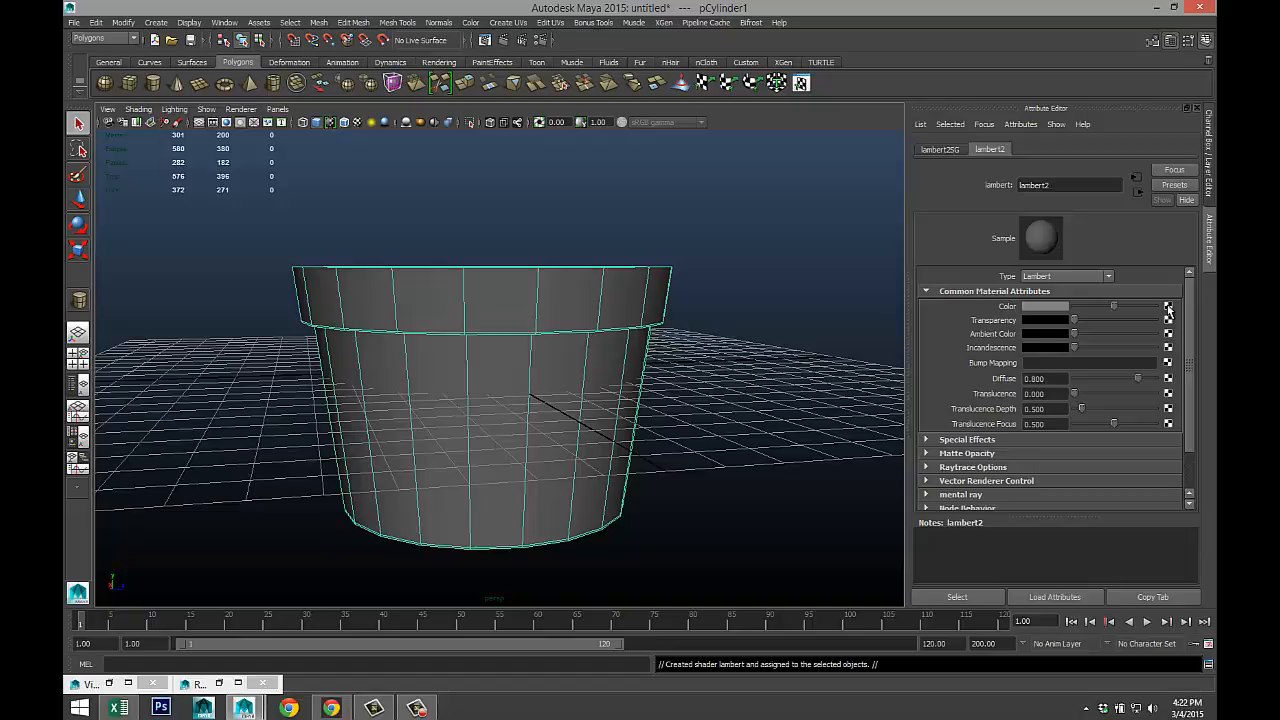
{"action": "mouse_move", "coordinate": [918, 428]}
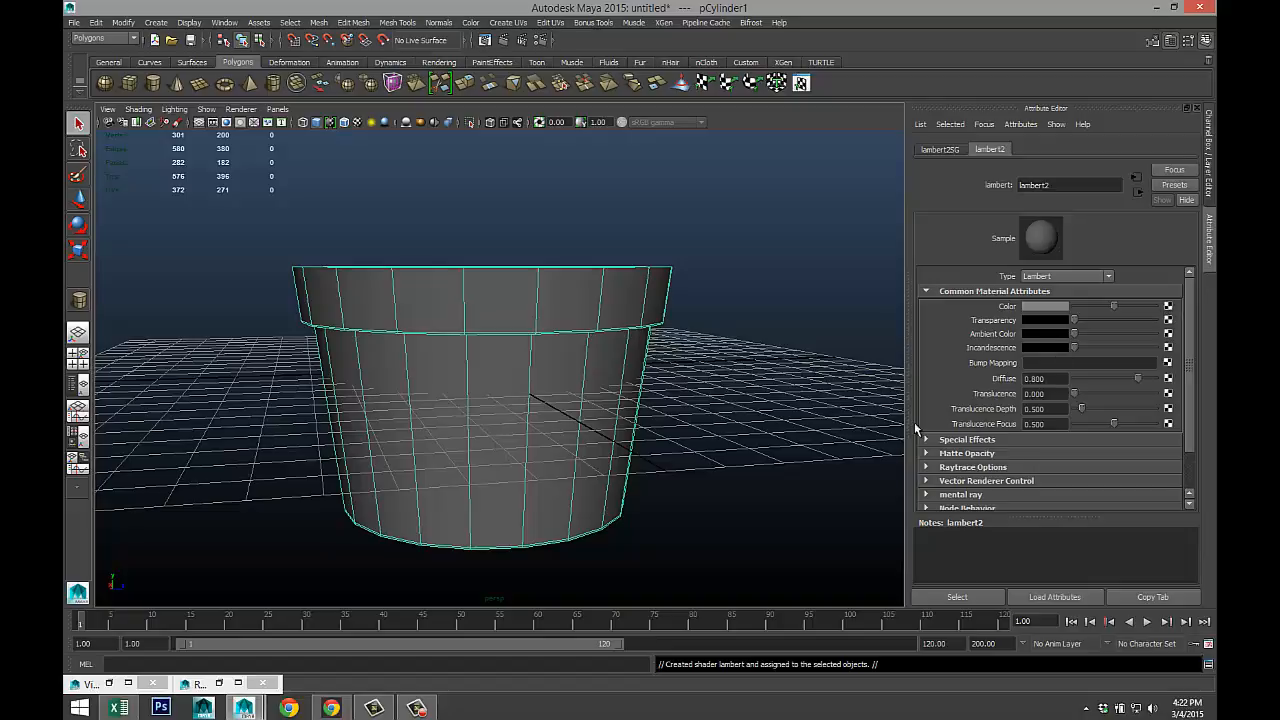
{"action": "mouse_move", "coordinate": [755, 415]}
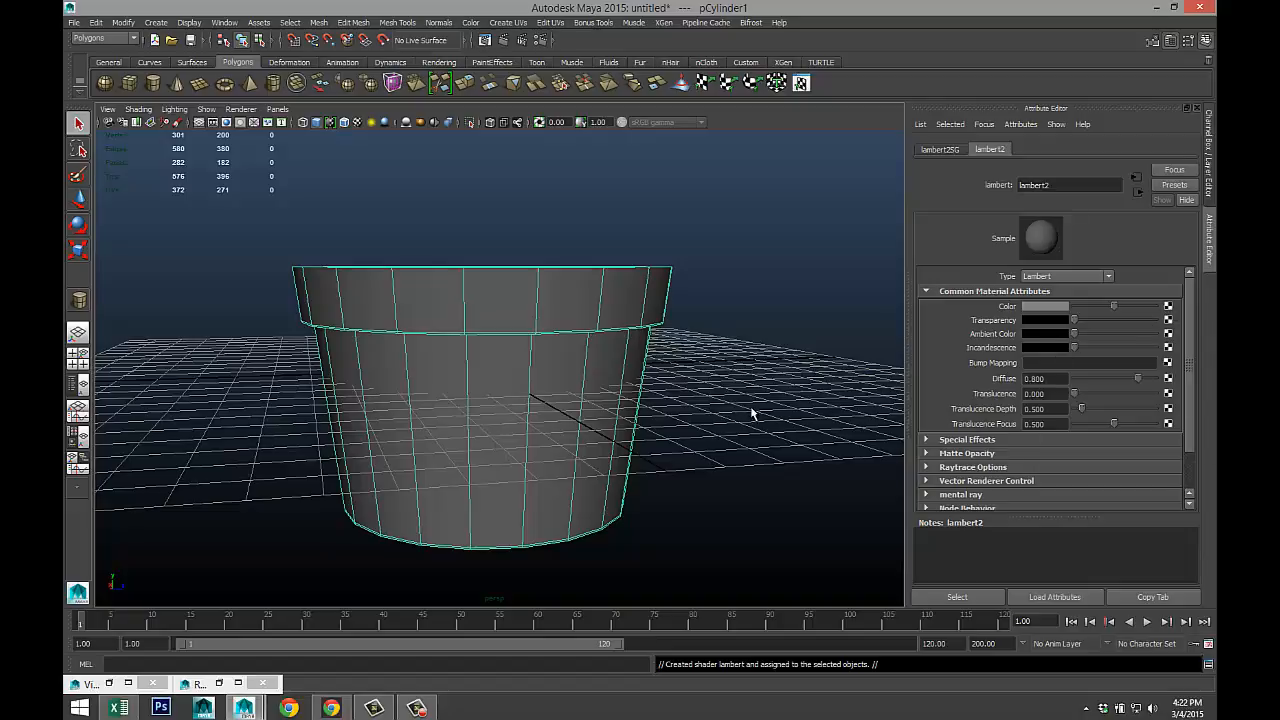
{"action": "left_click", "coordinate": [1168, 306]}
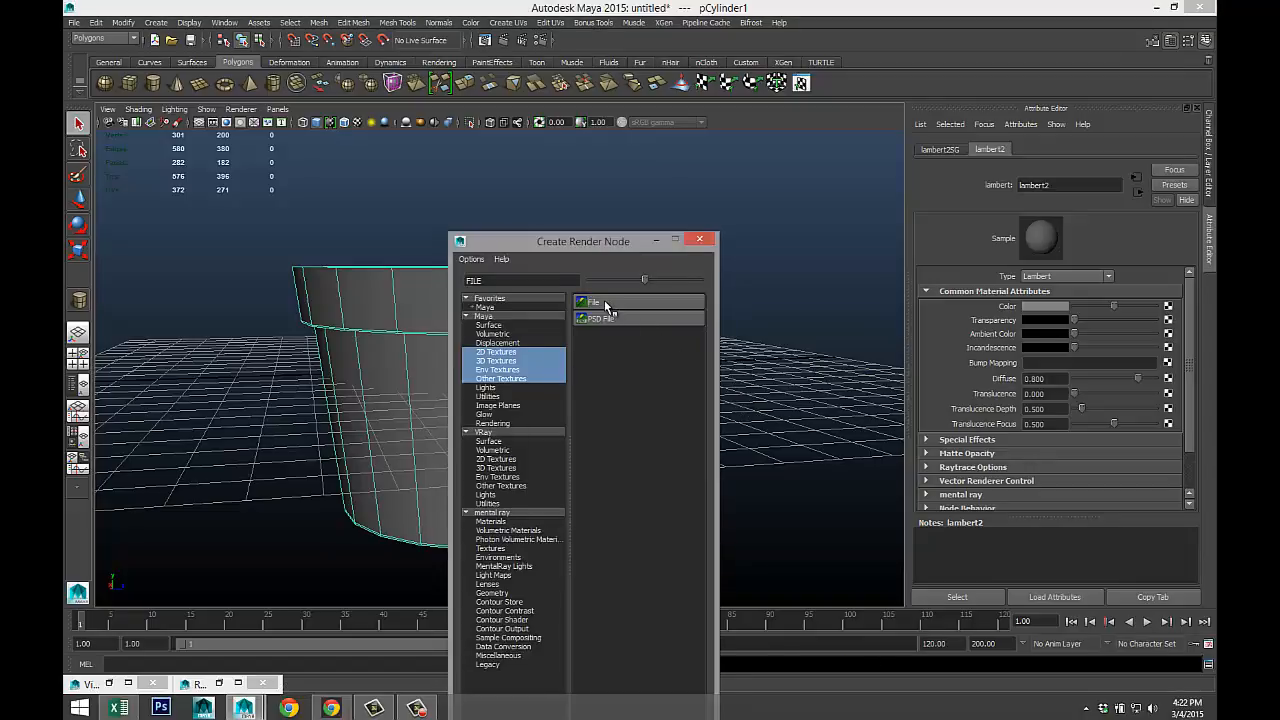
{"action": "left_click", "coordinate": [592, 302]}
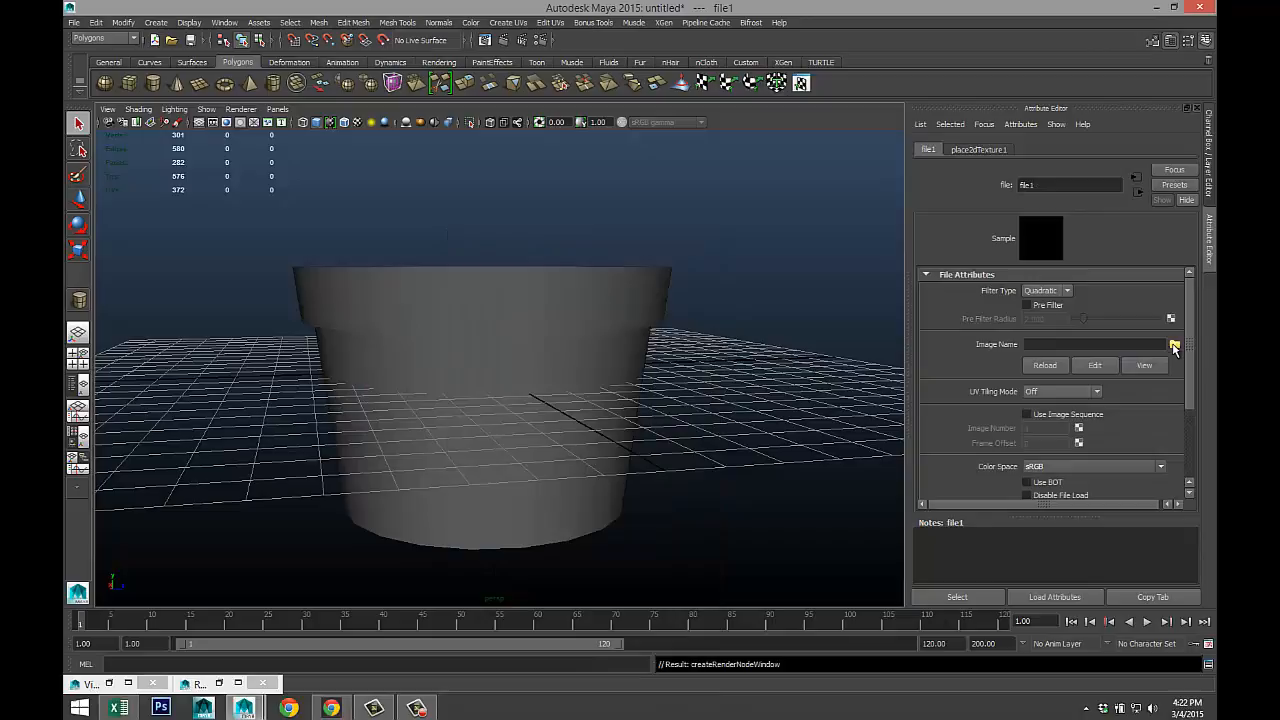
{"action": "left_click", "coordinate": [1174, 344]}
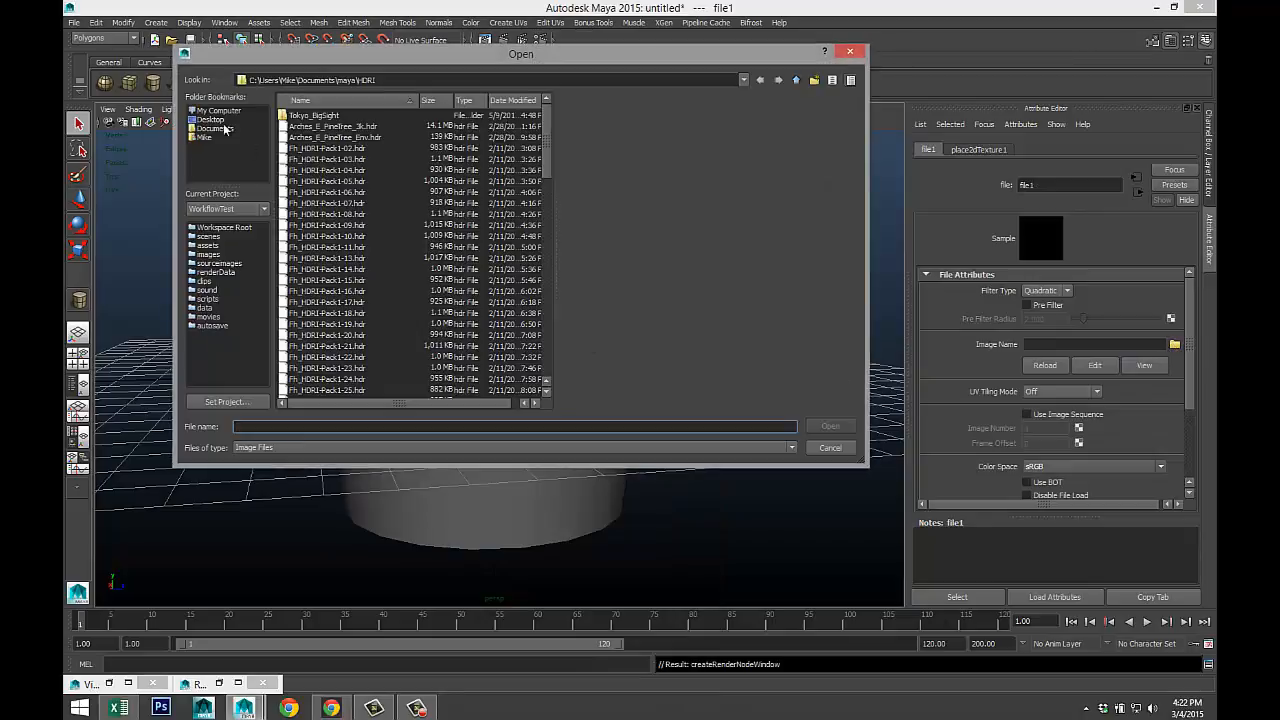
{"action": "left_click", "coordinate": [210, 119]}
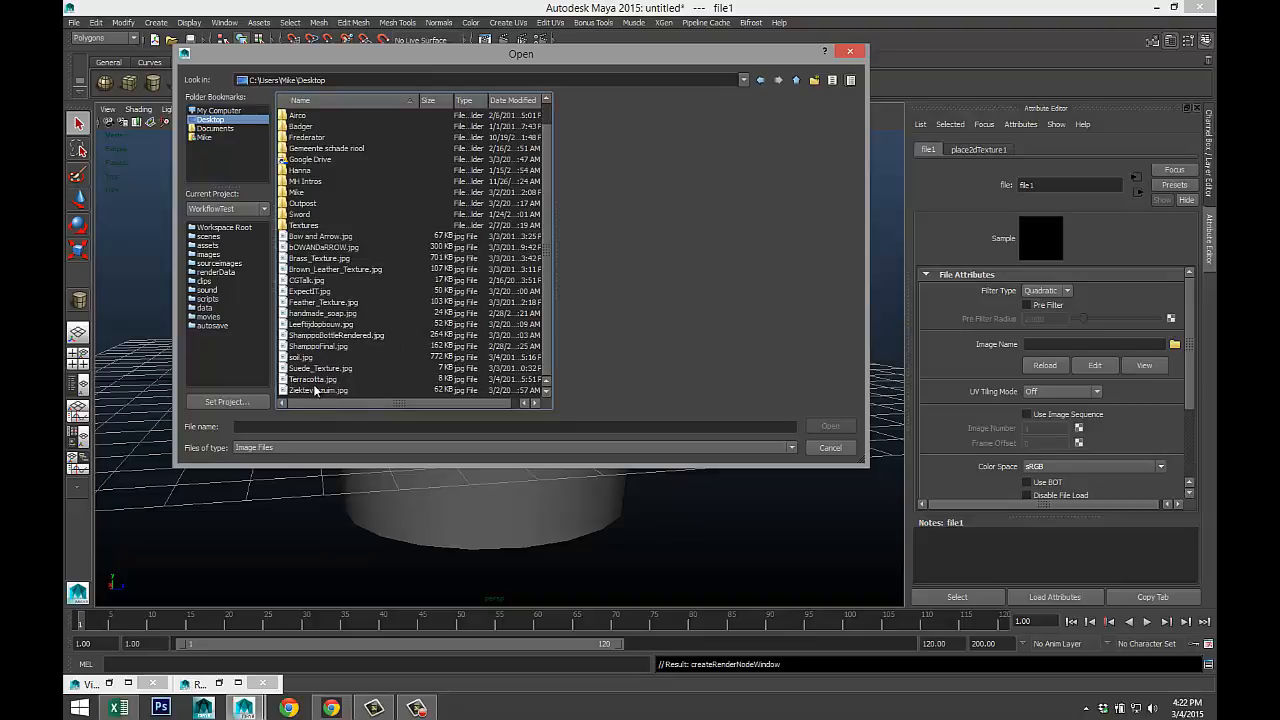
{"action": "left_click", "coordinate": [313, 379]}
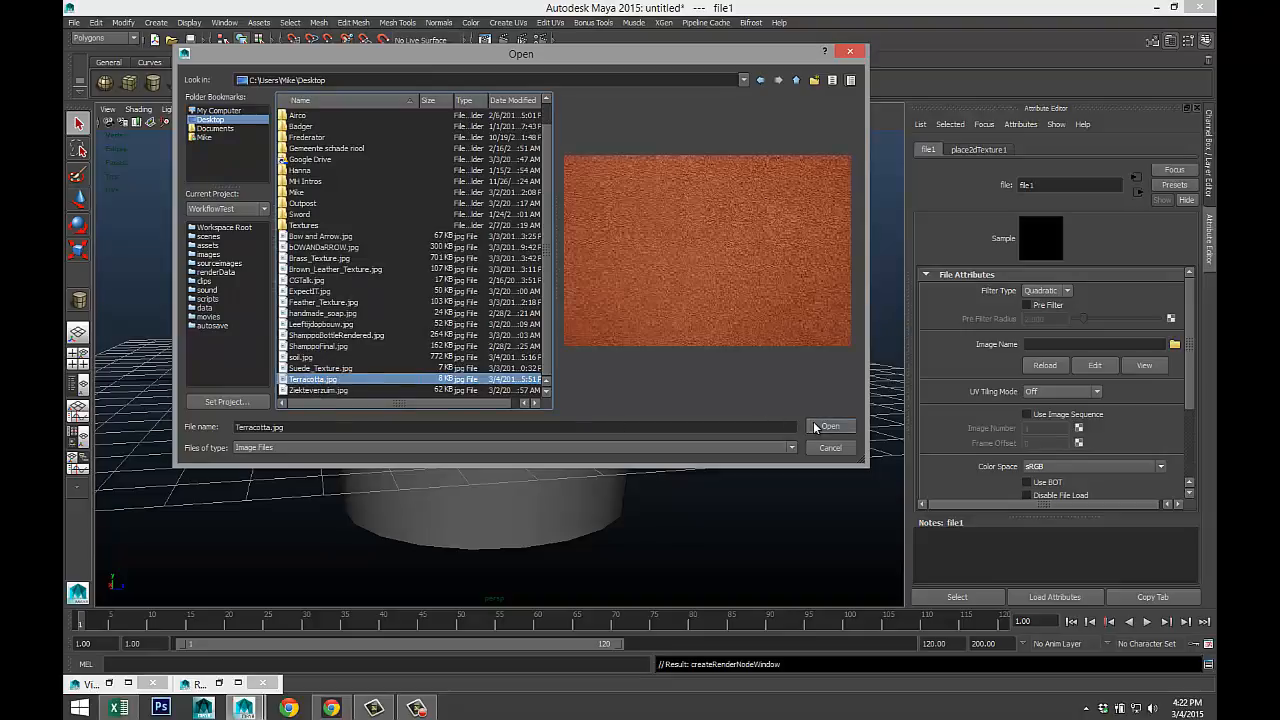
{"action": "left_click", "coordinate": [830, 426]}
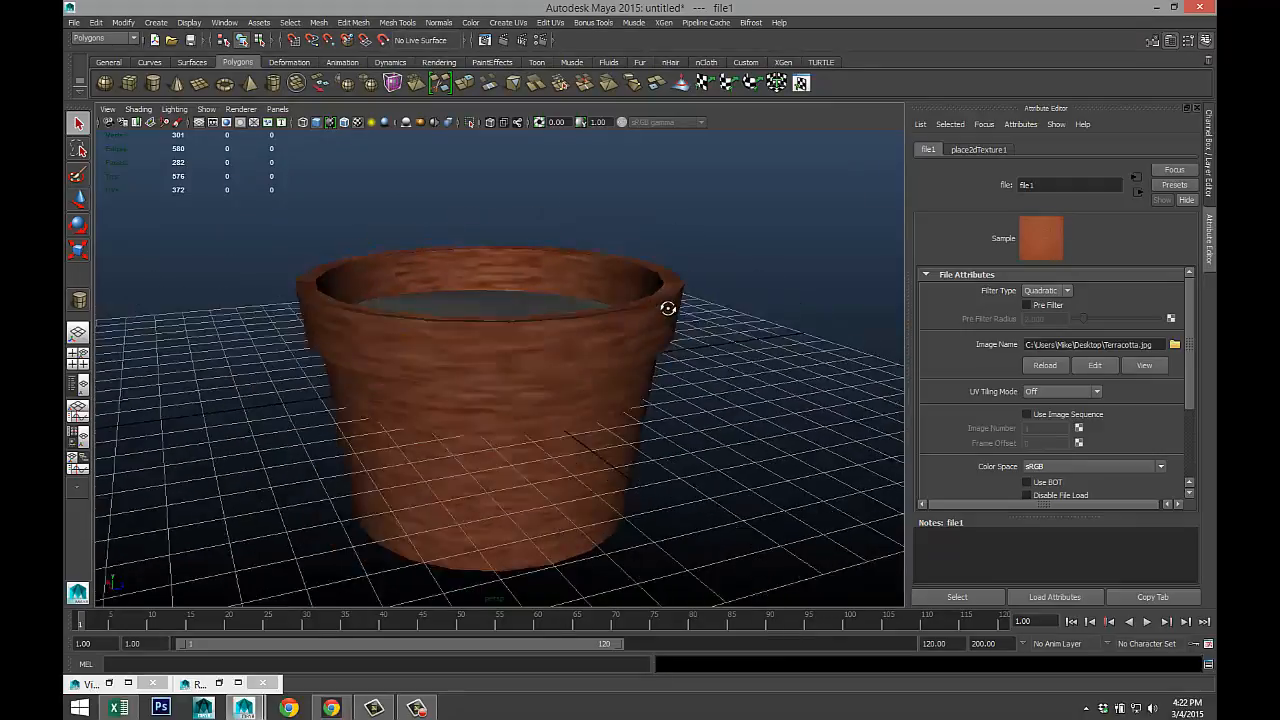
- Reselect the pot and apply spherical UV mapping to it
{"action": "left_click", "coordinate": [490, 400]}
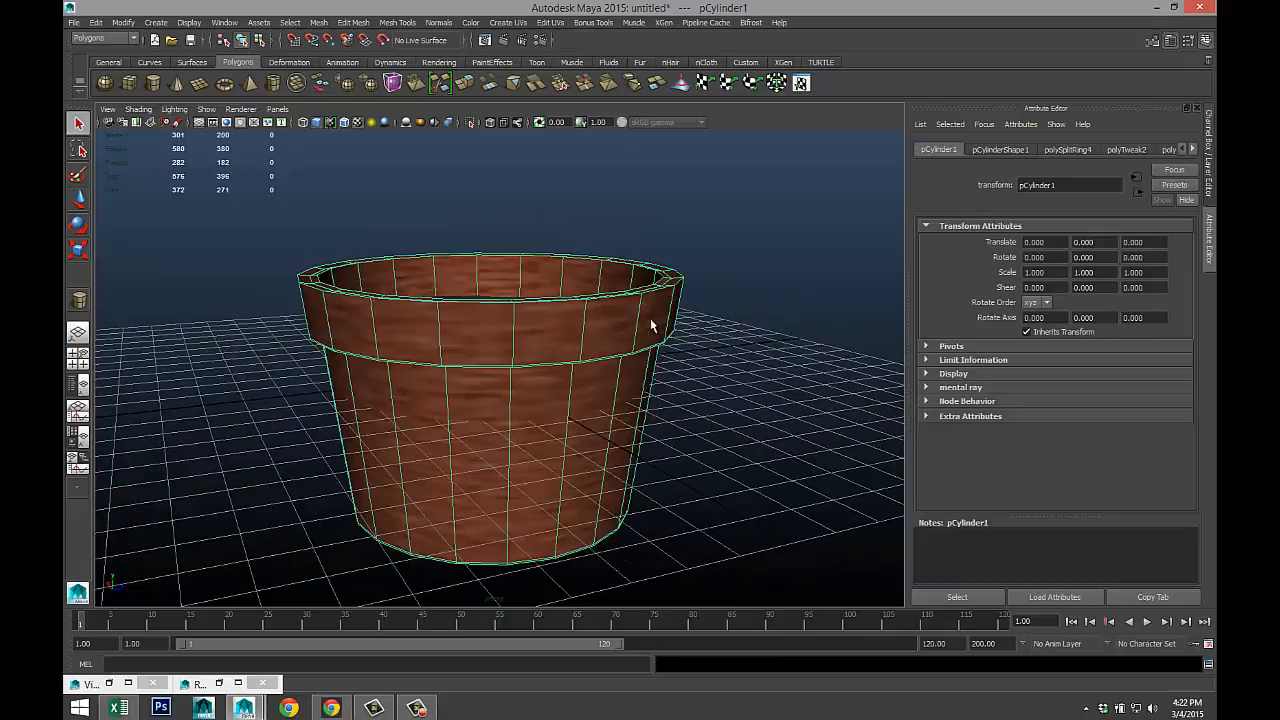
{"action": "left_click", "coordinate": [508, 22]}
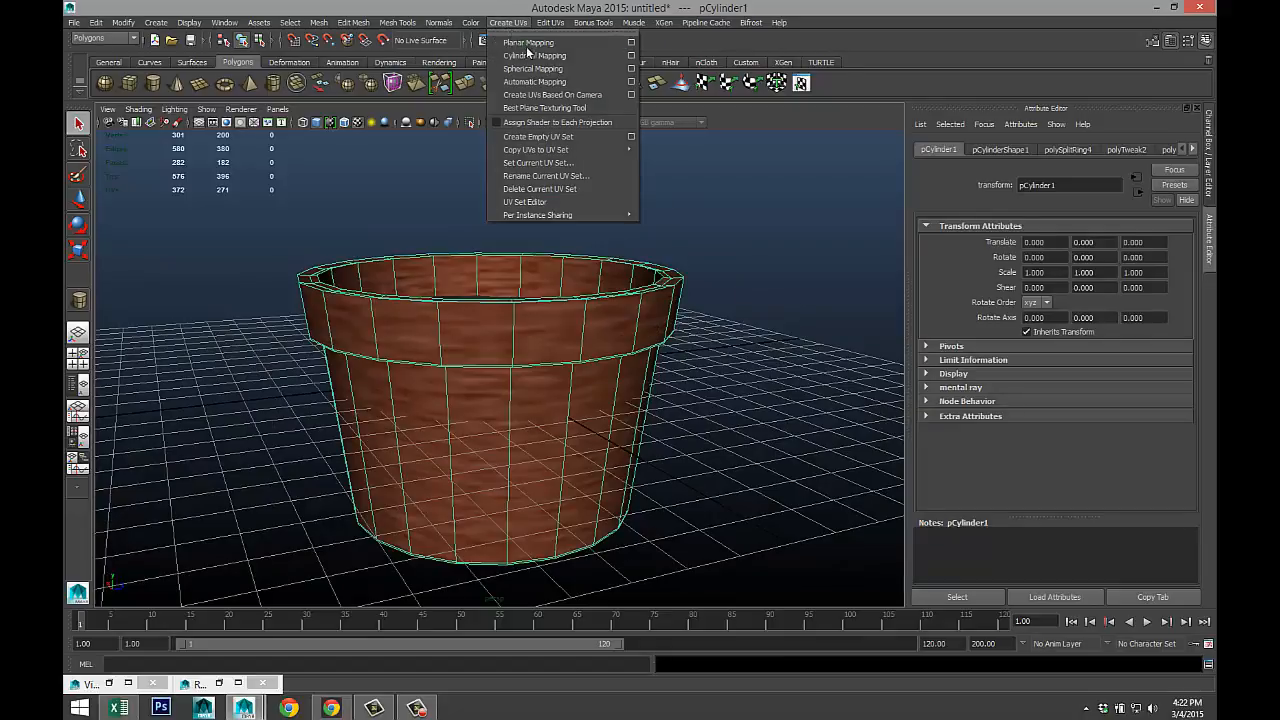
{"action": "mouse_move", "coordinate": [532, 69]}
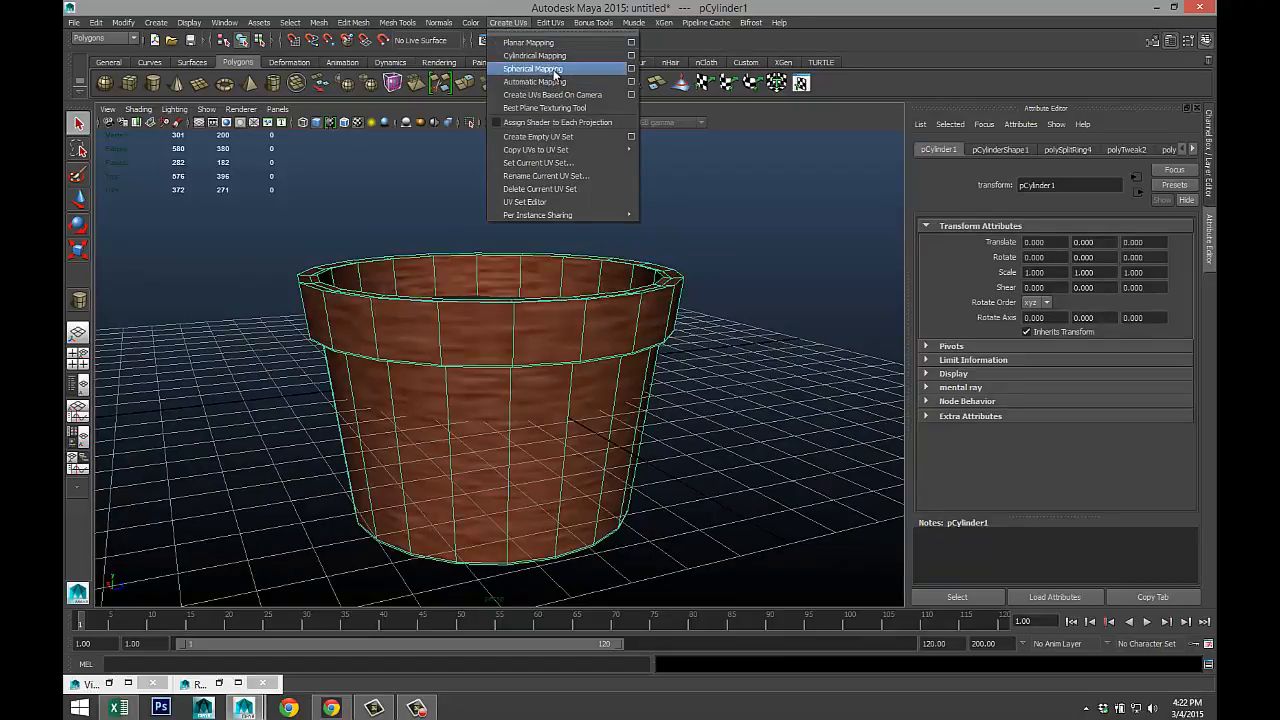
{"action": "left_click", "coordinate": [532, 68]}
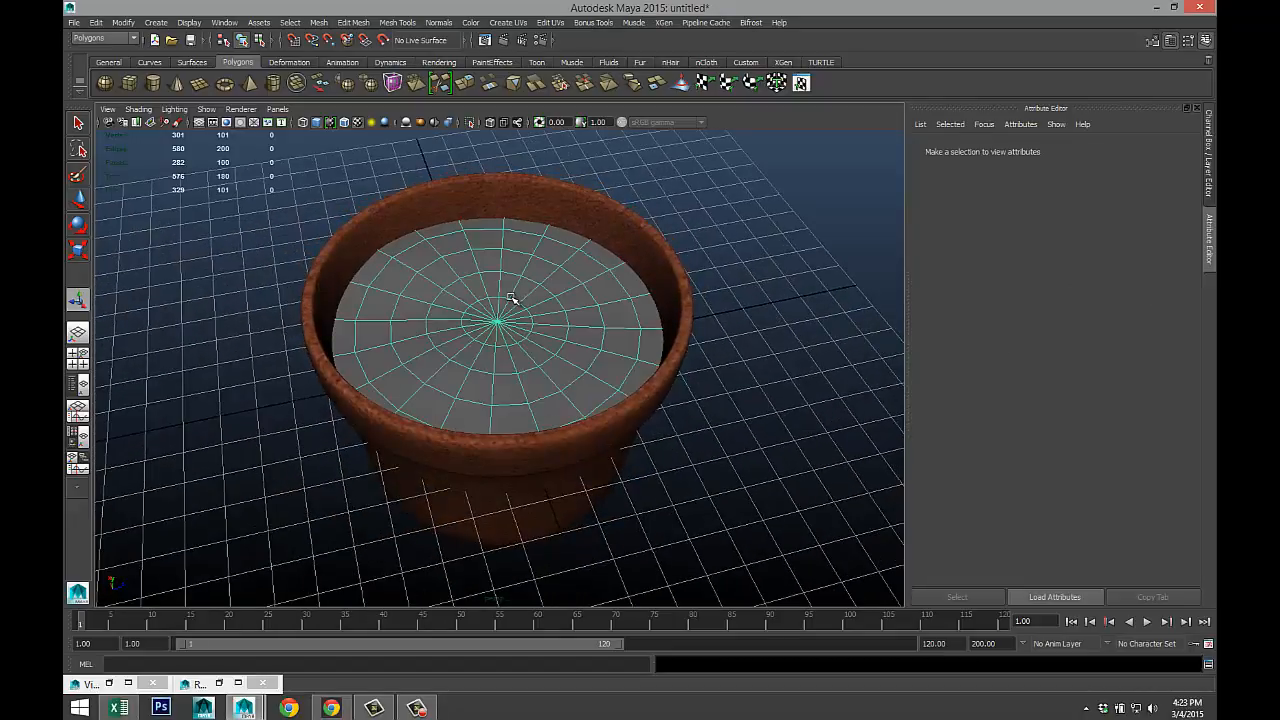
- Assign the soil disc a new Lambert using Desktop soil.jpg as its colour file texture
{"action": "right_click", "coordinate": [510, 320]}
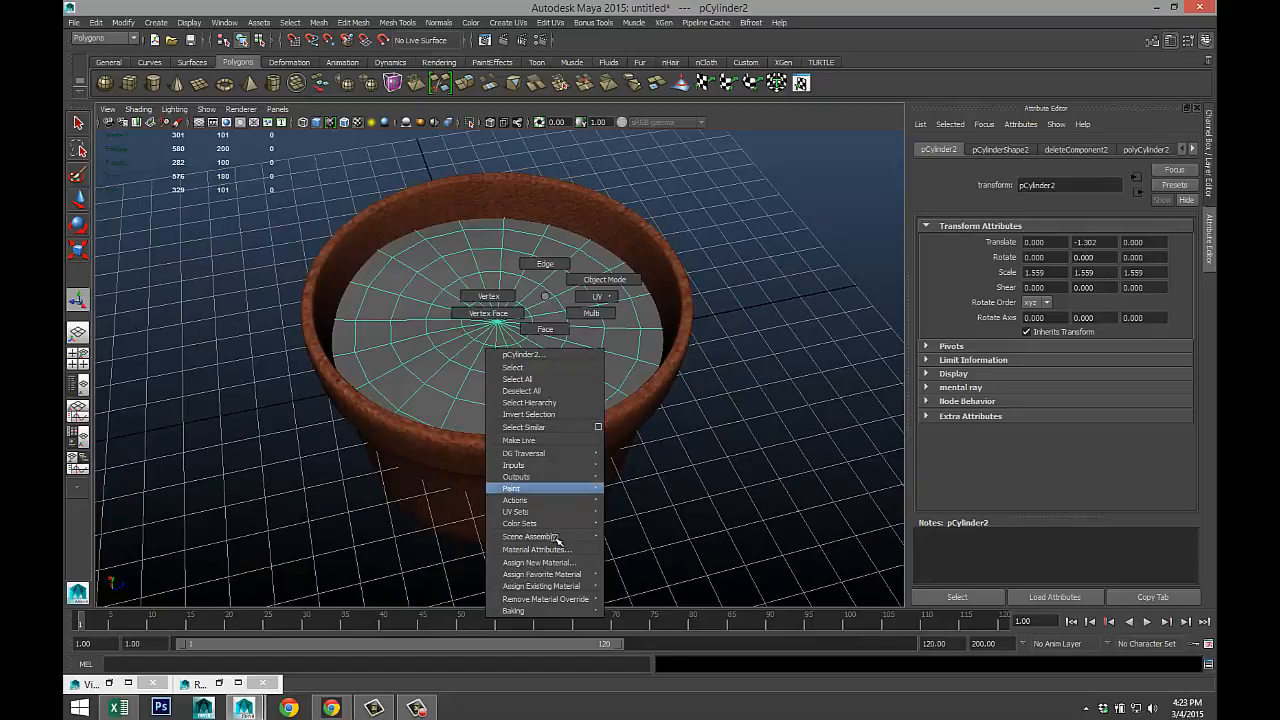
{"action": "left_click", "coordinate": [537, 561]}
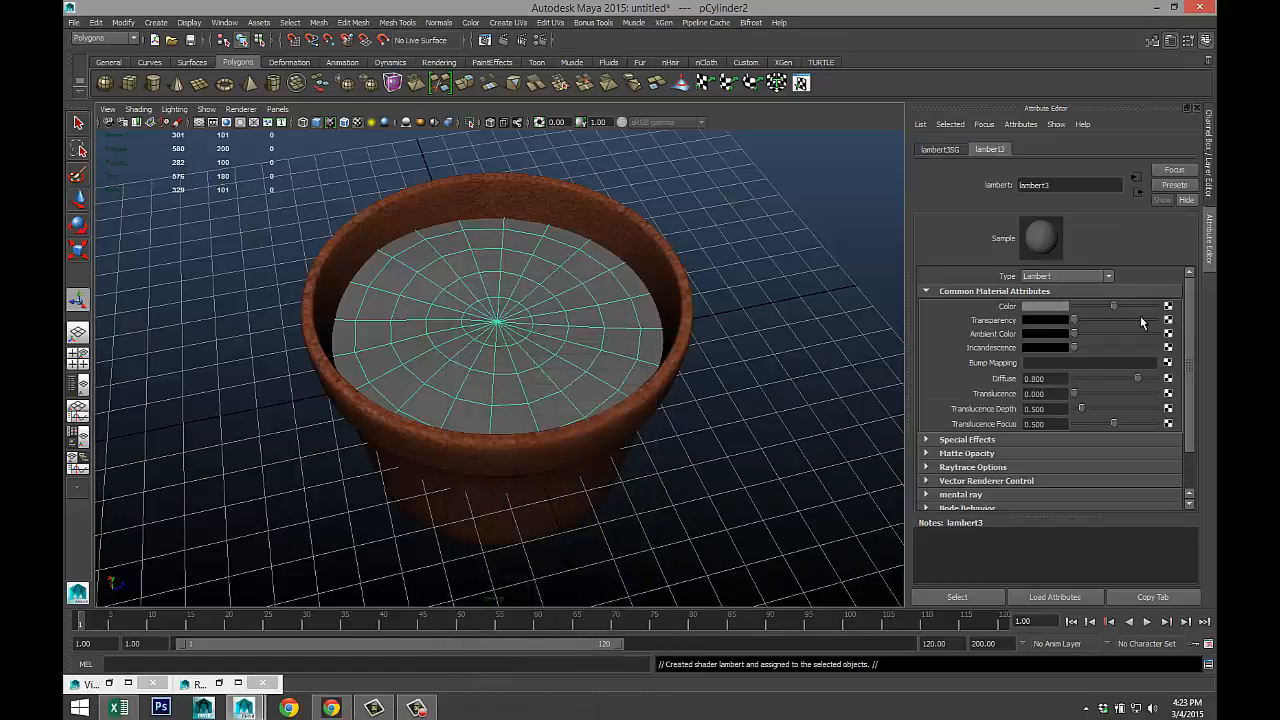
{"action": "left_click", "coordinate": [1167, 306]}
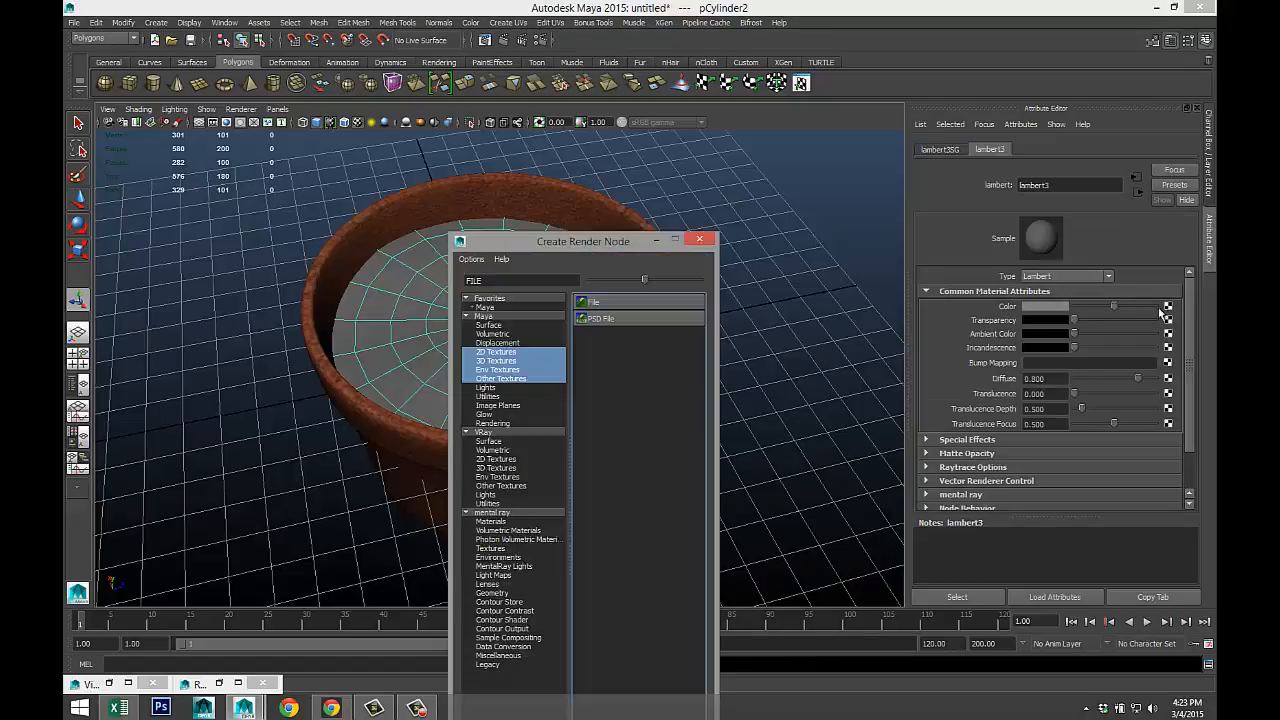
{"action": "double_click", "coordinate": [594, 302]}
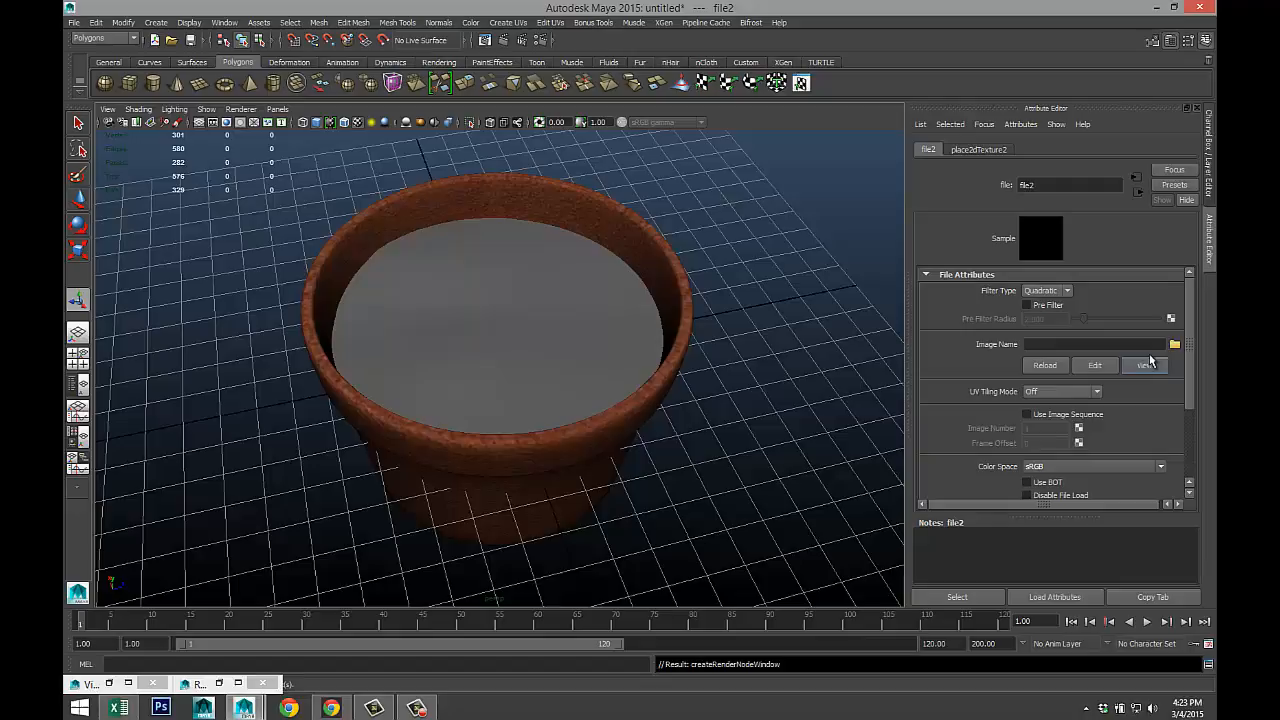
{"action": "left_click", "coordinate": [1174, 344]}
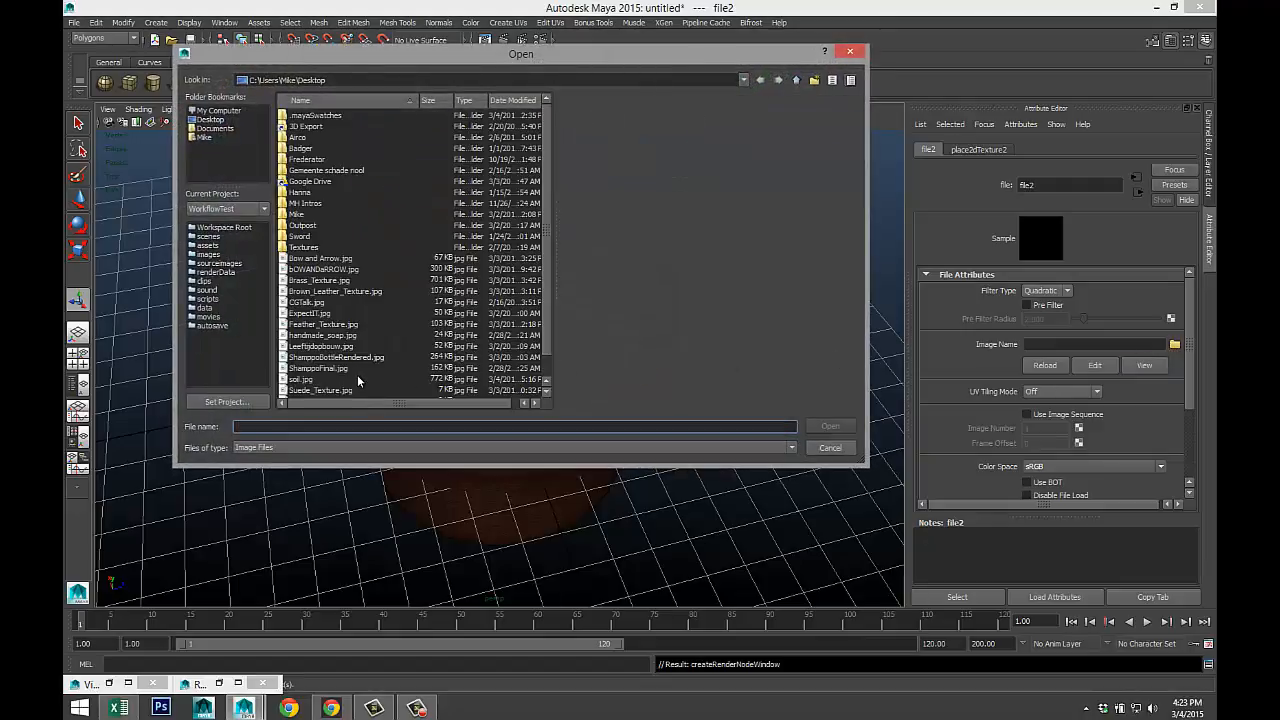
{"action": "left_click", "coordinate": [301, 379]}
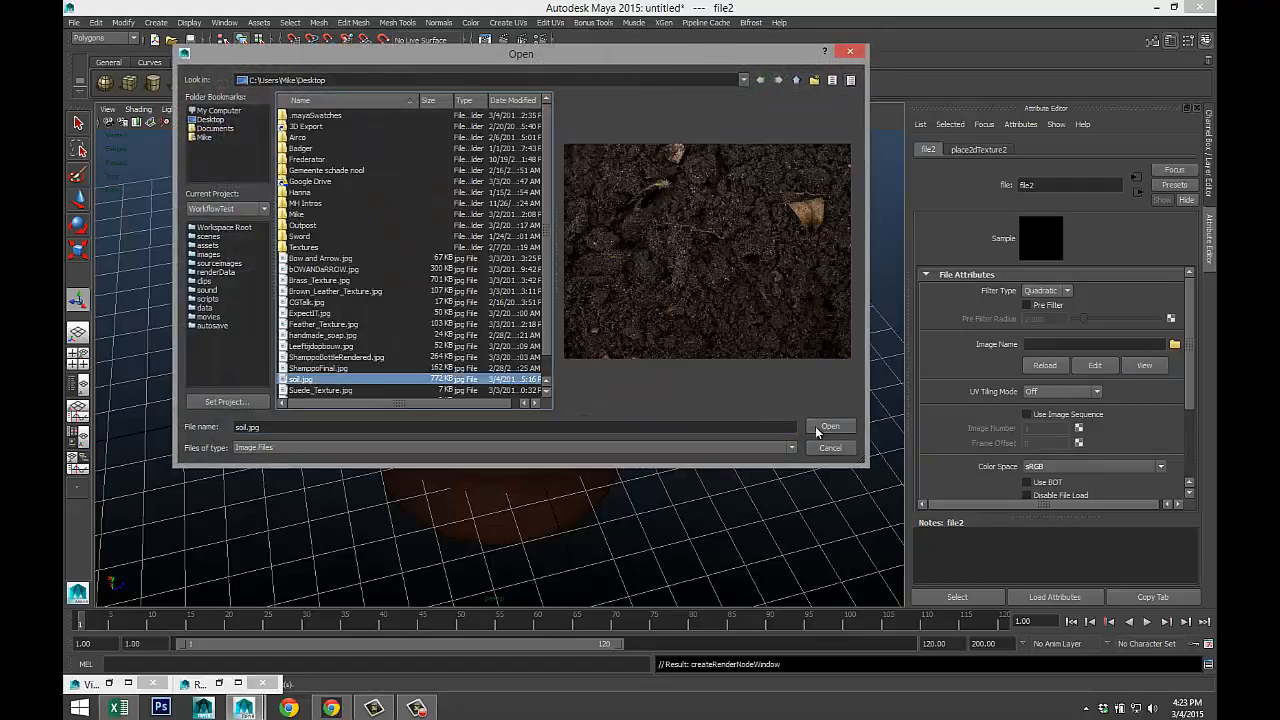
{"action": "left_click", "coordinate": [830, 427]}
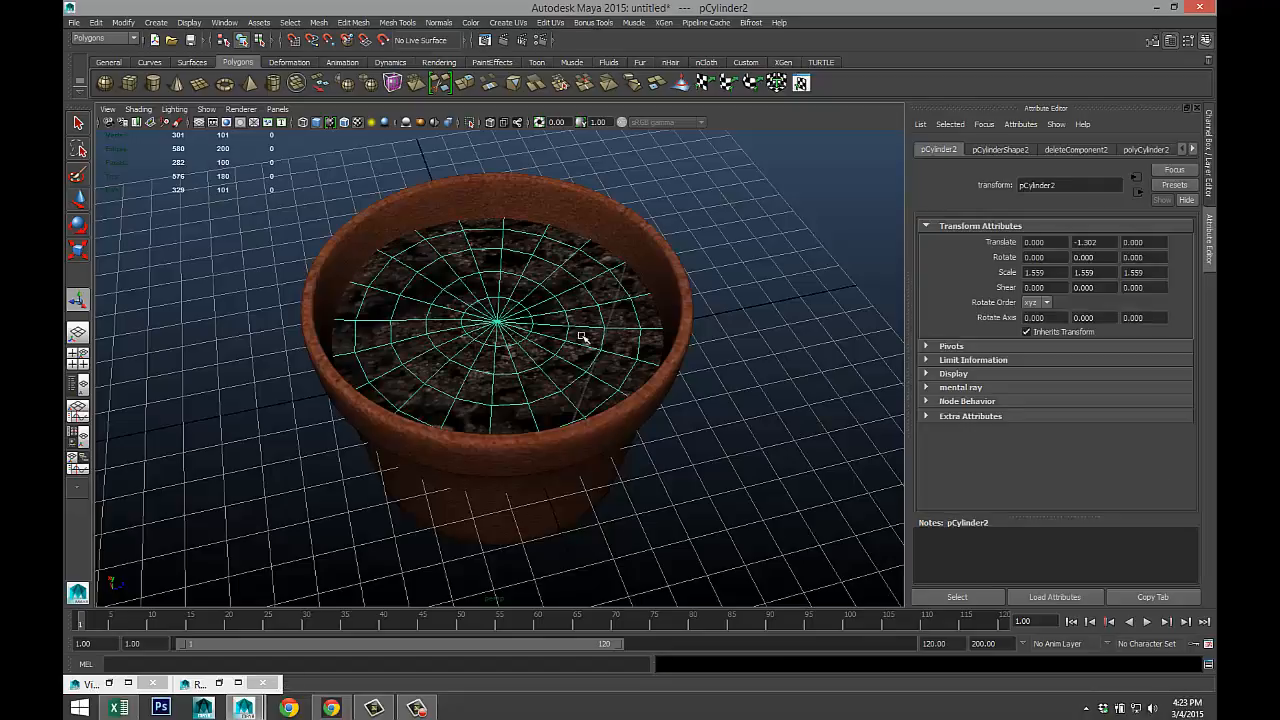
- Planar-project the soil disc's UVs and review them in the UV Texture Editor
{"action": "left_click", "coordinate": [507, 22]}
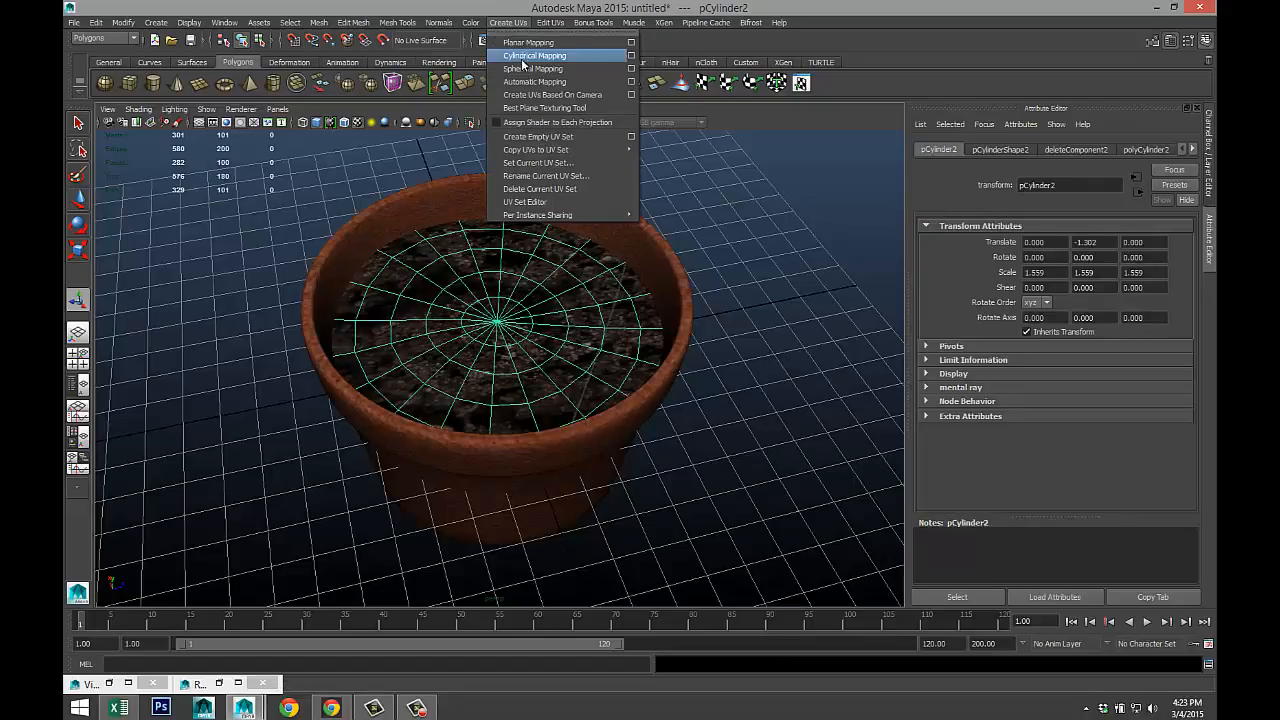
{"action": "left_click", "coordinate": [531, 42]}
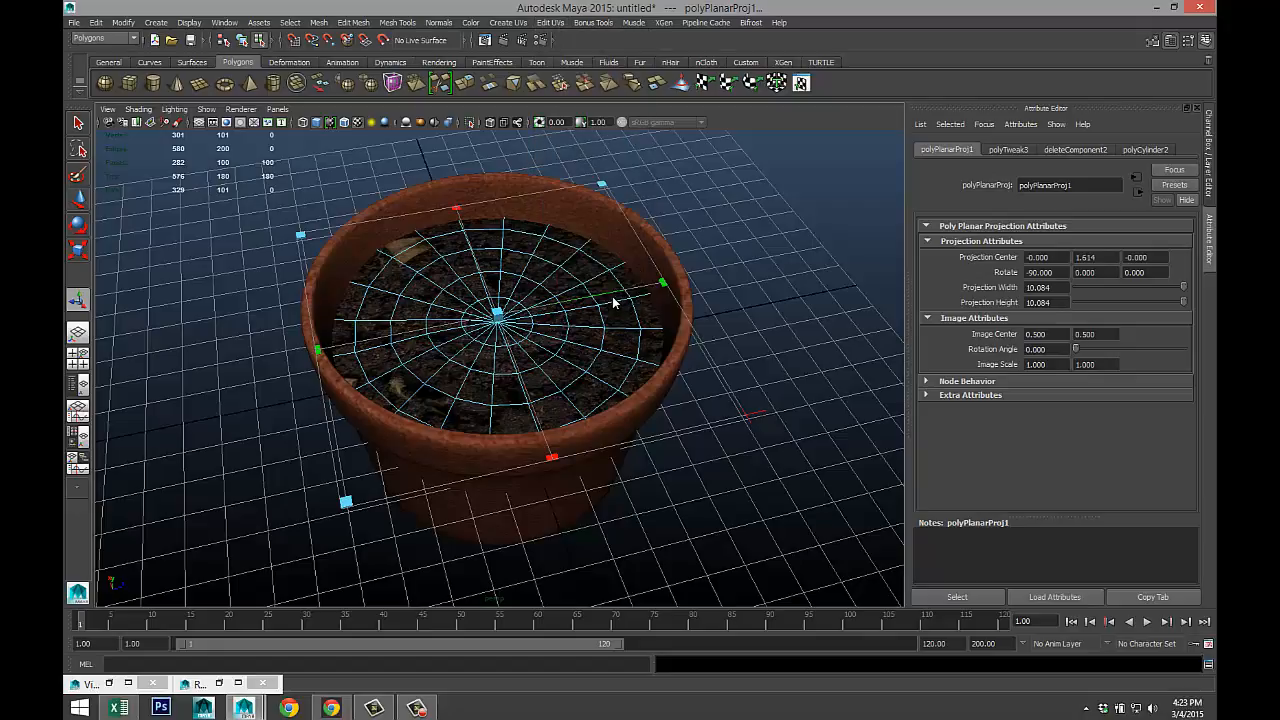
{"action": "left_click", "coordinate": [605, 290]}
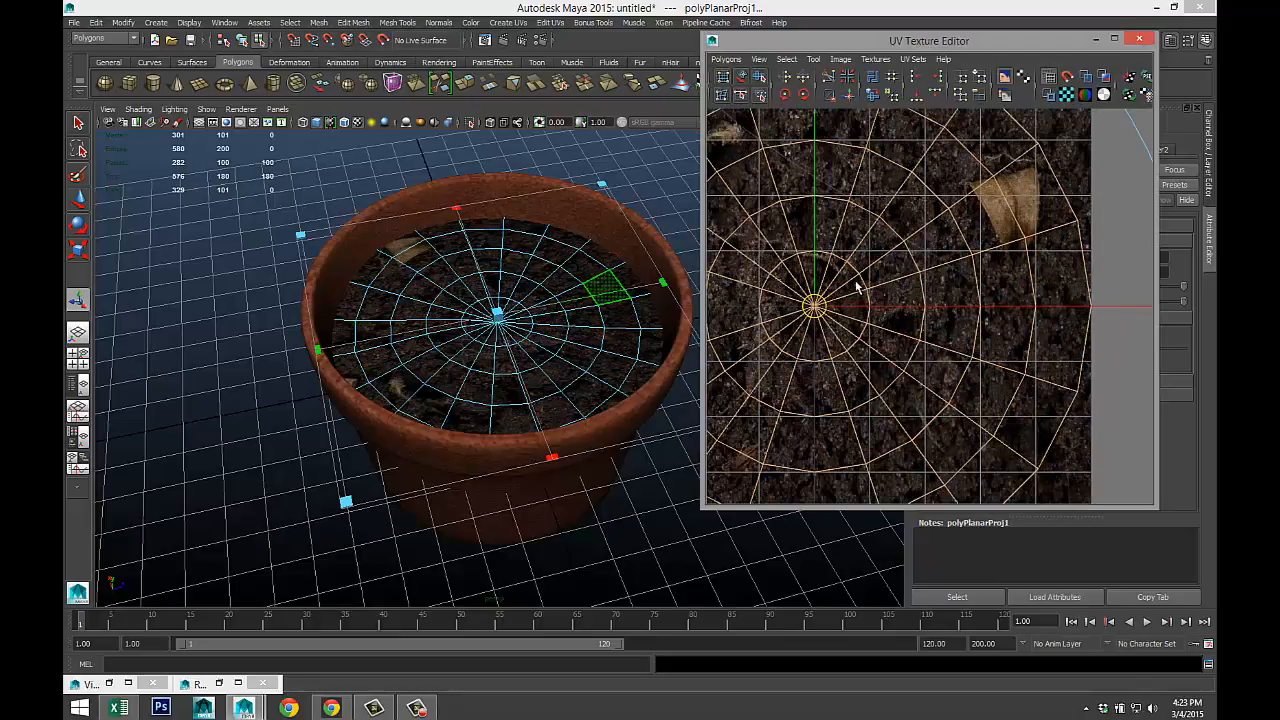
{"action": "right_click", "coordinate": [855, 290]}
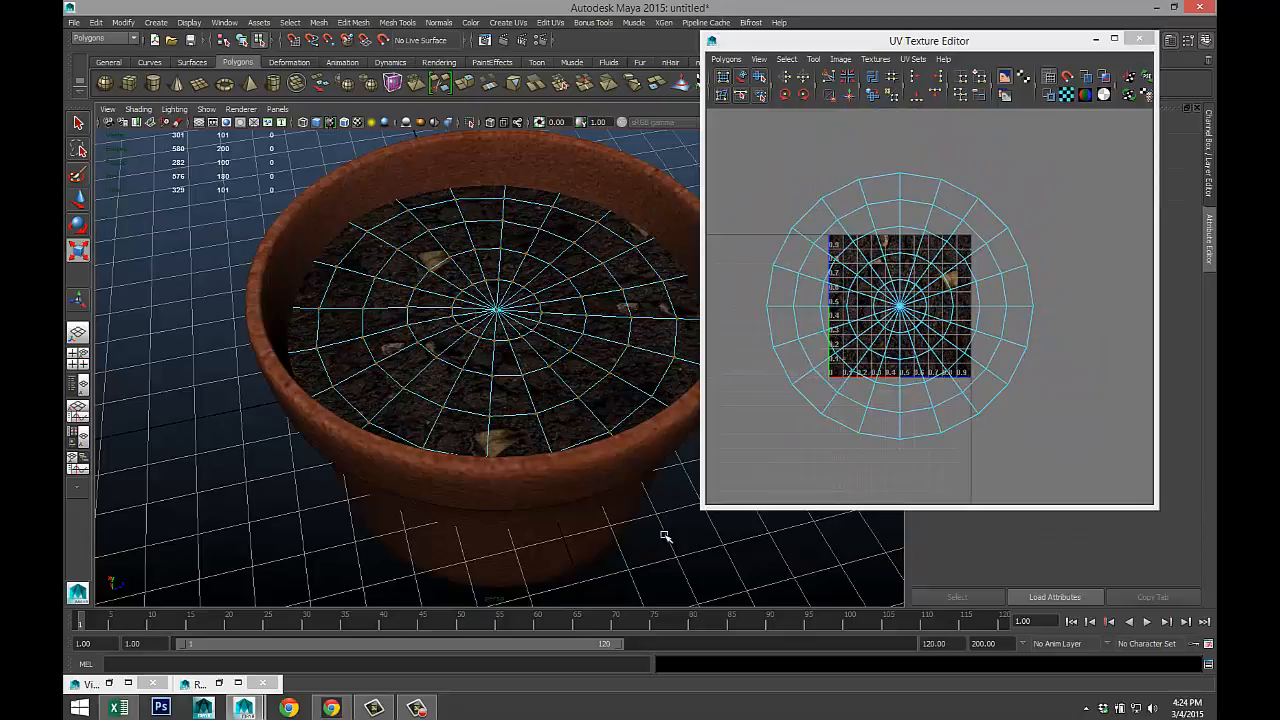
{"action": "left_click", "coordinate": [1138, 39]}
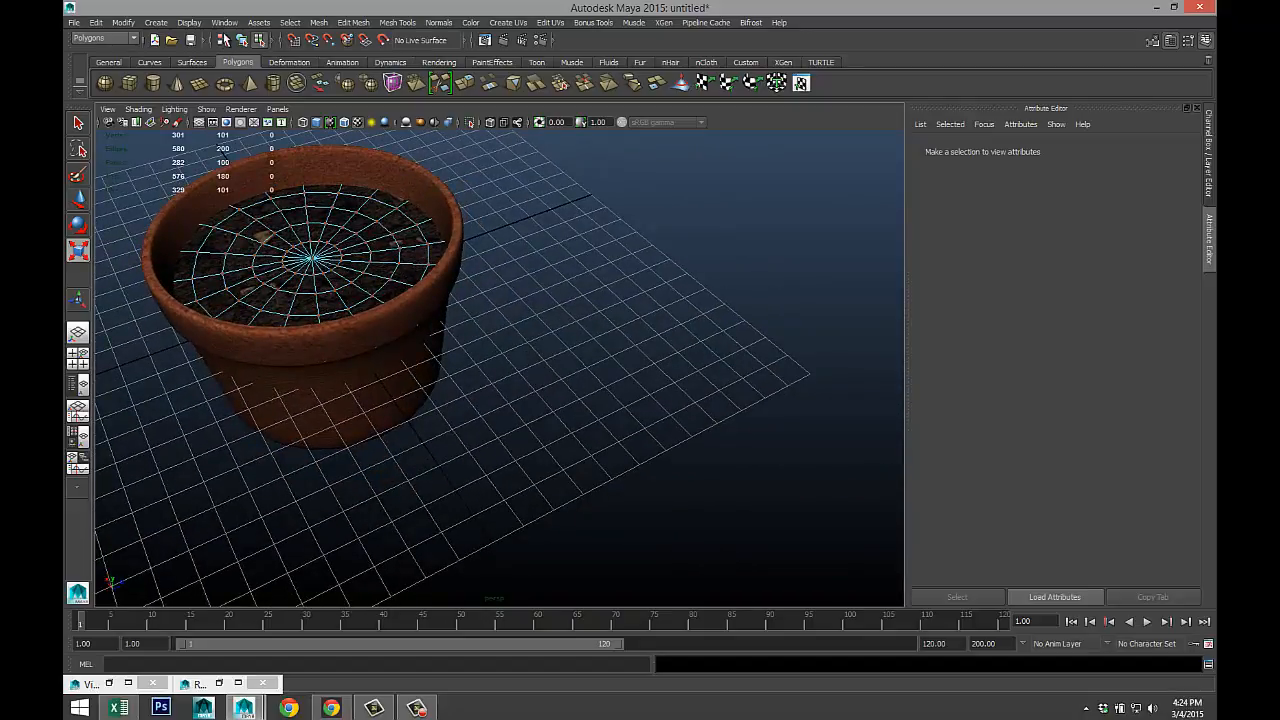
- Open the Visor and display the Paint Effects plantsMesh folder presets
{"action": "left_click", "coordinate": [224, 22]}
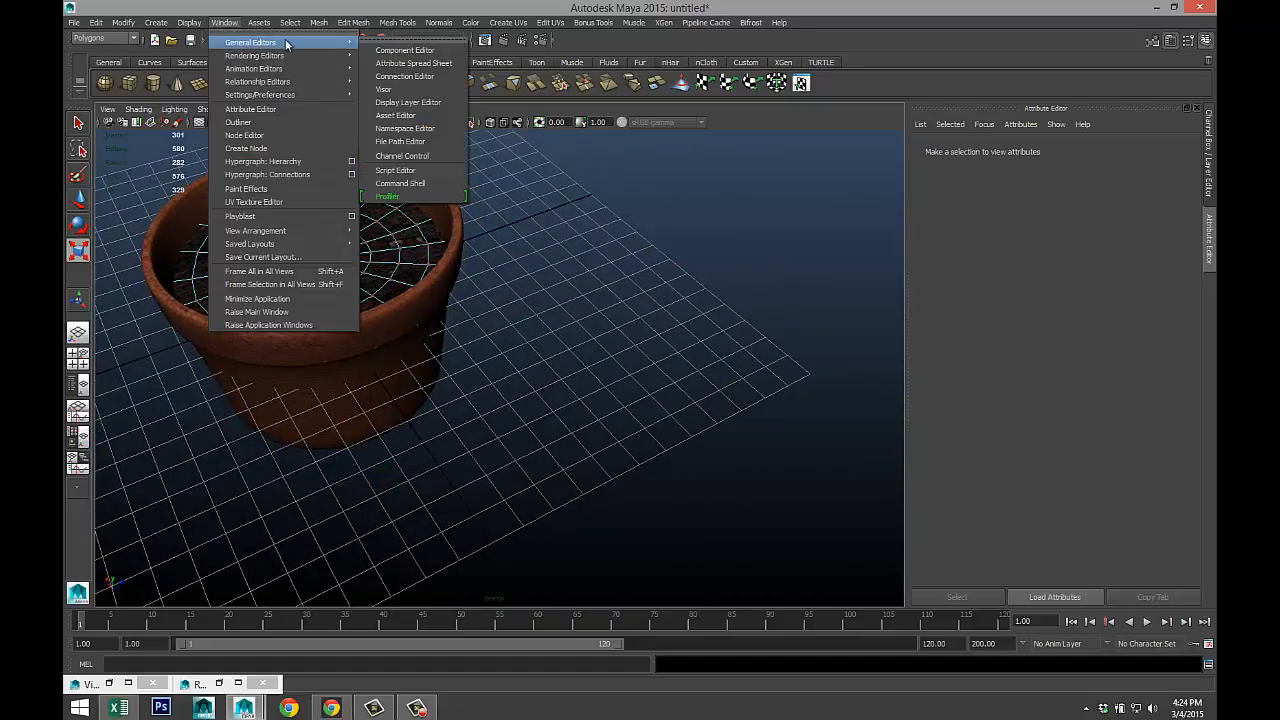
{"action": "mouse_move", "coordinate": [383, 89]}
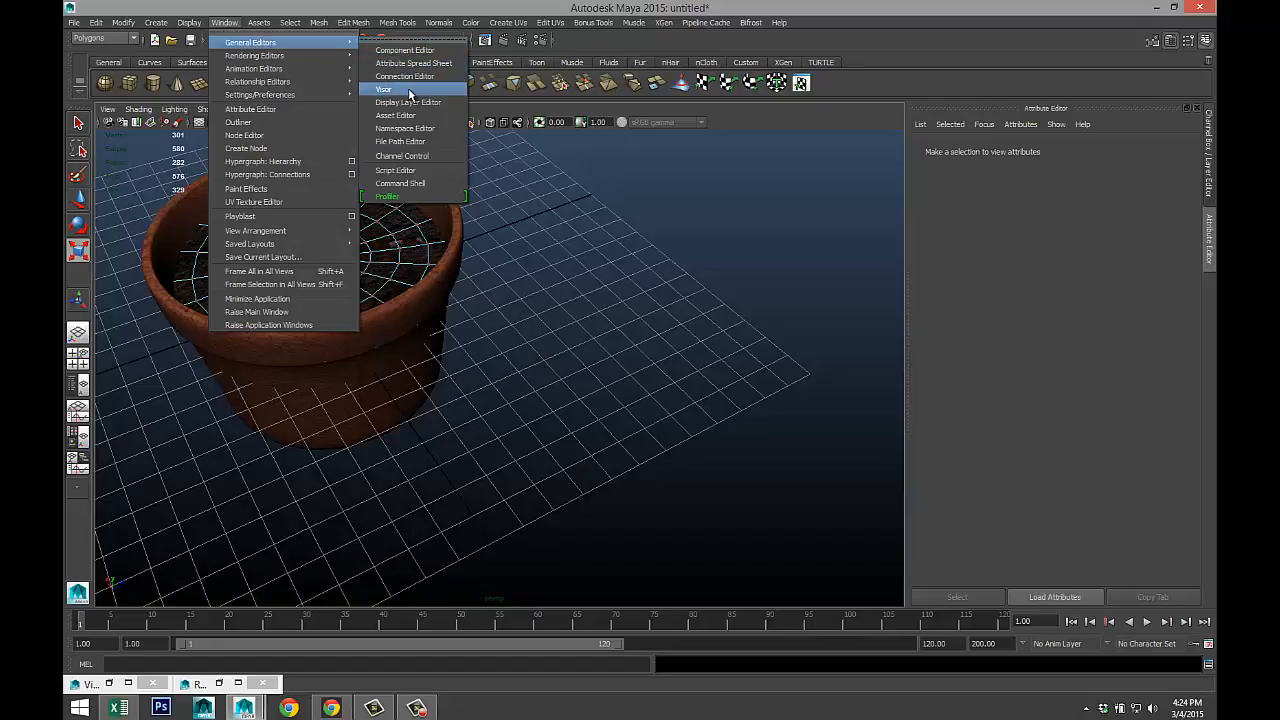
{"action": "left_click", "coordinate": [383, 89]}
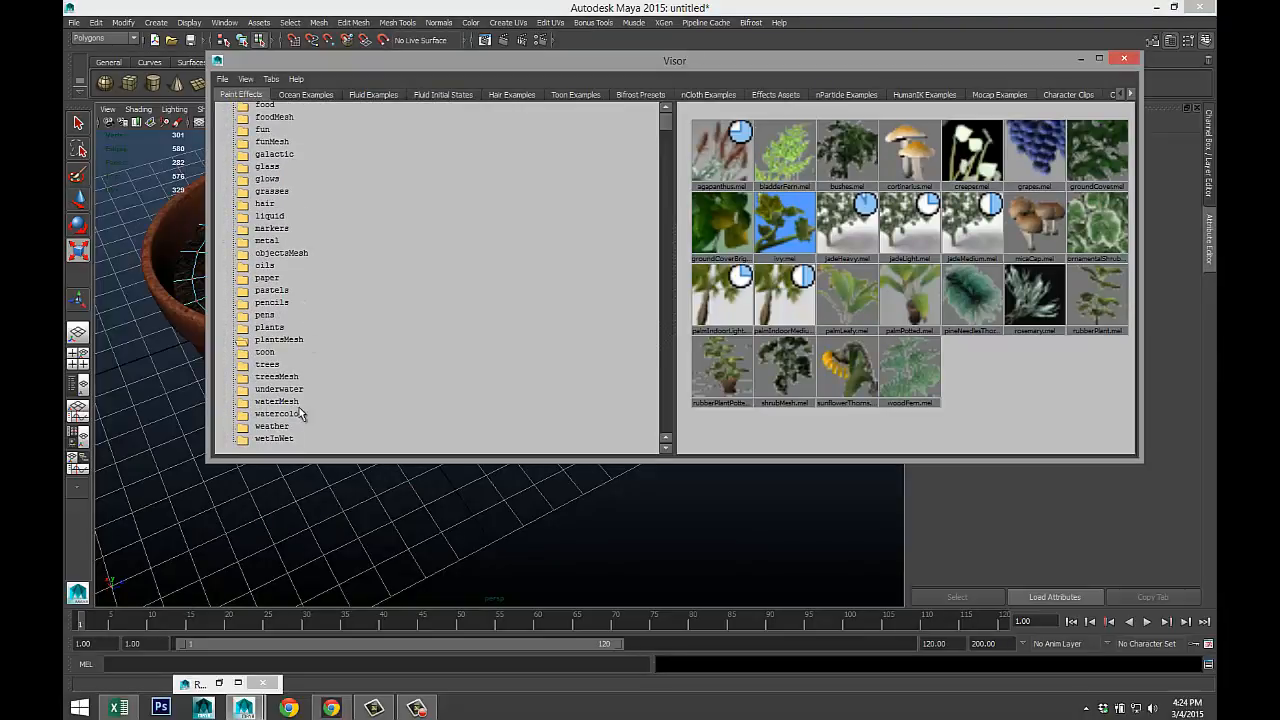
{"action": "mouse_move", "coordinate": [288, 388]}
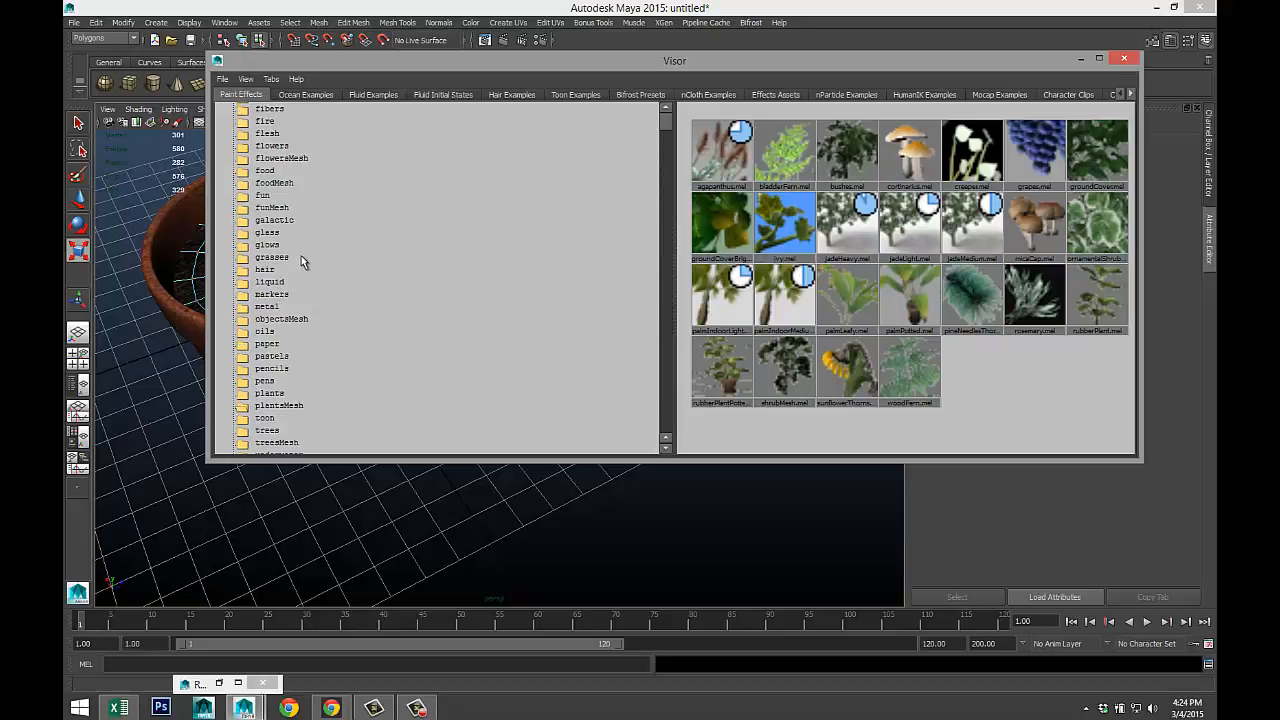
{"action": "mouse_move", "coordinate": [280, 360]}
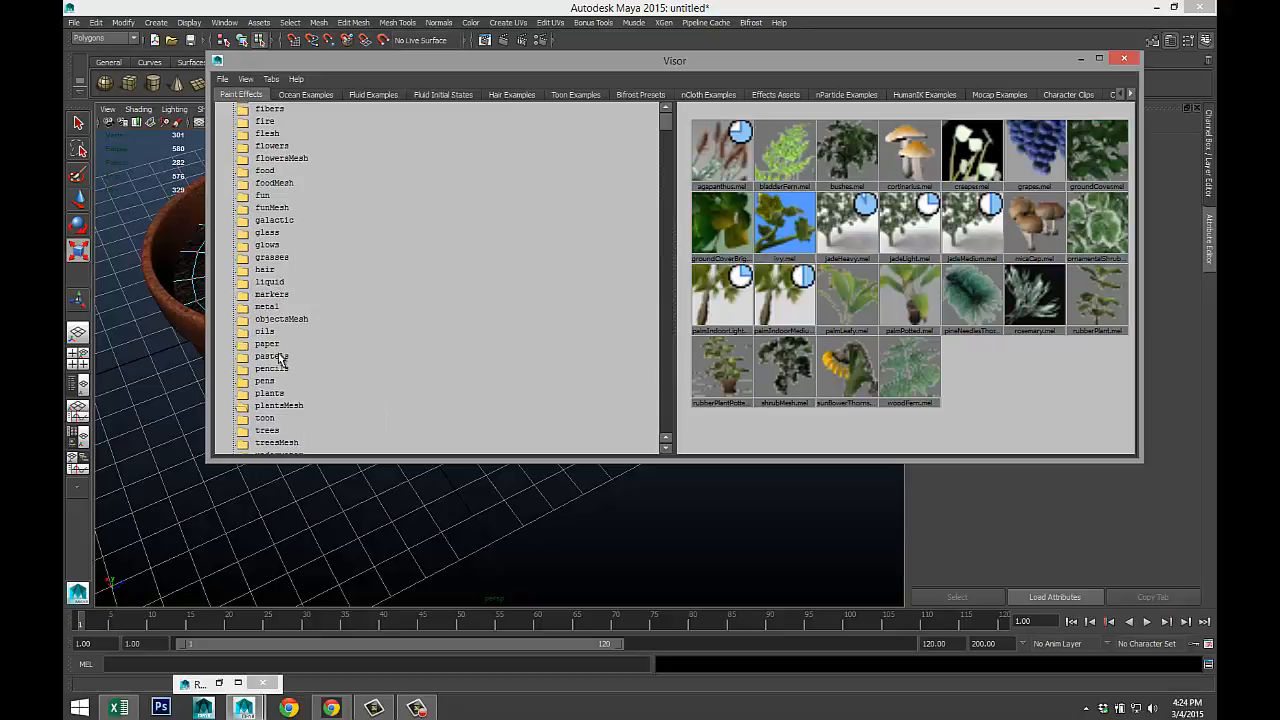
{"action": "scroll", "scroll_direction": "up", "scroll_amount": 3}
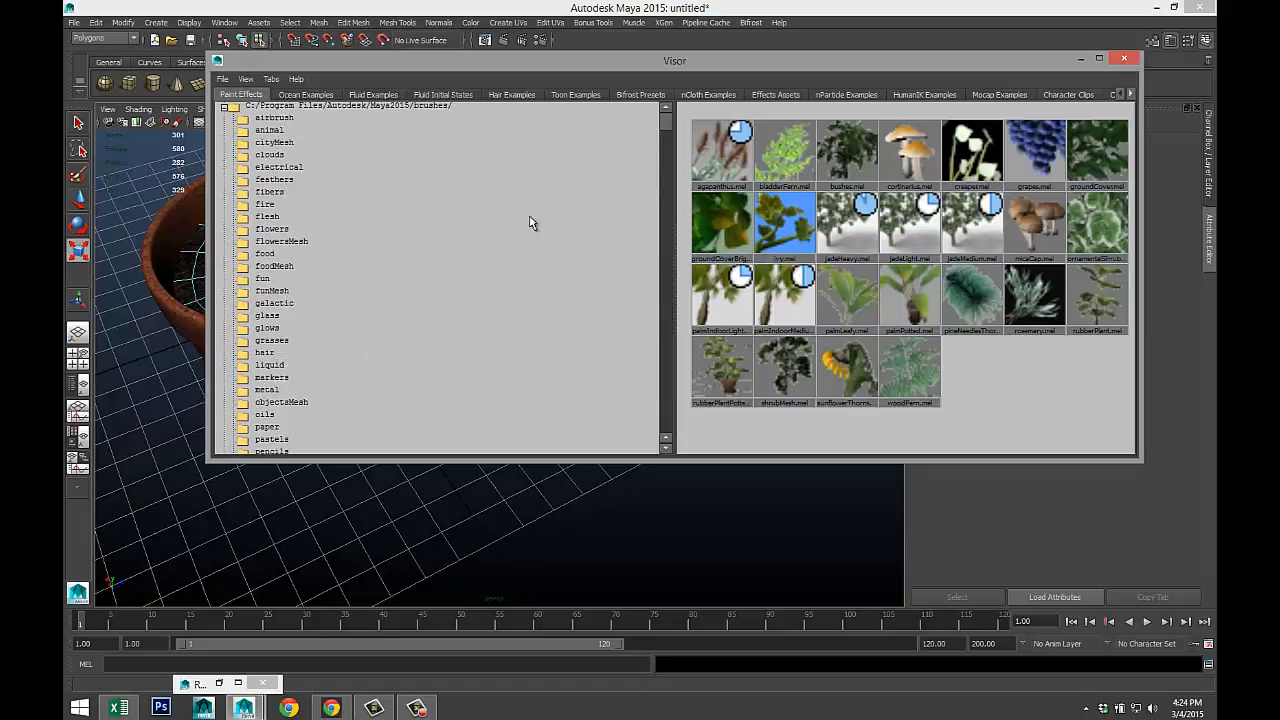
{"action": "mouse_move", "coordinate": [268, 204]}
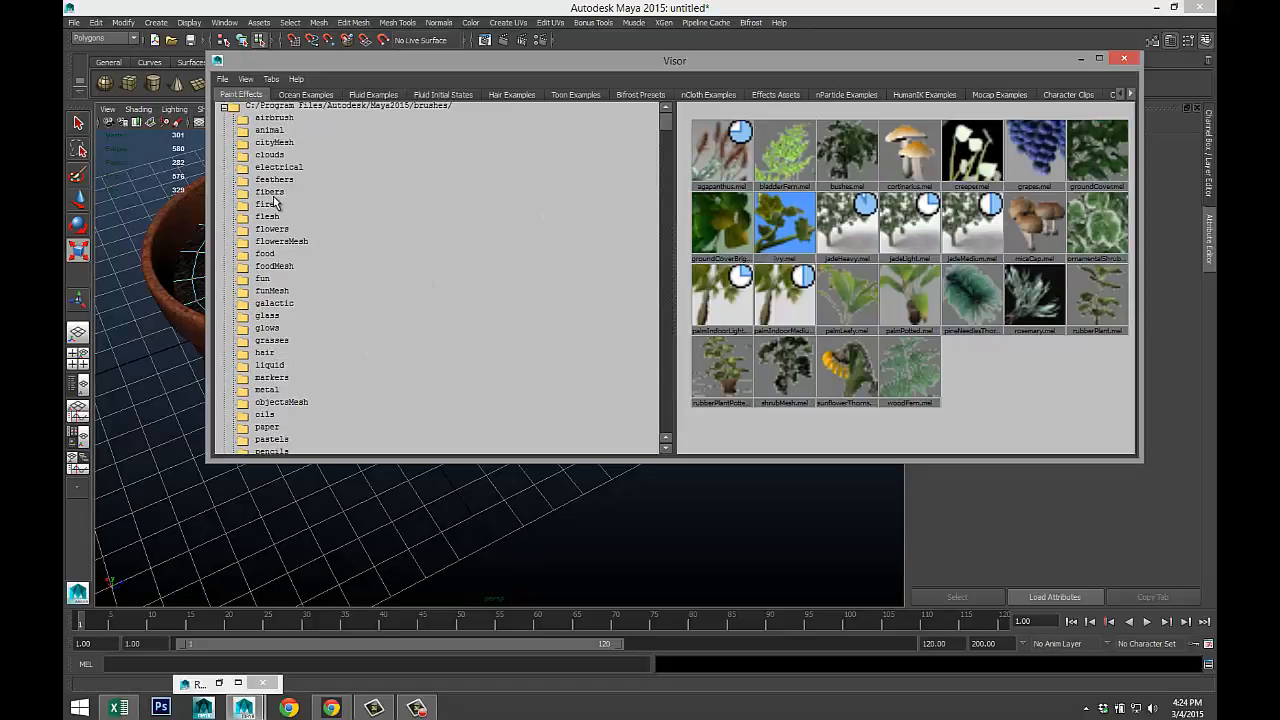
{"action": "mouse_move", "coordinate": [297, 195]}
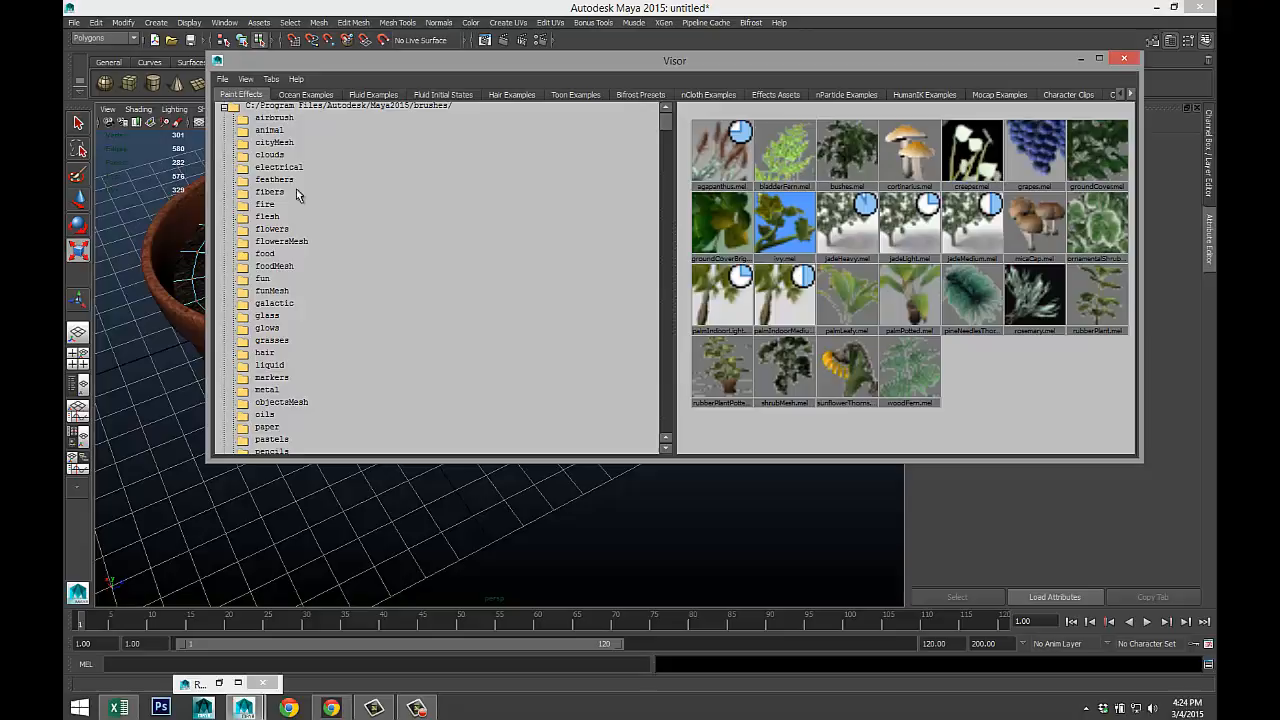
{"action": "scroll", "scroll_direction": "down", "scroll_amount": 3}
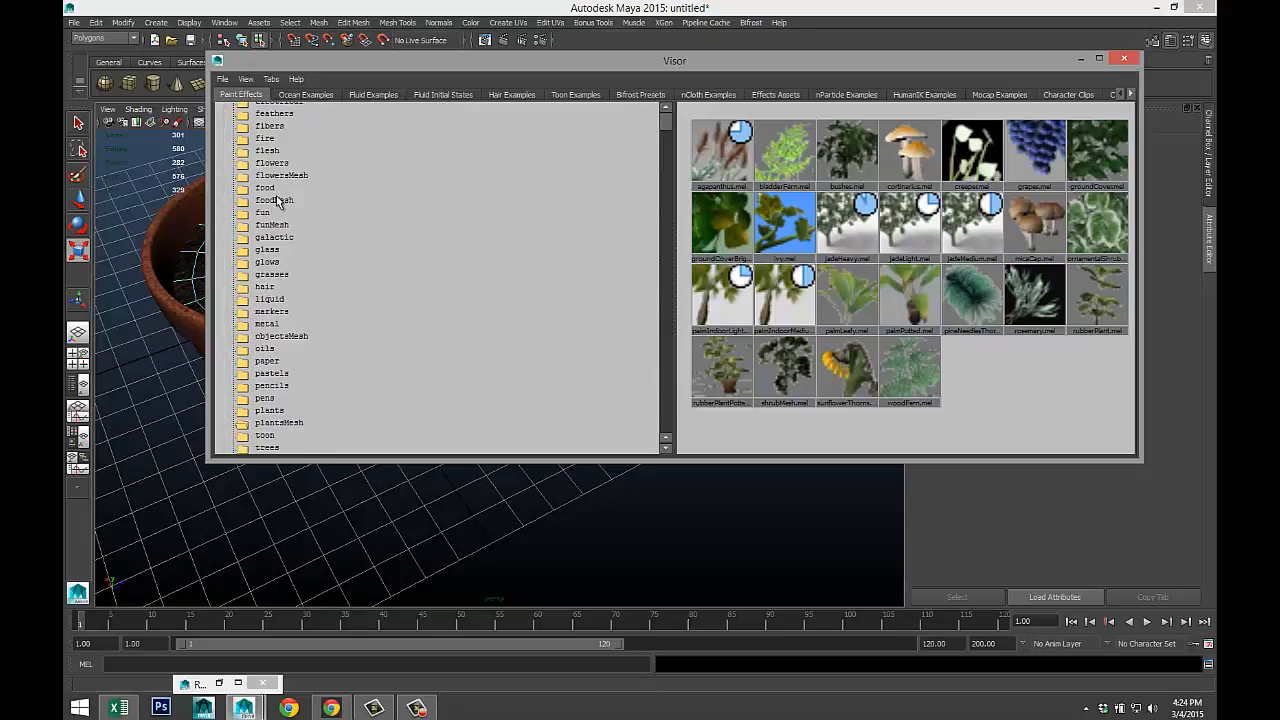
{"action": "scroll", "scroll_direction": "down", "scroll_amount": 3}
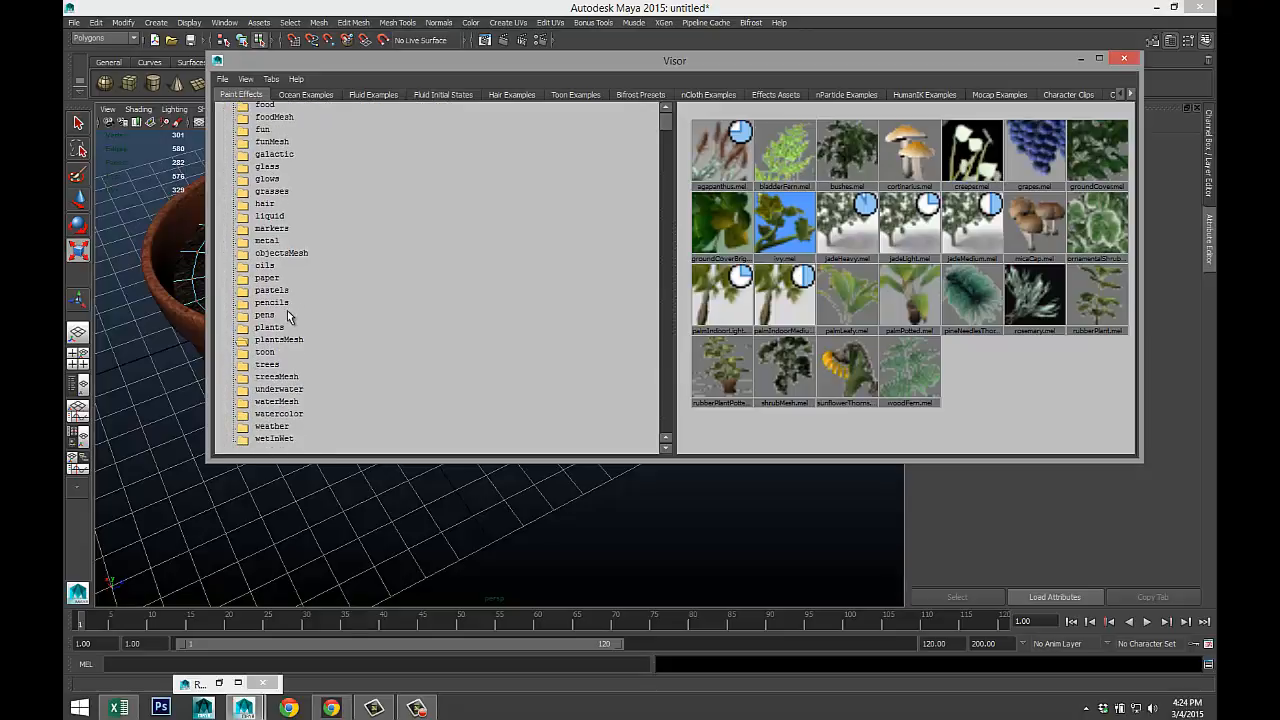
{"action": "left_click", "coordinate": [279, 340]}
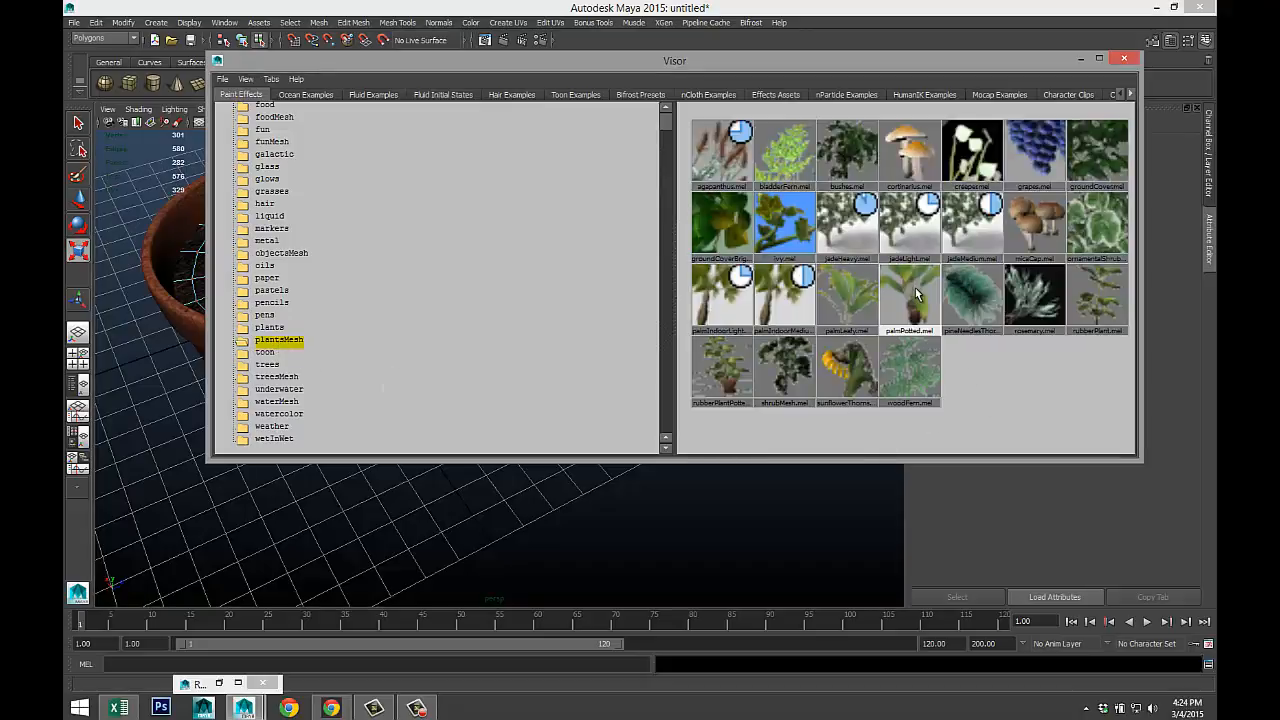
{"action": "mouse_move", "coordinate": [908, 298]}
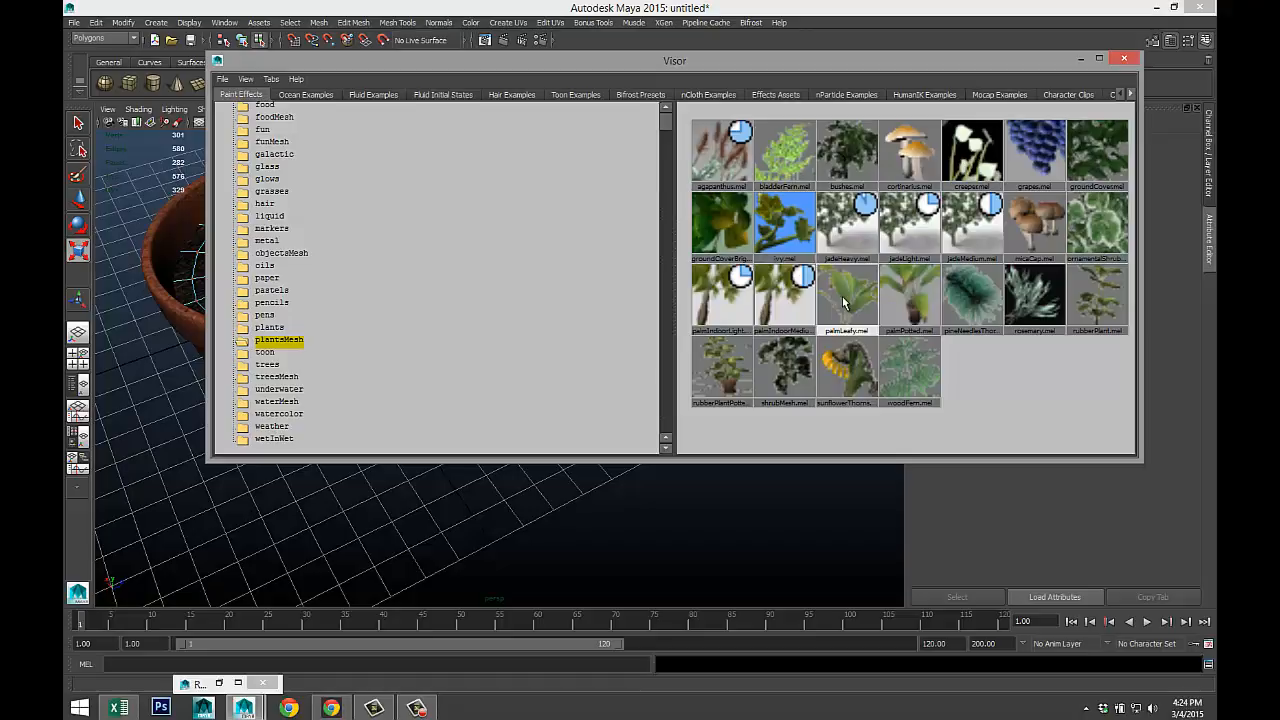
{"action": "mouse_move", "coordinate": [843, 297]}
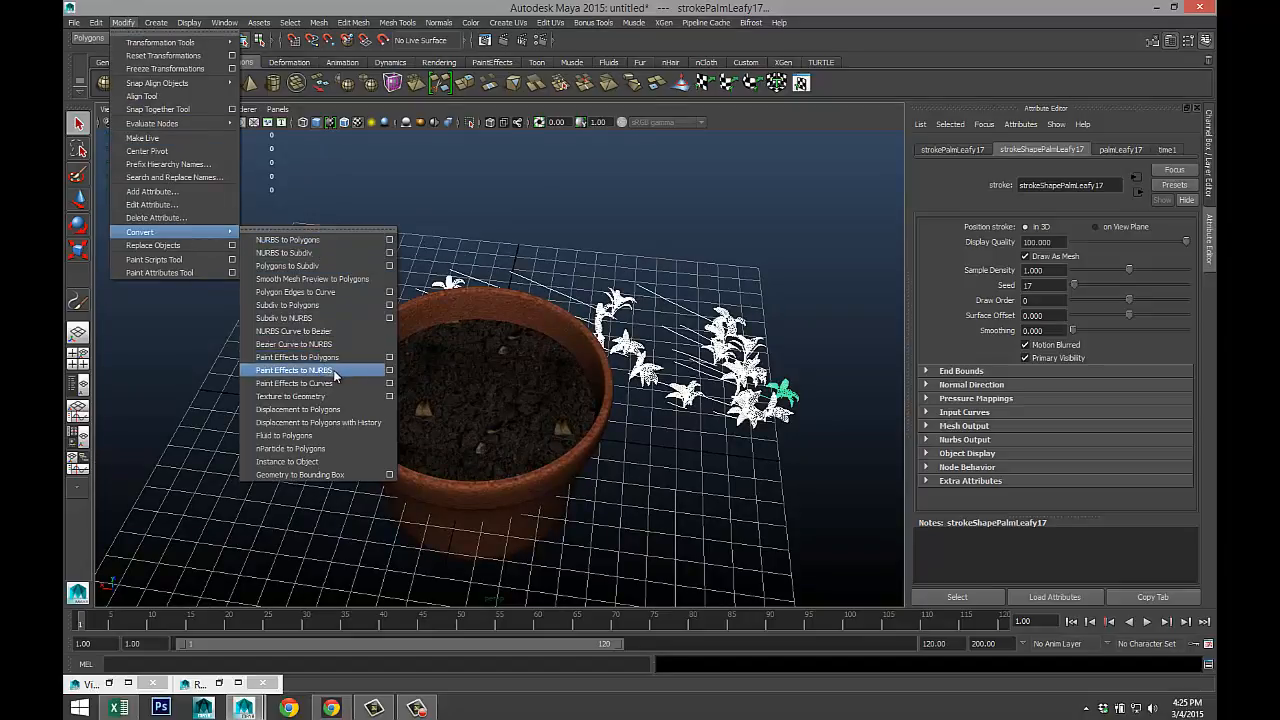
- Convert the painted palm strokes to polygons and select the converted plant group
{"action": "left_click", "coordinate": [293, 370]}
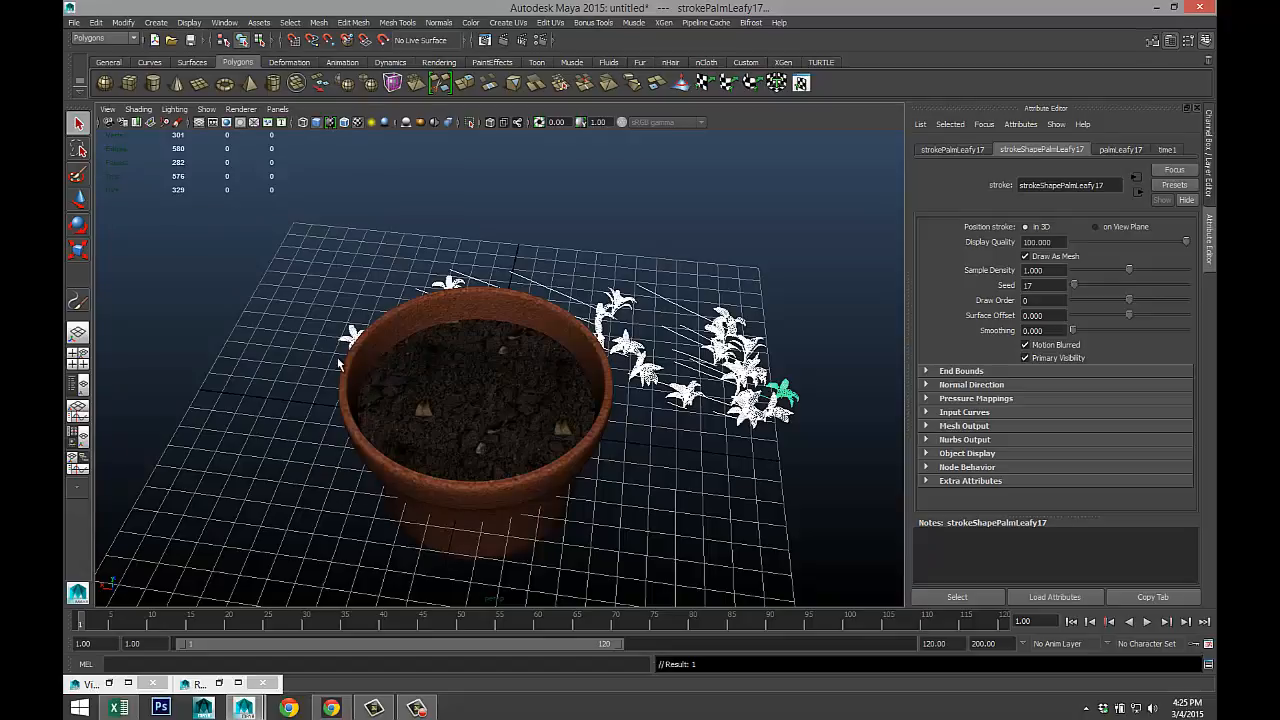
{"action": "mouse_move", "coordinate": [537, 398]}
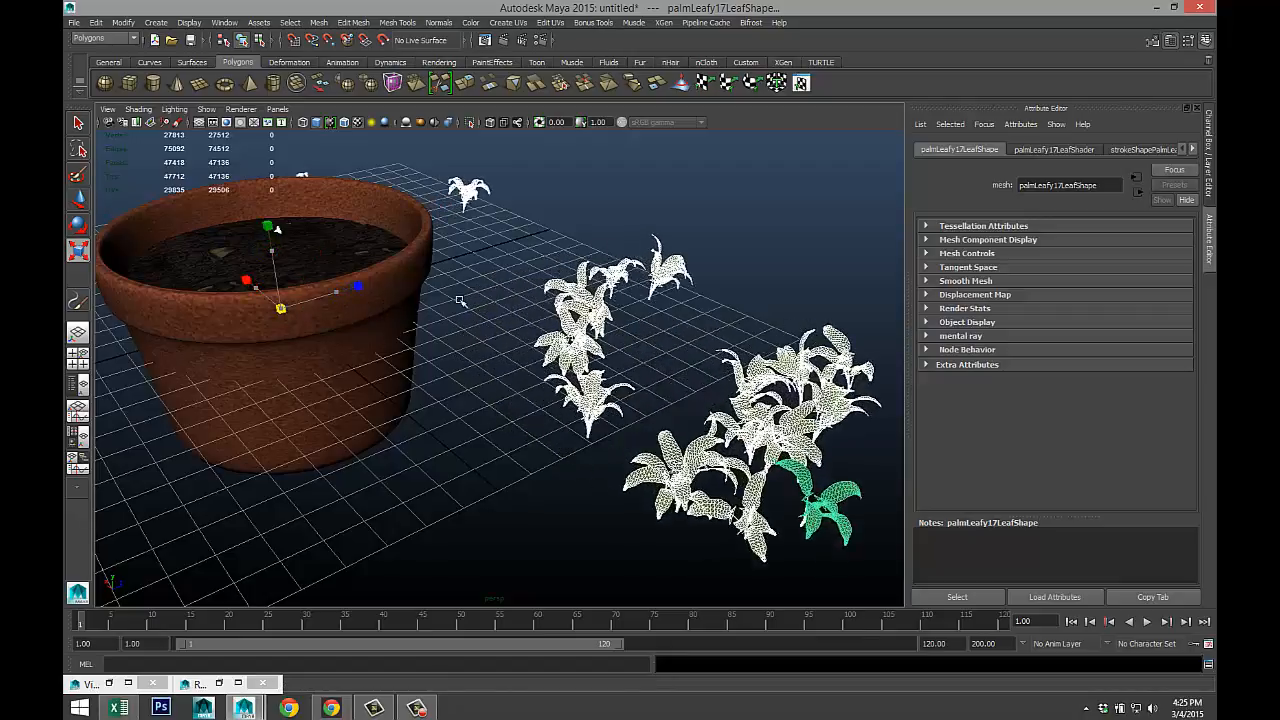
{"action": "left_click", "coordinate": [122, 22]}
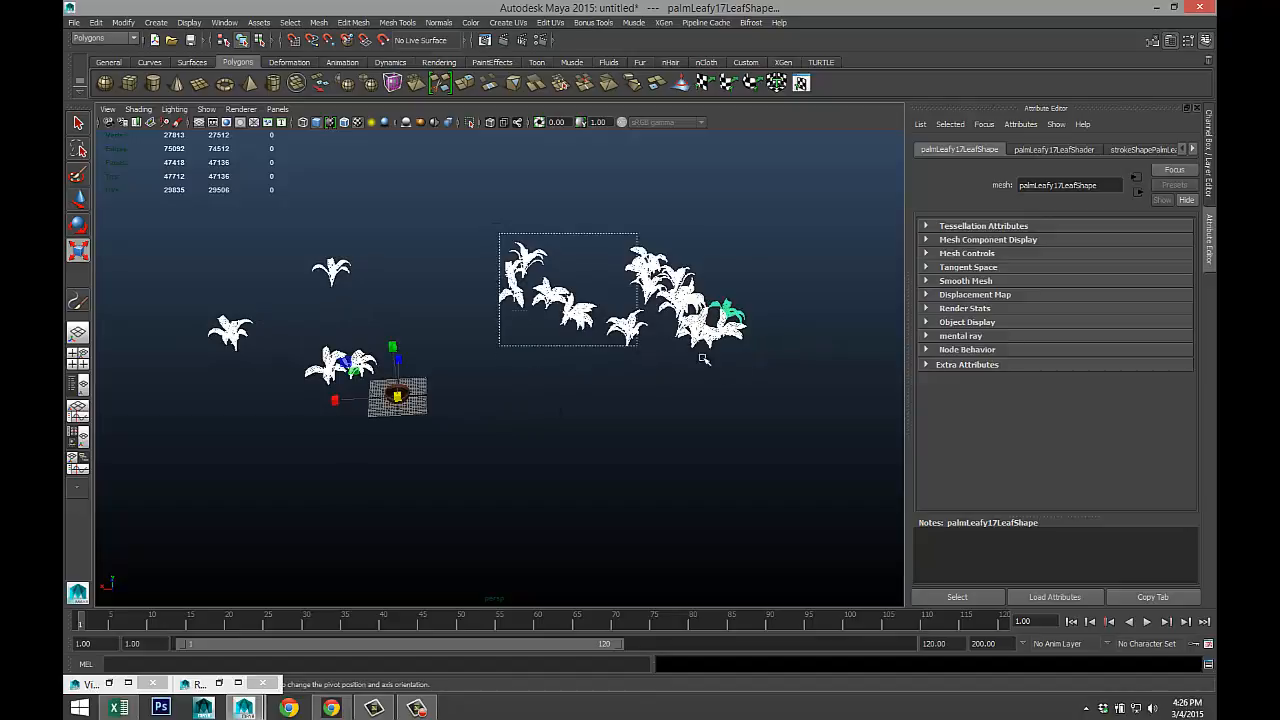
{"action": "left_click", "coordinate": [1140, 149]}
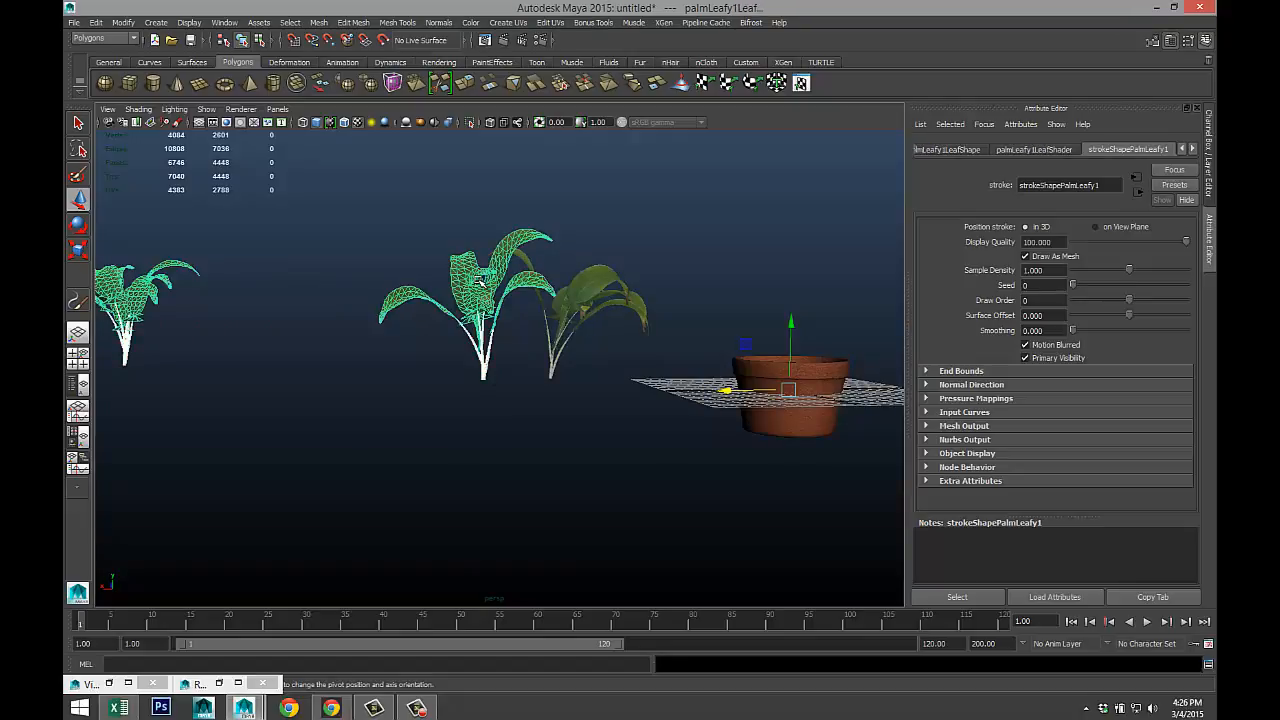
{"action": "left_click", "coordinate": [319, 22]}
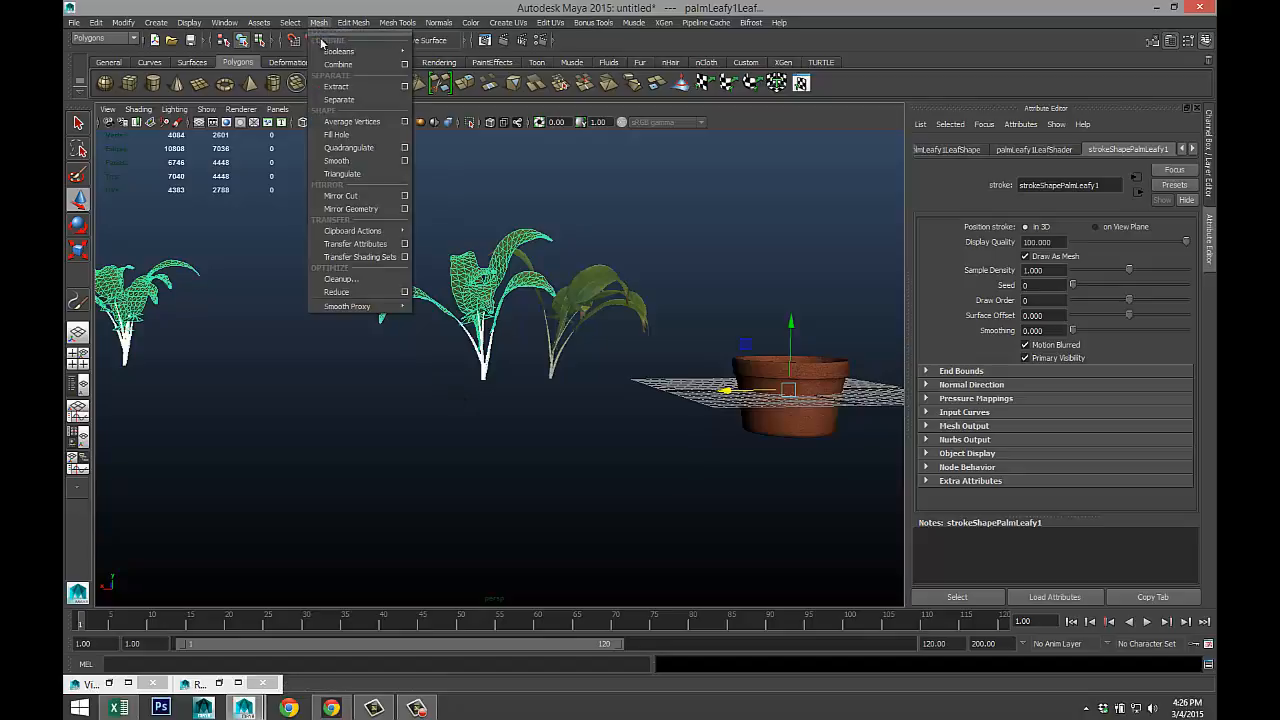
- Separate the converted palm and move the leaf mesh into the pot's soil
{"action": "left_click", "coordinate": [338, 63]}
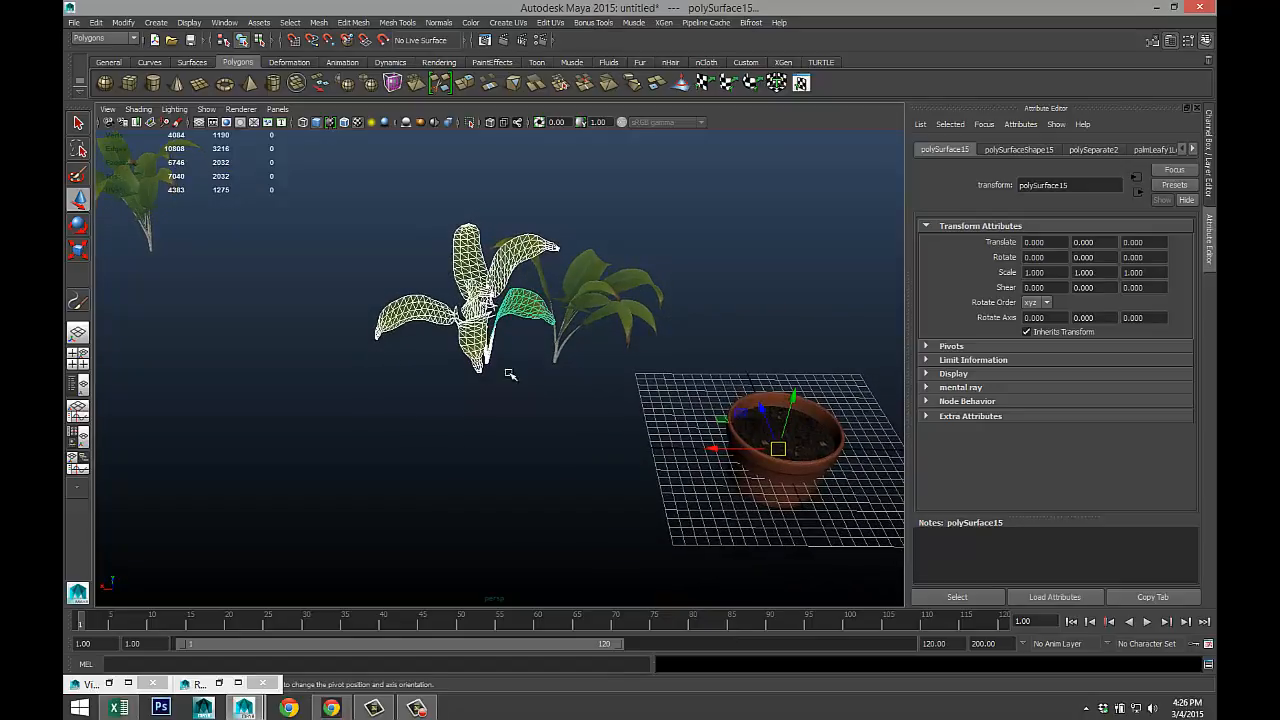
{"action": "left_click", "coordinate": [123, 22]}
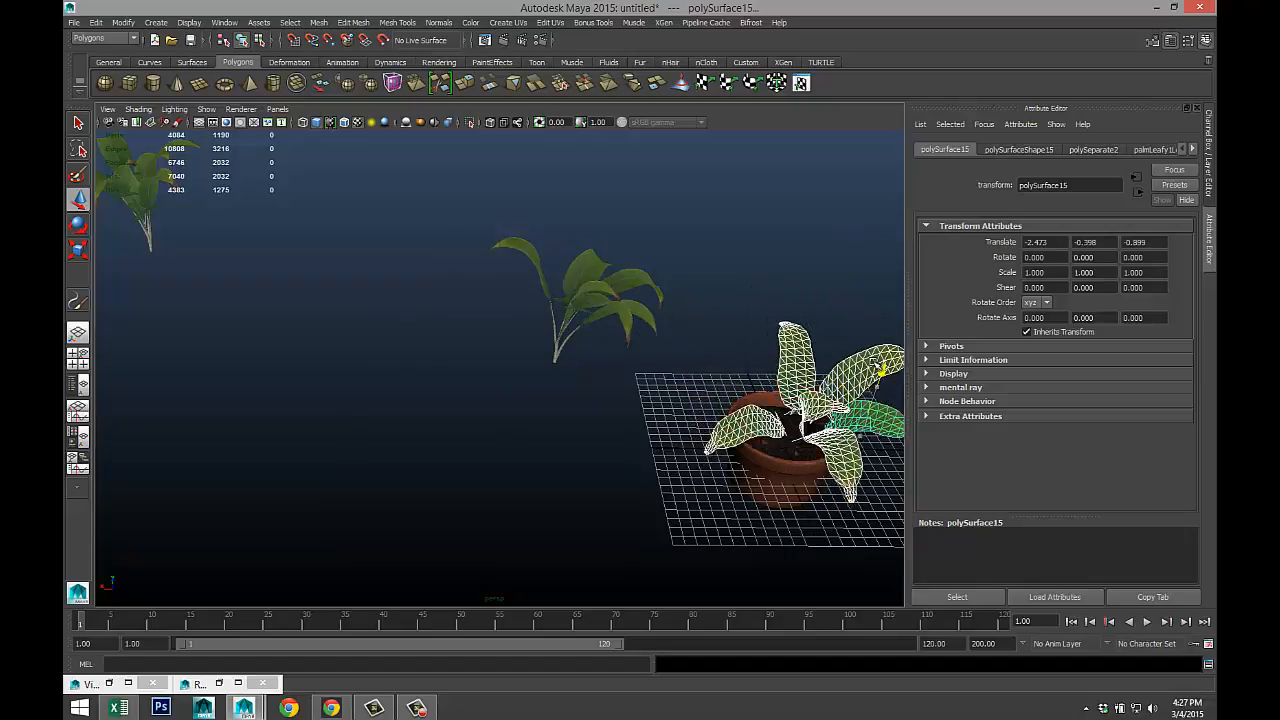
{"action": "key", "text": "space"}
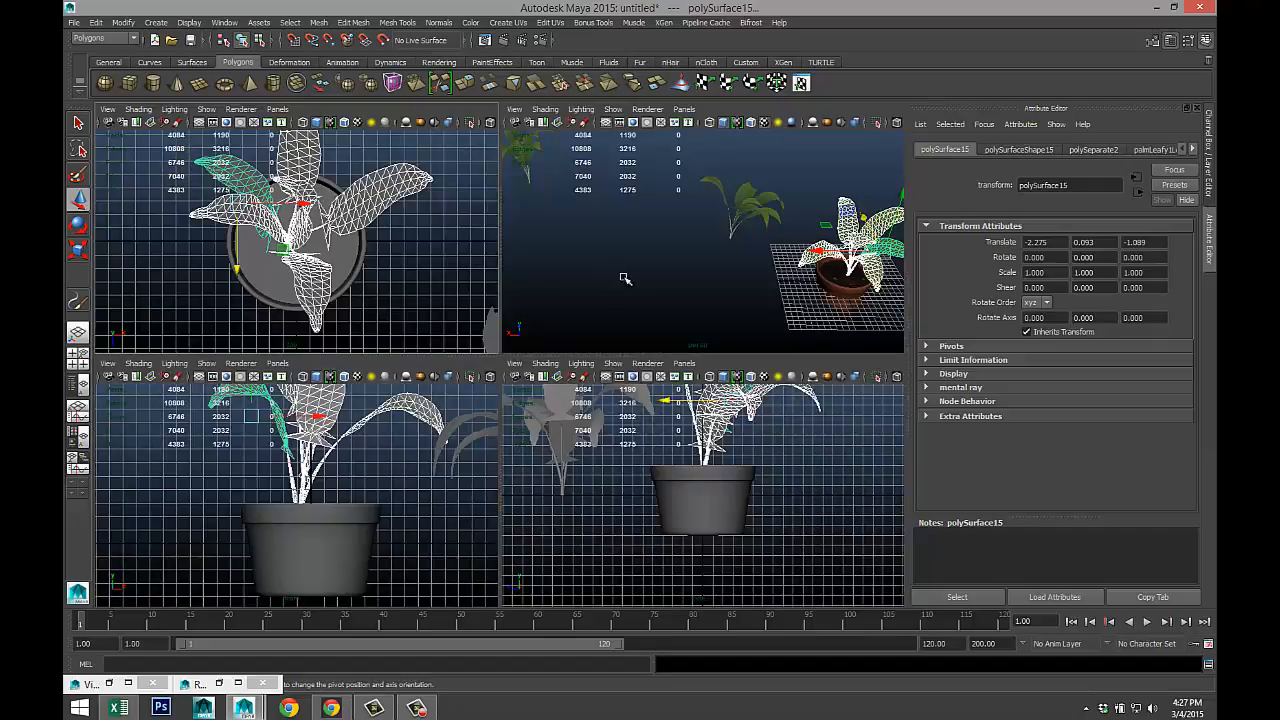
{"action": "key", "text": "space"}
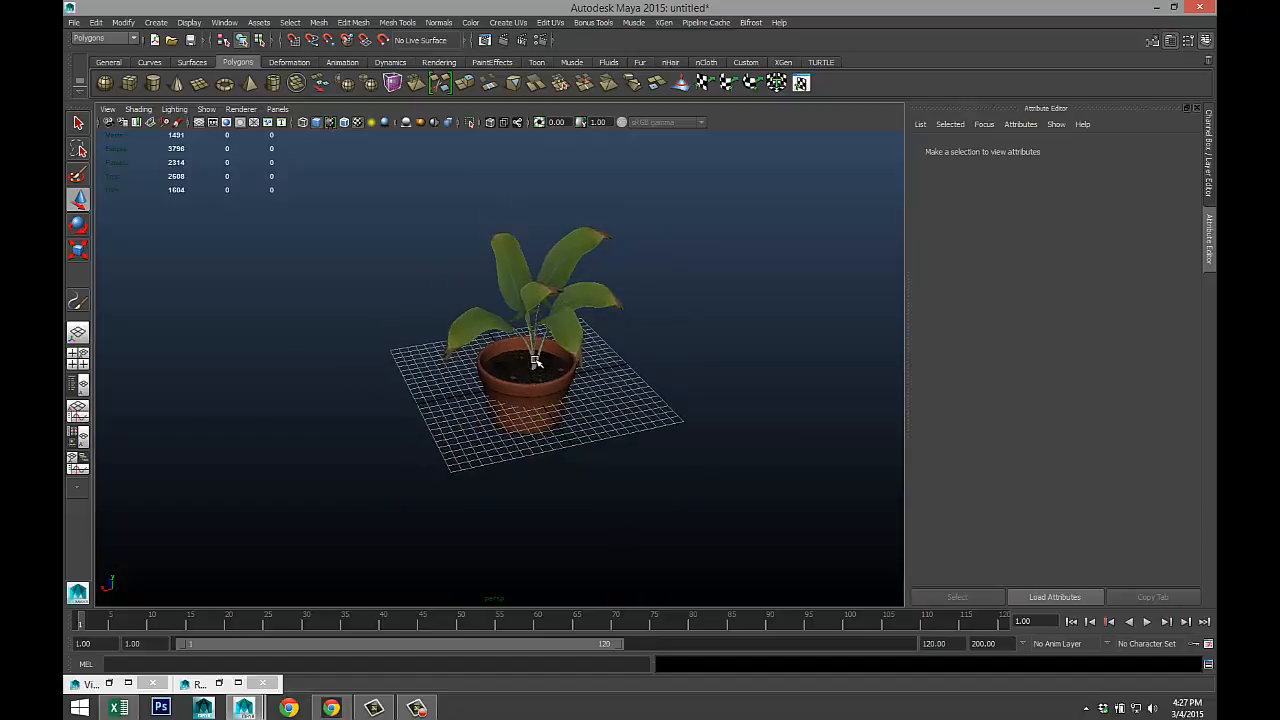
- Select pPlane1 and set its translate and scale so it sits under the pot
{"action": "left_click", "coordinate": [535, 360]}
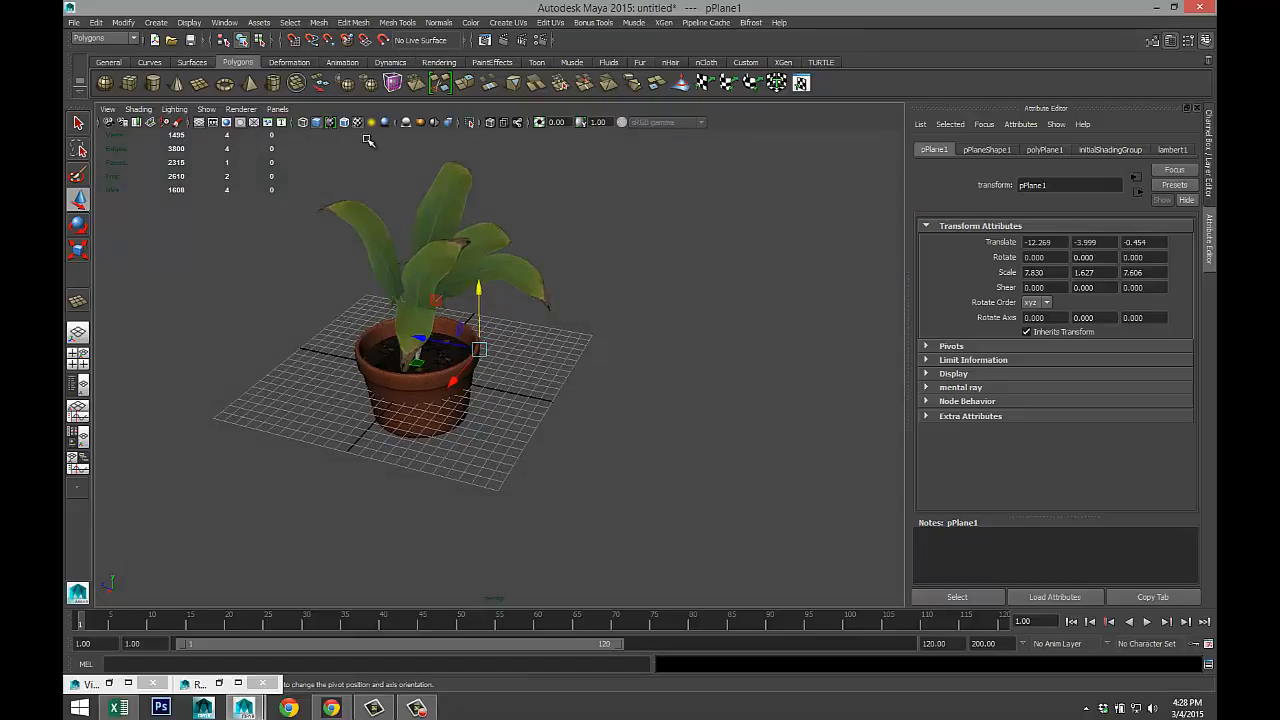
- Hide the viewport grid and assign a new Phong E material to the ground plane
{"action": "left_click", "coordinate": [189, 22]}
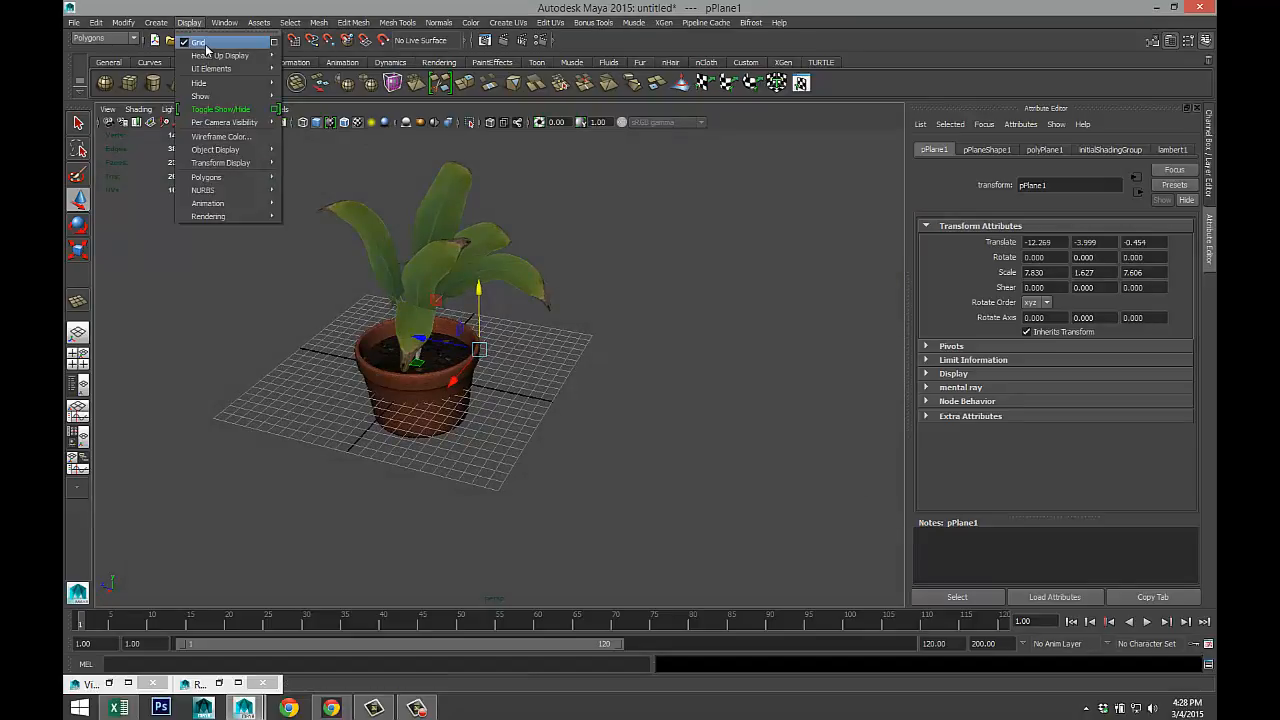
{"action": "left_click", "coordinate": [198, 42]}
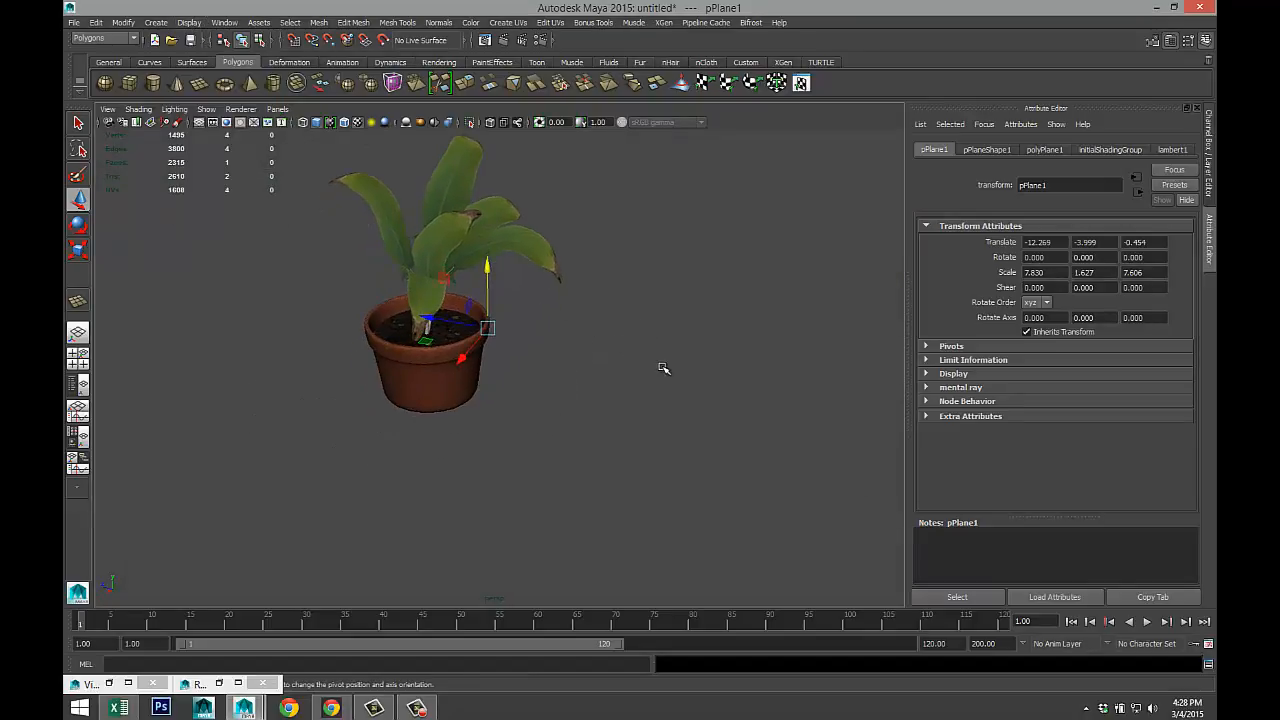
{"action": "right_click", "coordinate": [650, 390]}
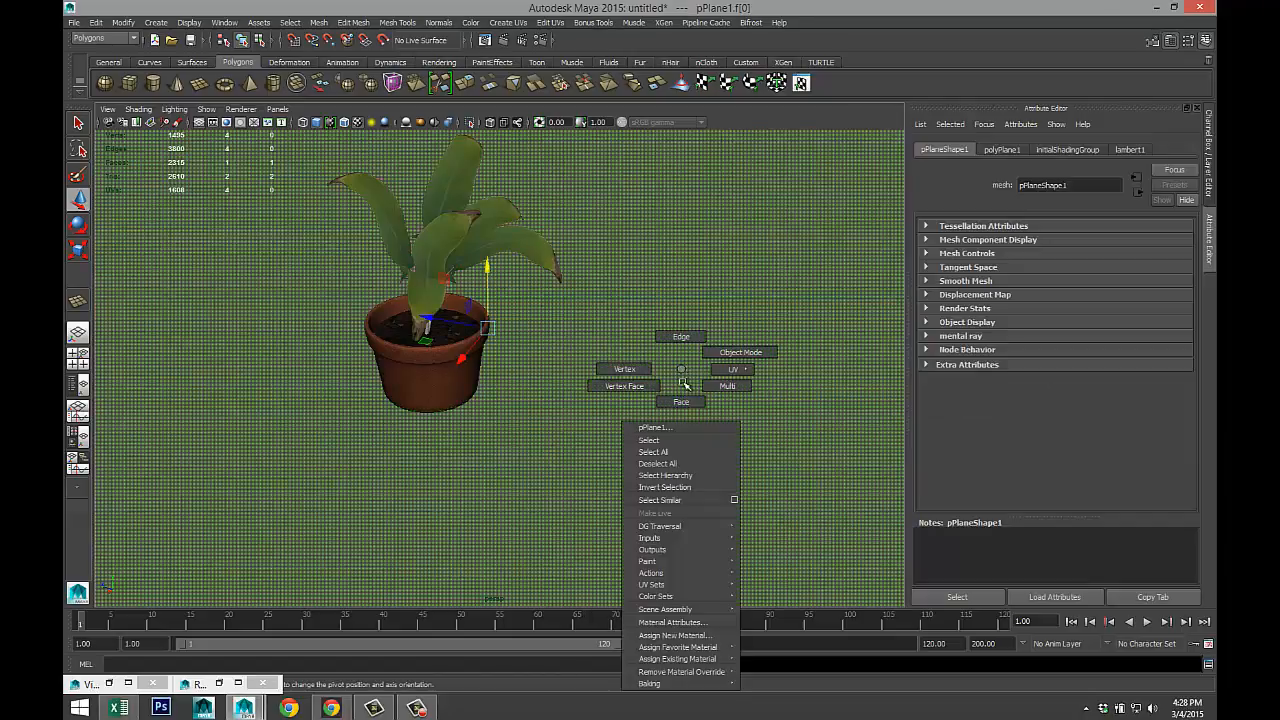
{"action": "left_click", "coordinate": [675, 635]}
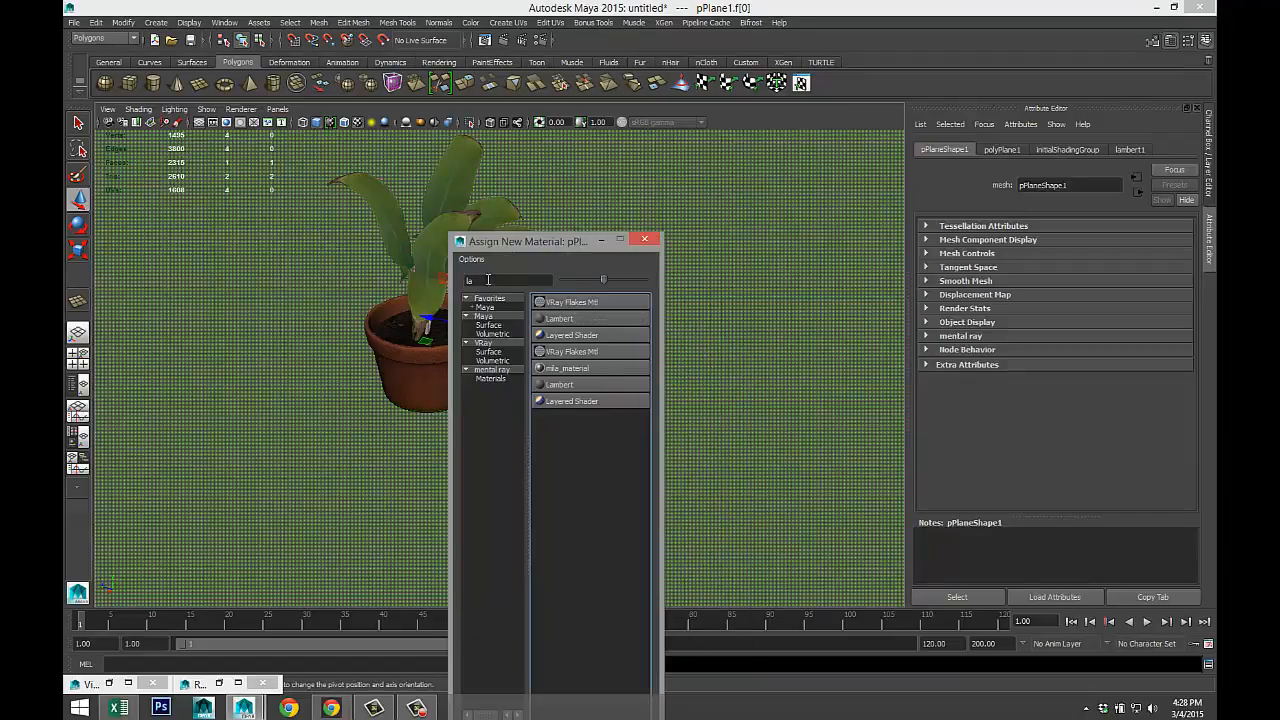
{"action": "left_click", "coordinate": [559, 318]}
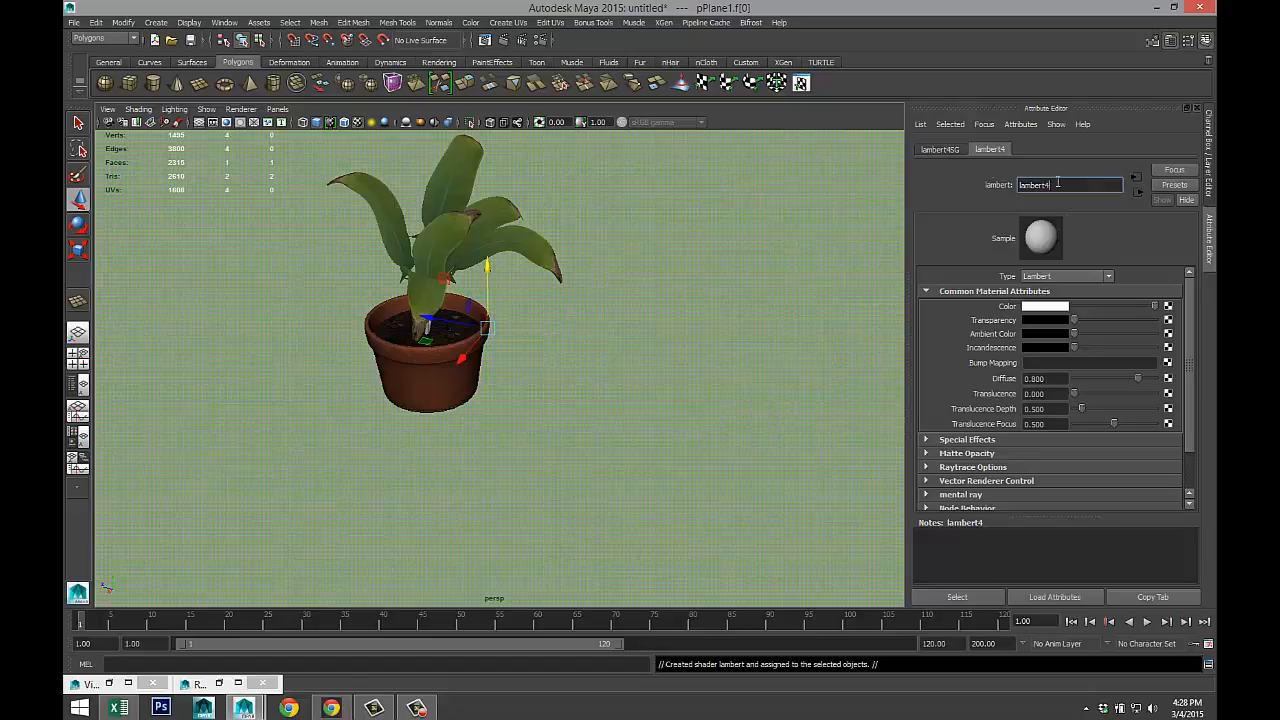
{"action": "type", "text": "ph"}
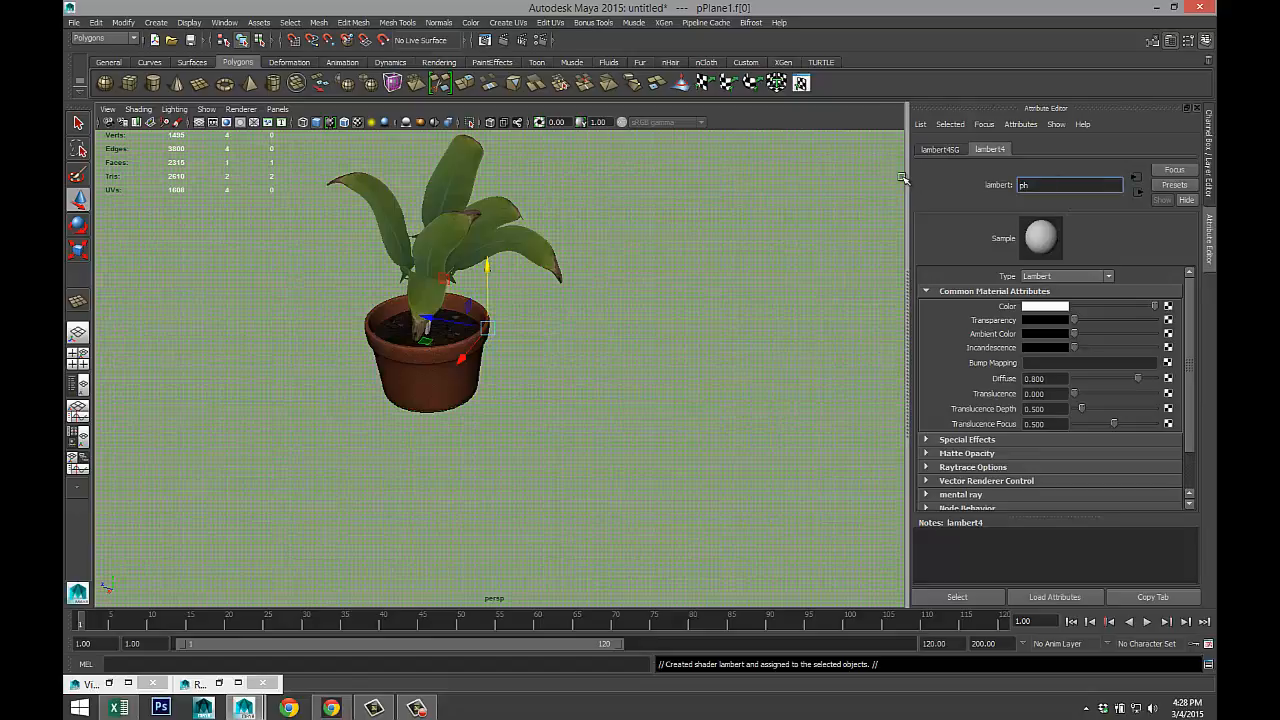
{"action": "right_click", "coordinate": [717, 380]}
{"action": "type", "text": "la"}
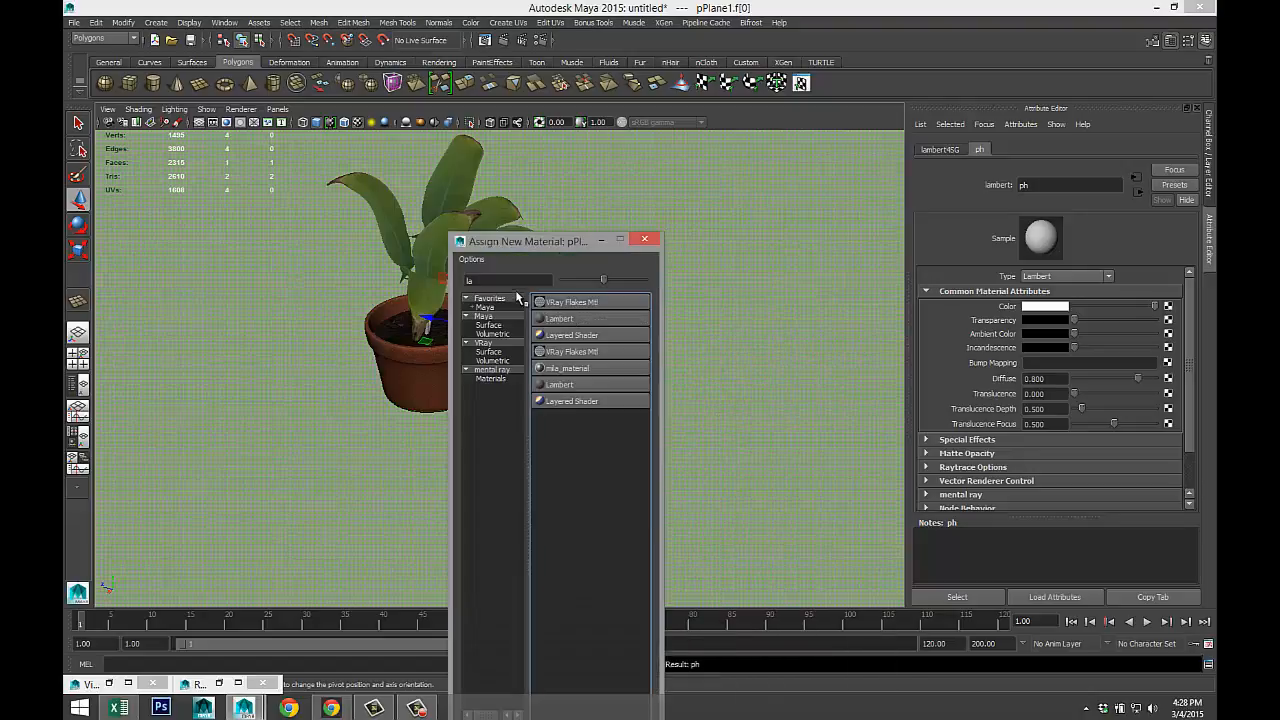
{"action": "type", "text": "ph"}
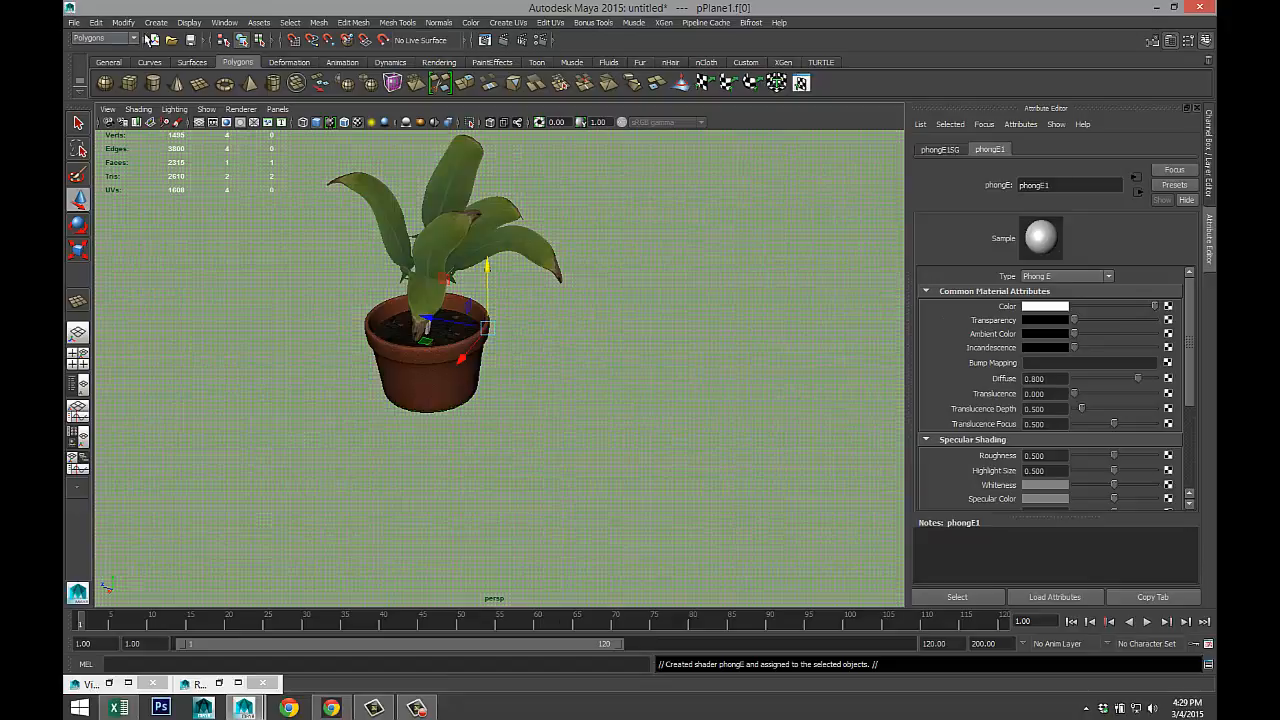
{"action": "left_click", "coordinate": [156, 22]}
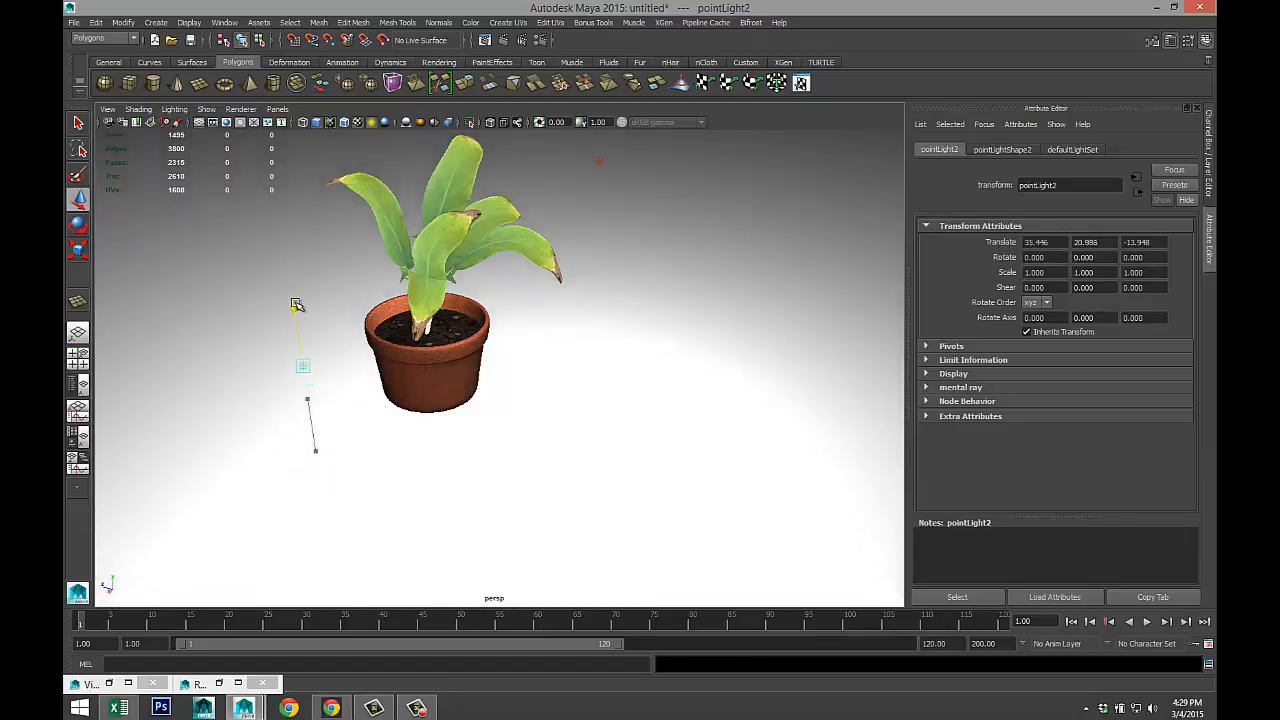
- Set the point light's Intensity to 0.25 in the pointLightShape2 tab
{"action": "left_click", "coordinate": [1002, 149]}
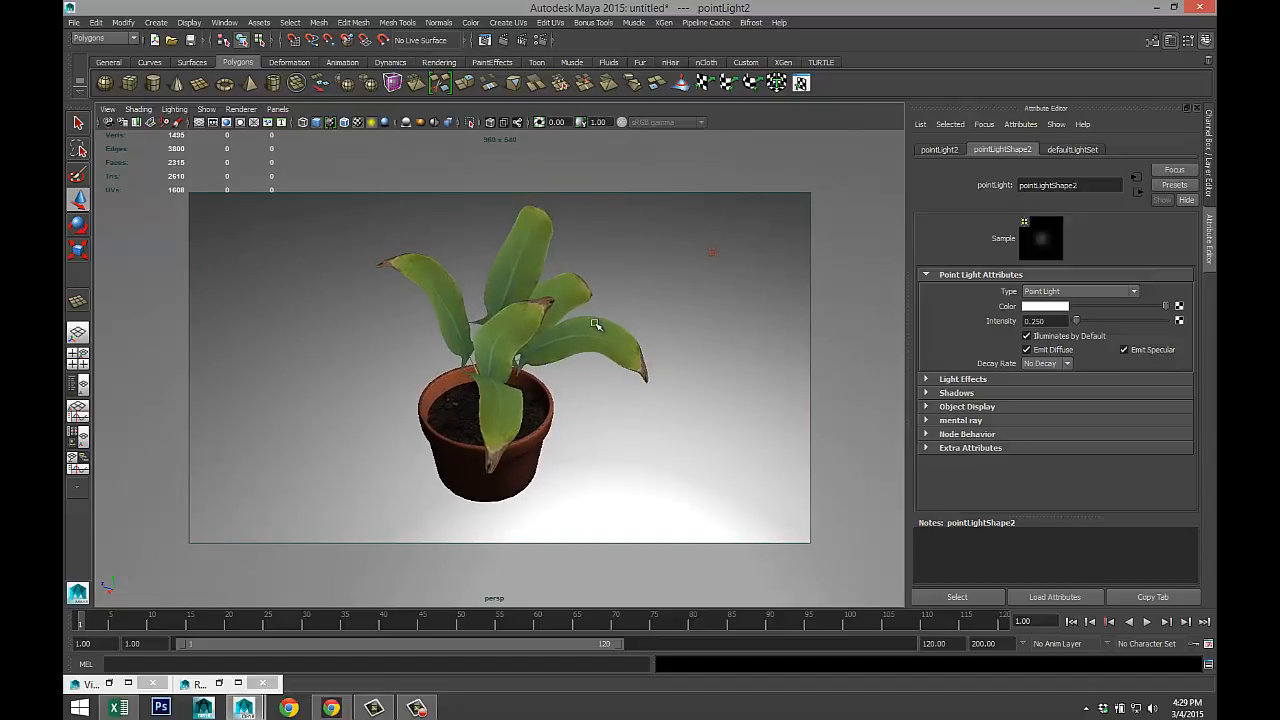
- Switch Render Using to mental ray, review Indirect Lighting and Quality, and render the frame
{"action": "left_click", "coordinate": [540, 40]}
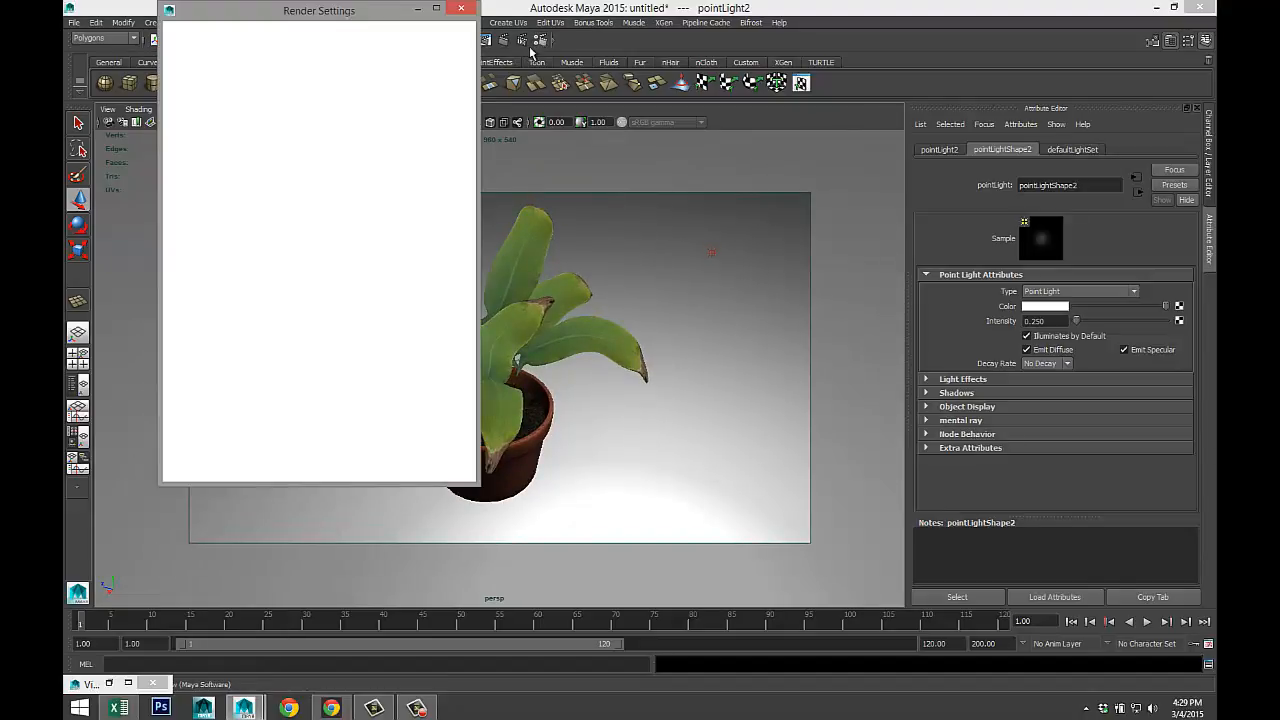
{"action": "mouse_move", "coordinate": [437, 77]}
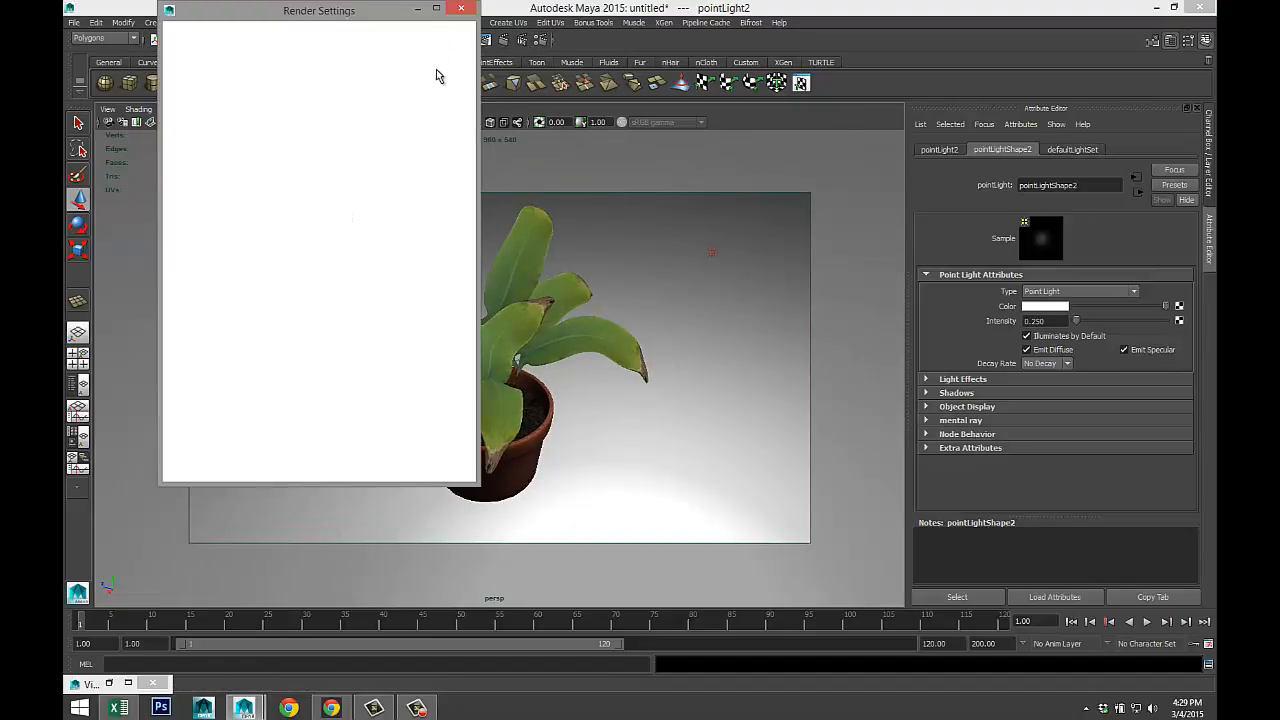
{"action": "mouse_move", "coordinate": [459, 216]}
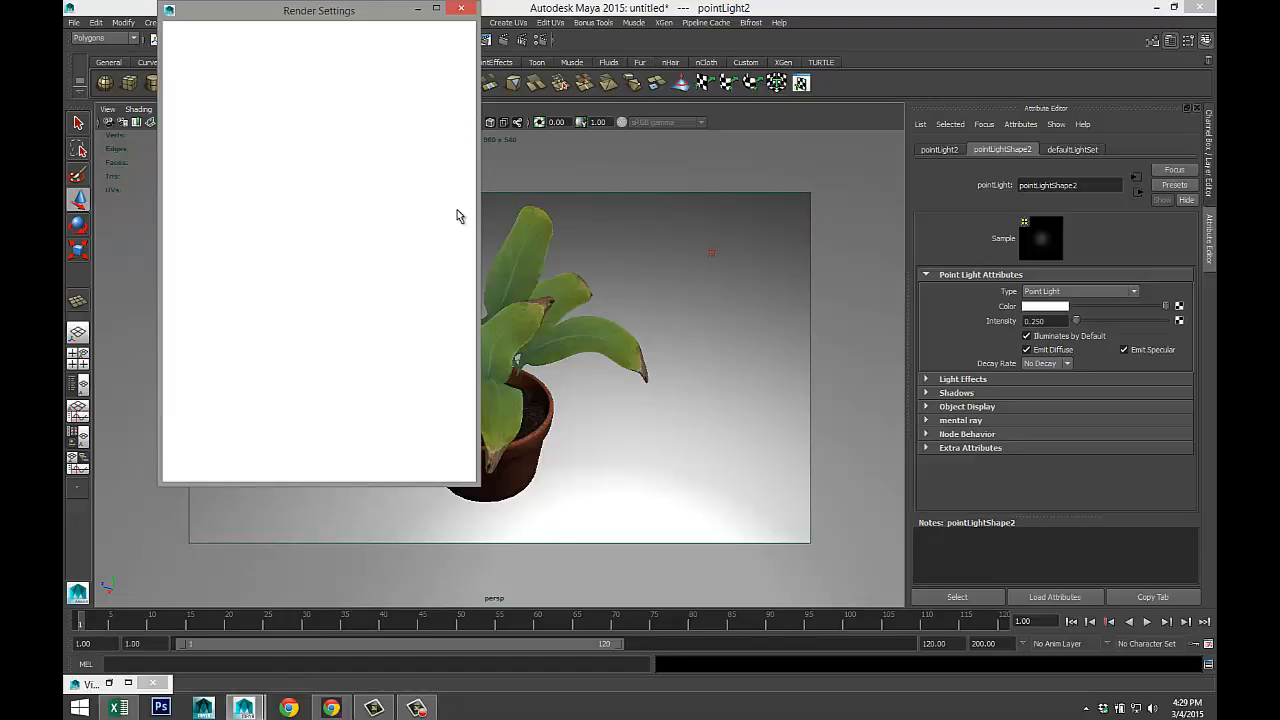
{"action": "mouse_move", "coordinate": [447, 219]}
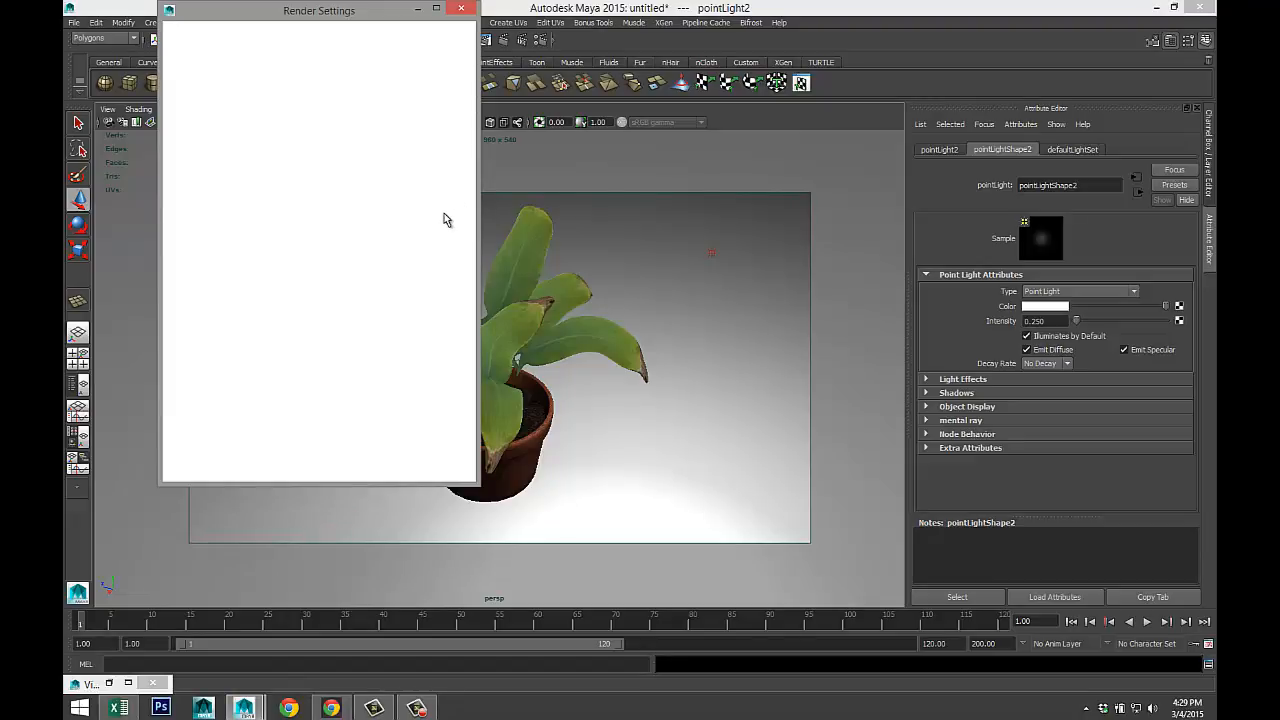
{"action": "mouse_move", "coordinate": [425, 248]}
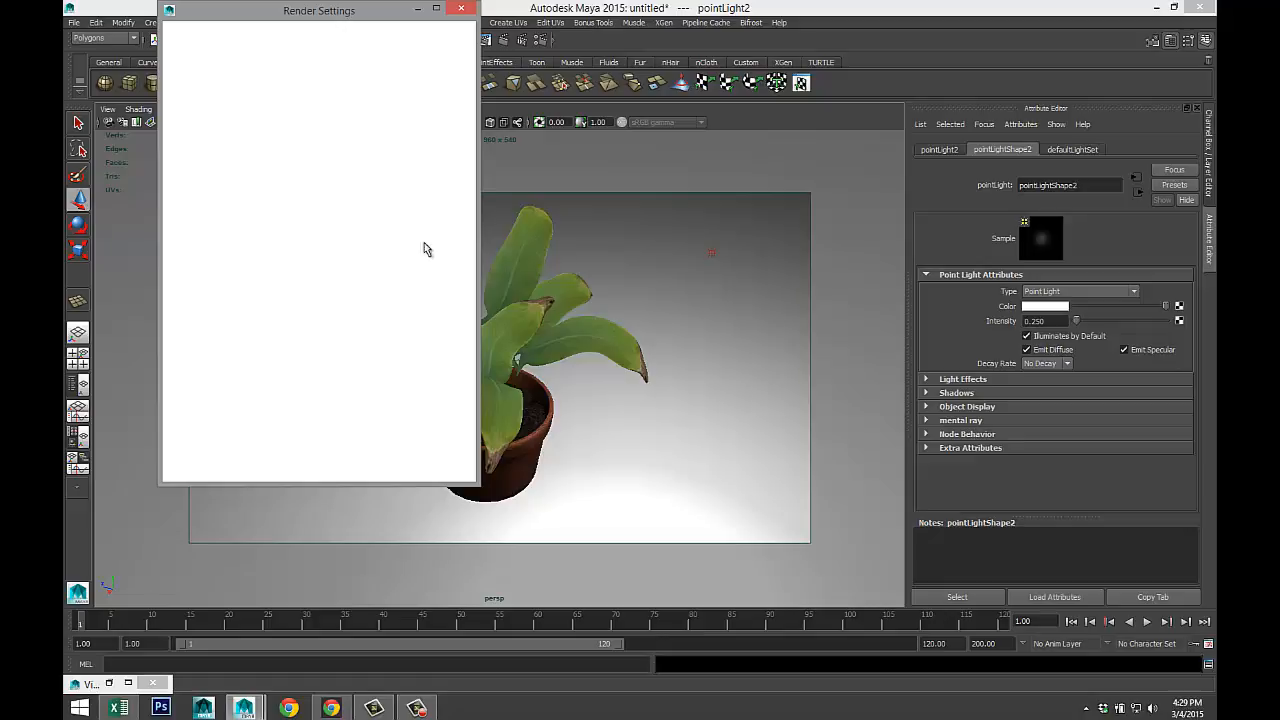
{"action": "mouse_move", "coordinate": [530, 315]}
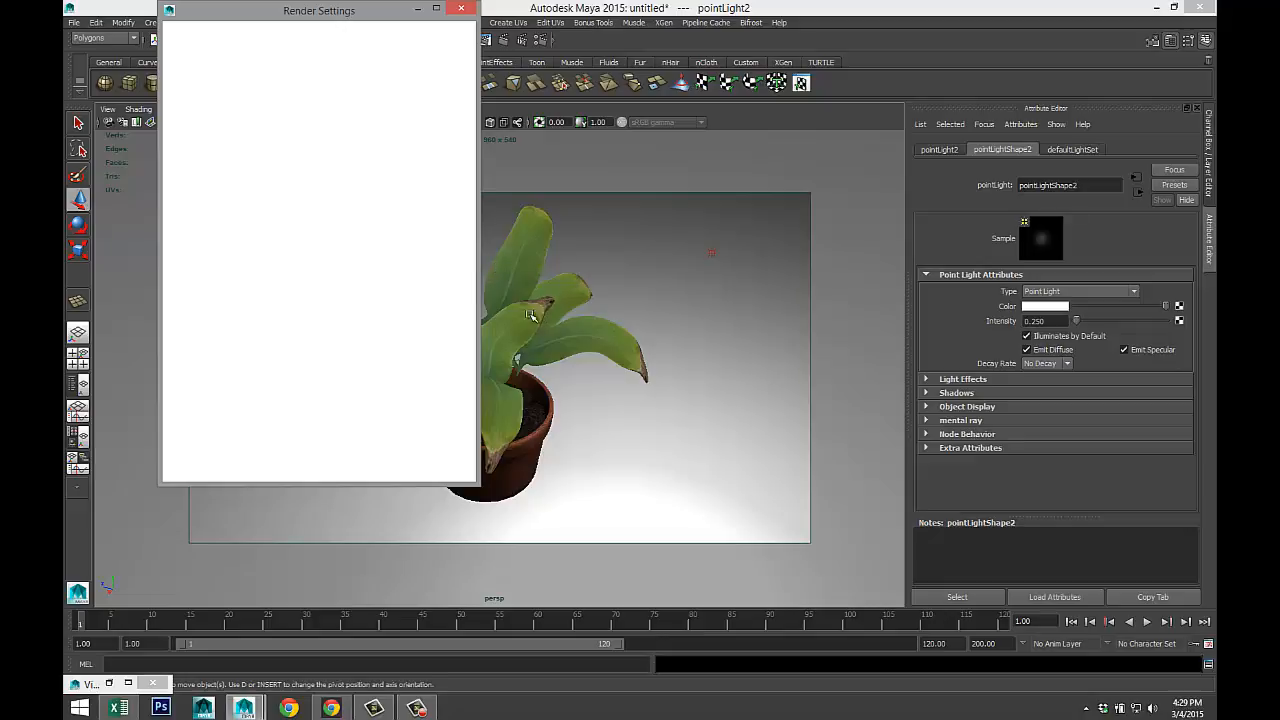
{"action": "mouse_move", "coordinate": [642, 290]}
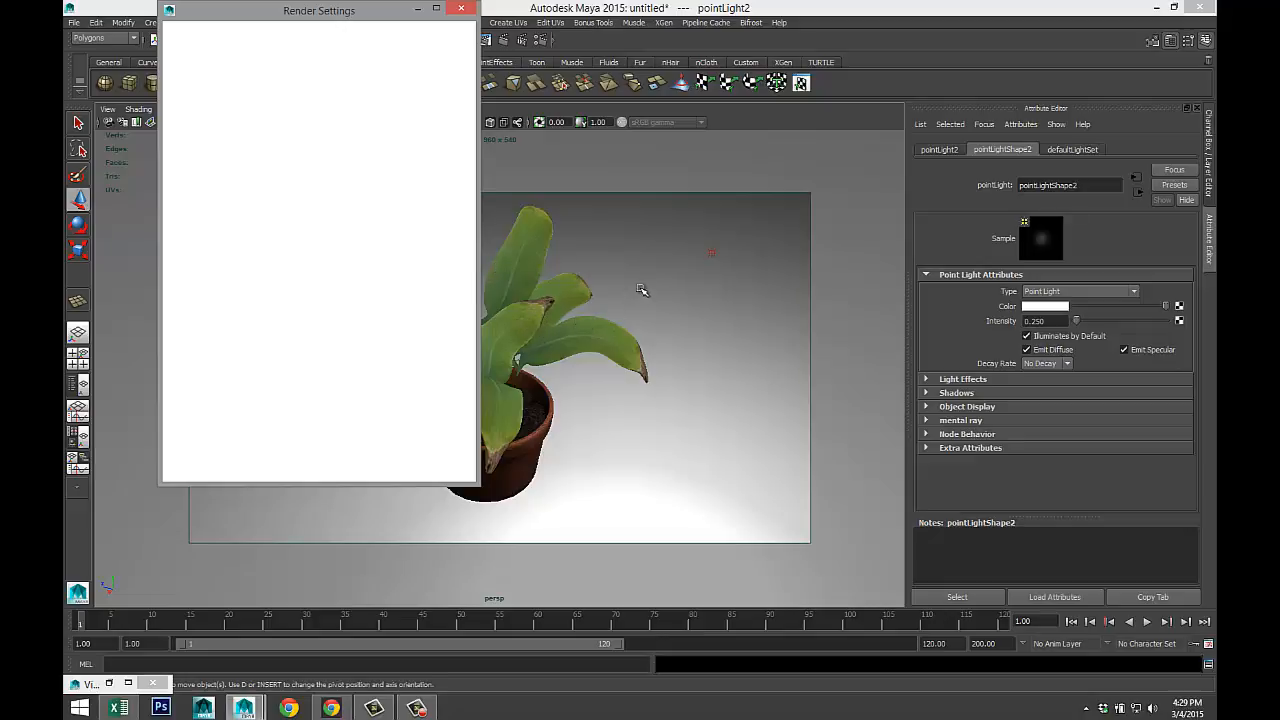
{"action": "mouse_move", "coordinate": [642, 292]}
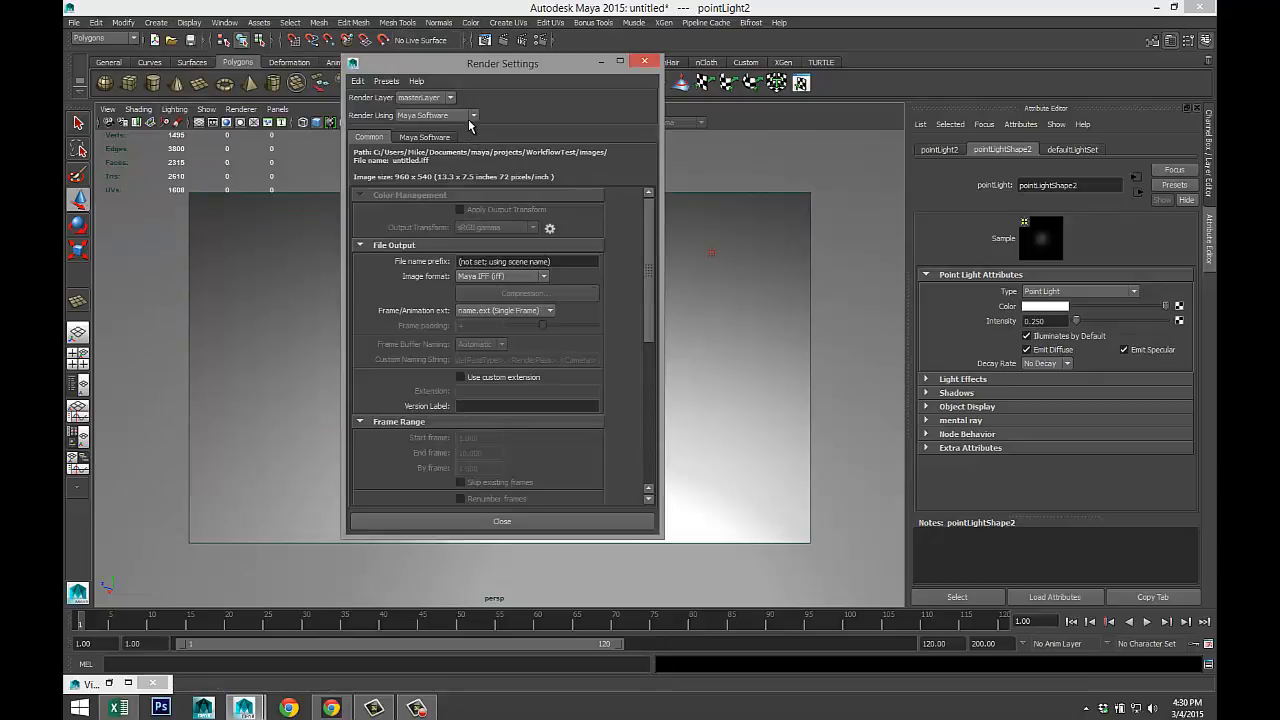
{"action": "left_click", "coordinate": [435, 114]}
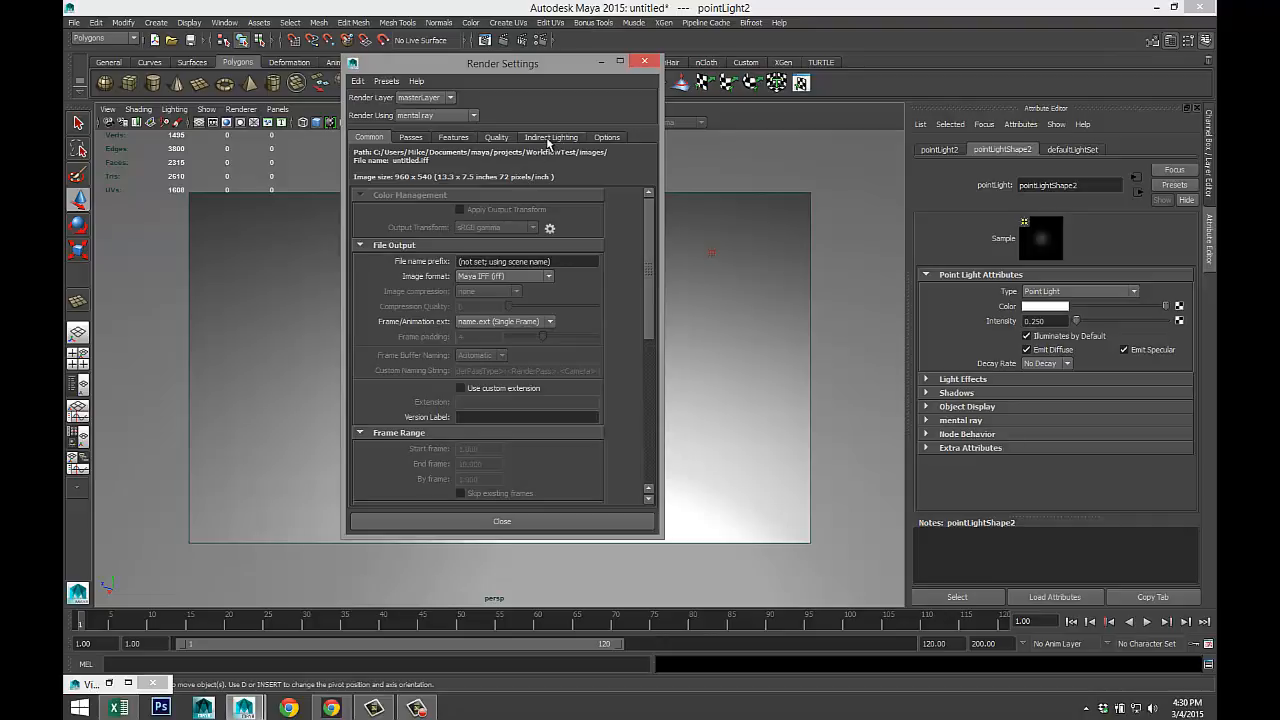
{"action": "left_click", "coordinate": [550, 137]}
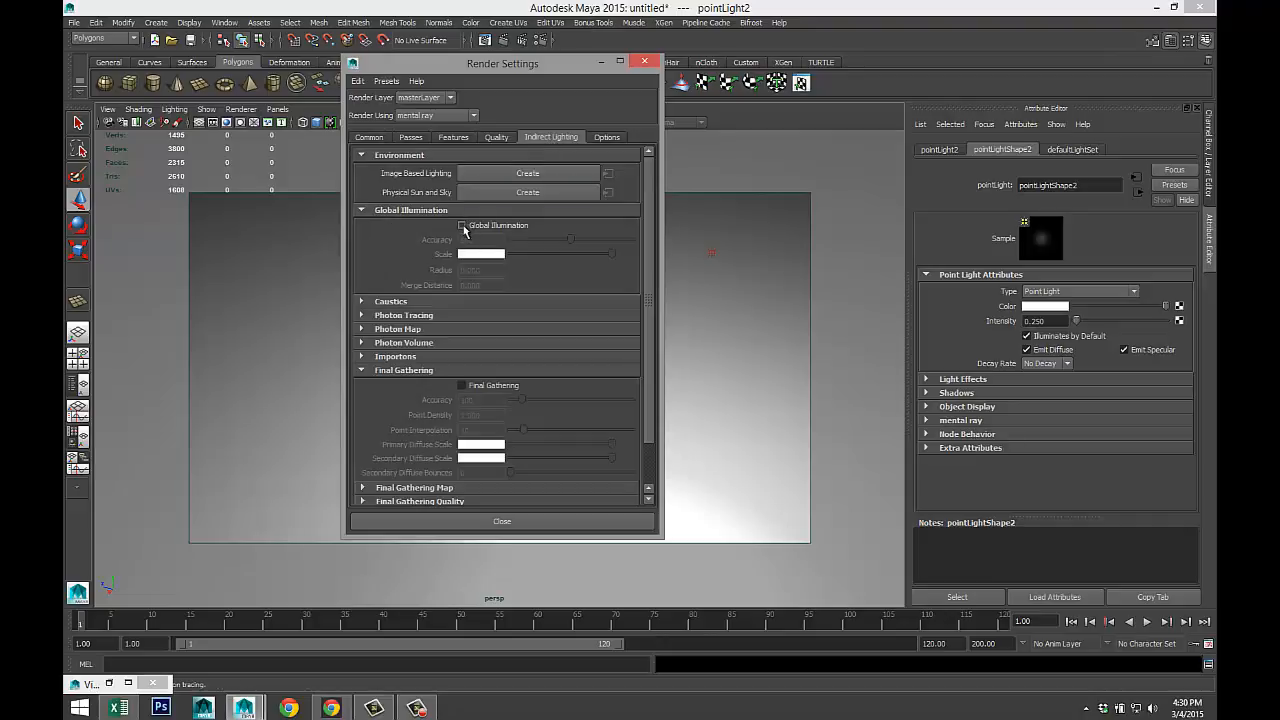
{"action": "left_click", "coordinate": [497, 137]}
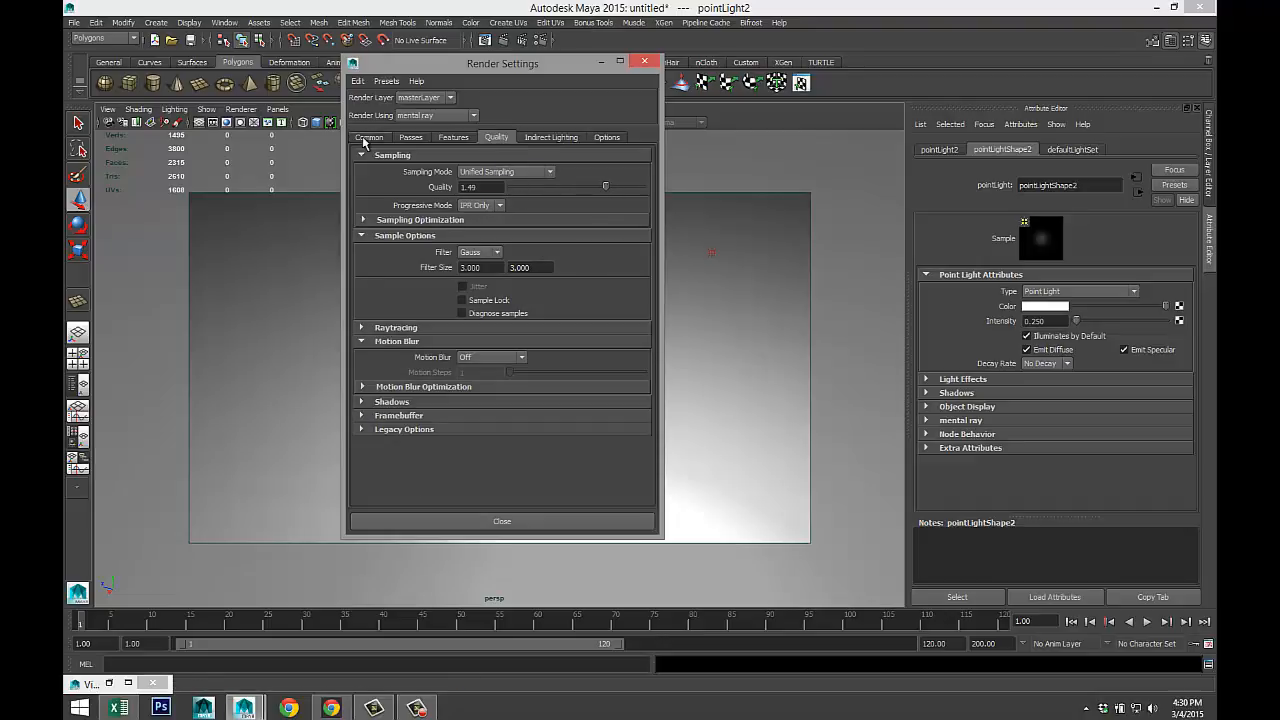
{"action": "left_click", "coordinate": [369, 137]}
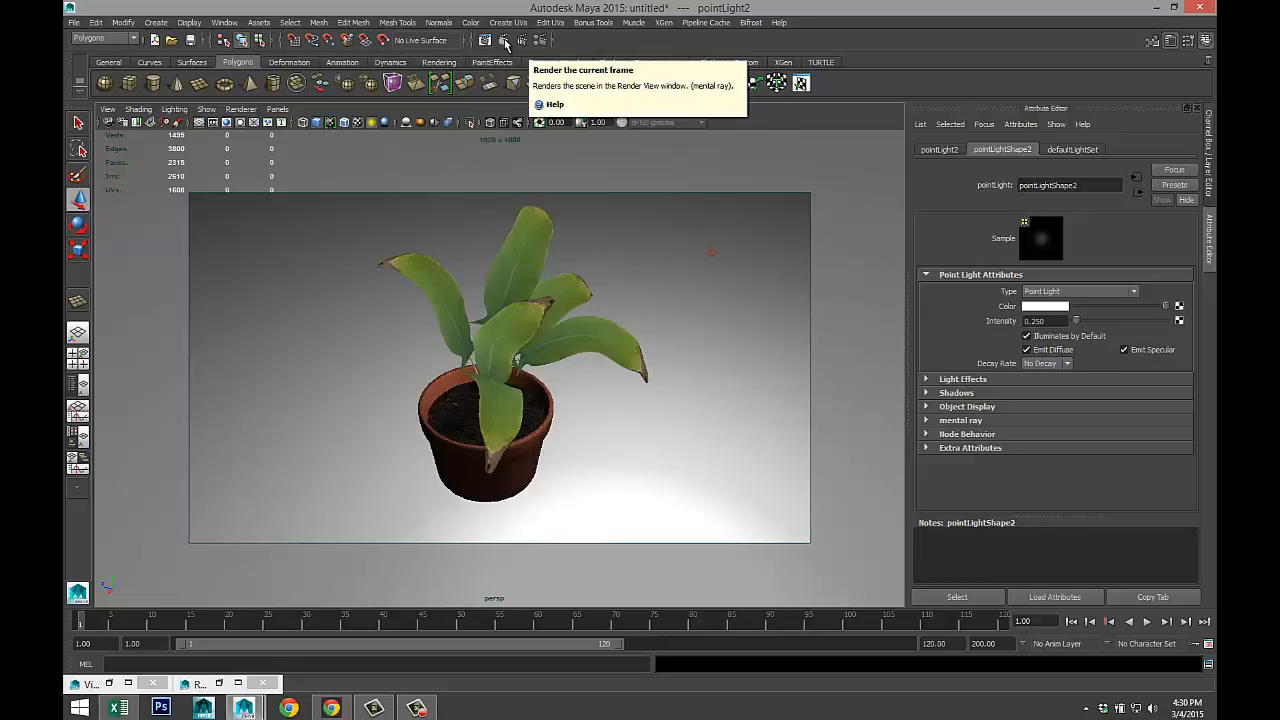
{"action": "left_click", "coordinate": [505, 40]}
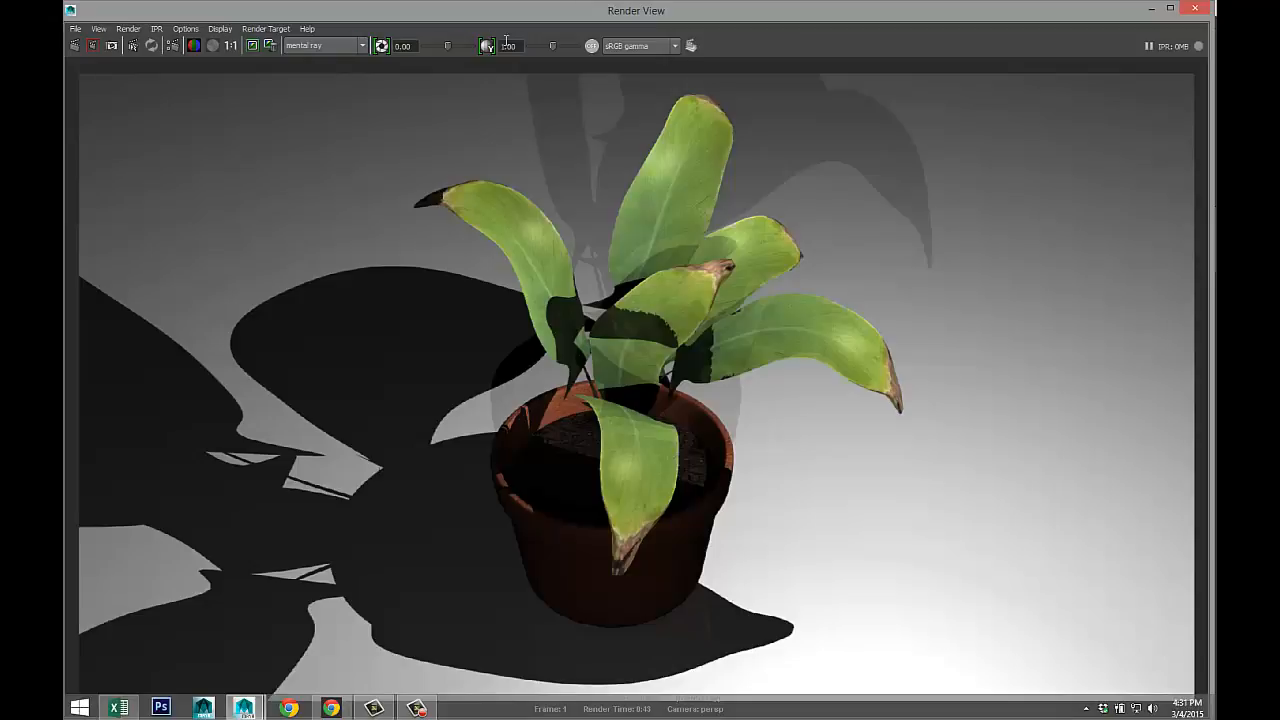